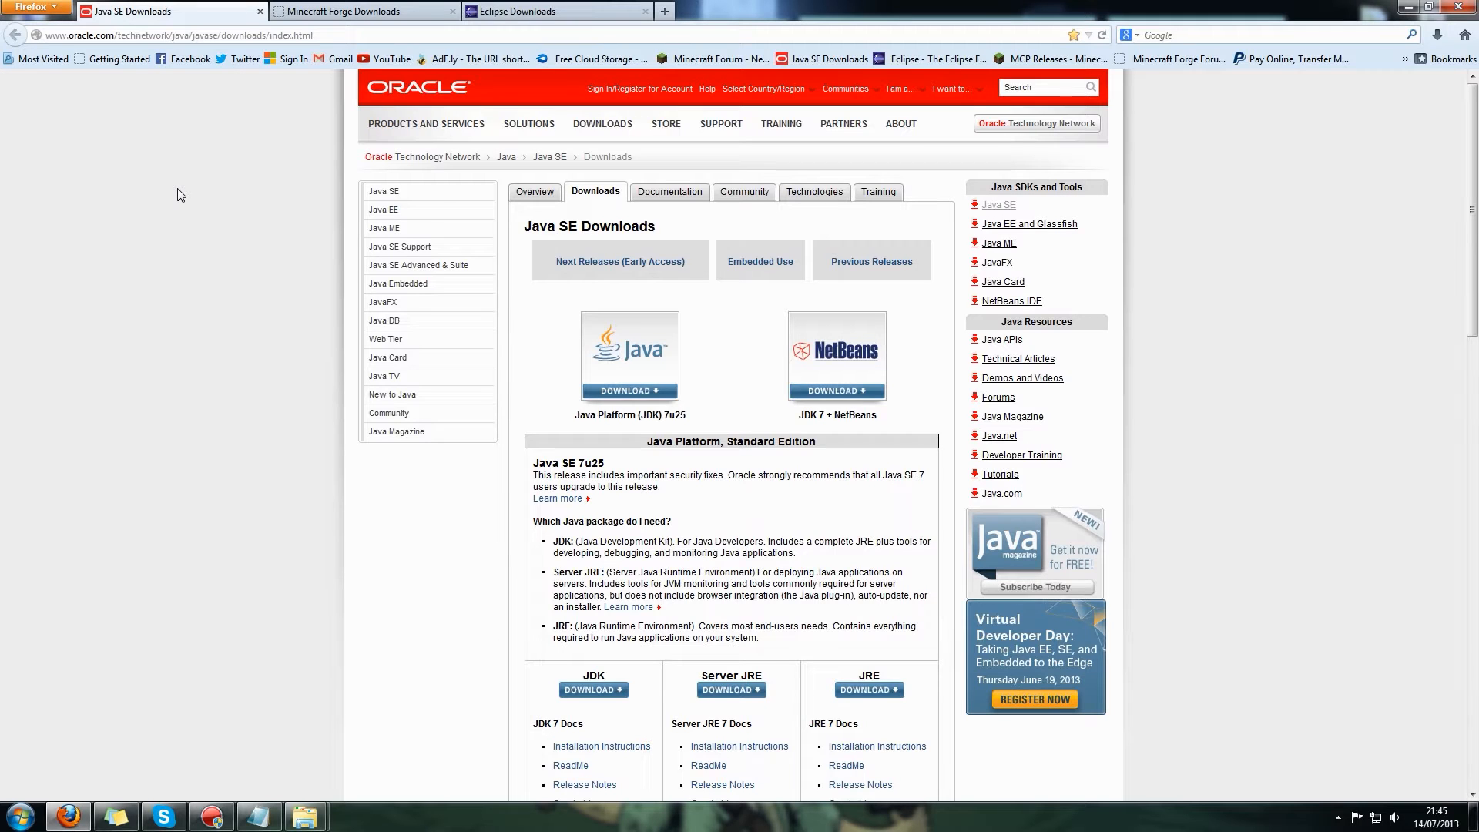
# Reach the JDK 7u25 downloads page from Java SE Downloads and accept its license agreement.
pyautogui.click(169, 35)
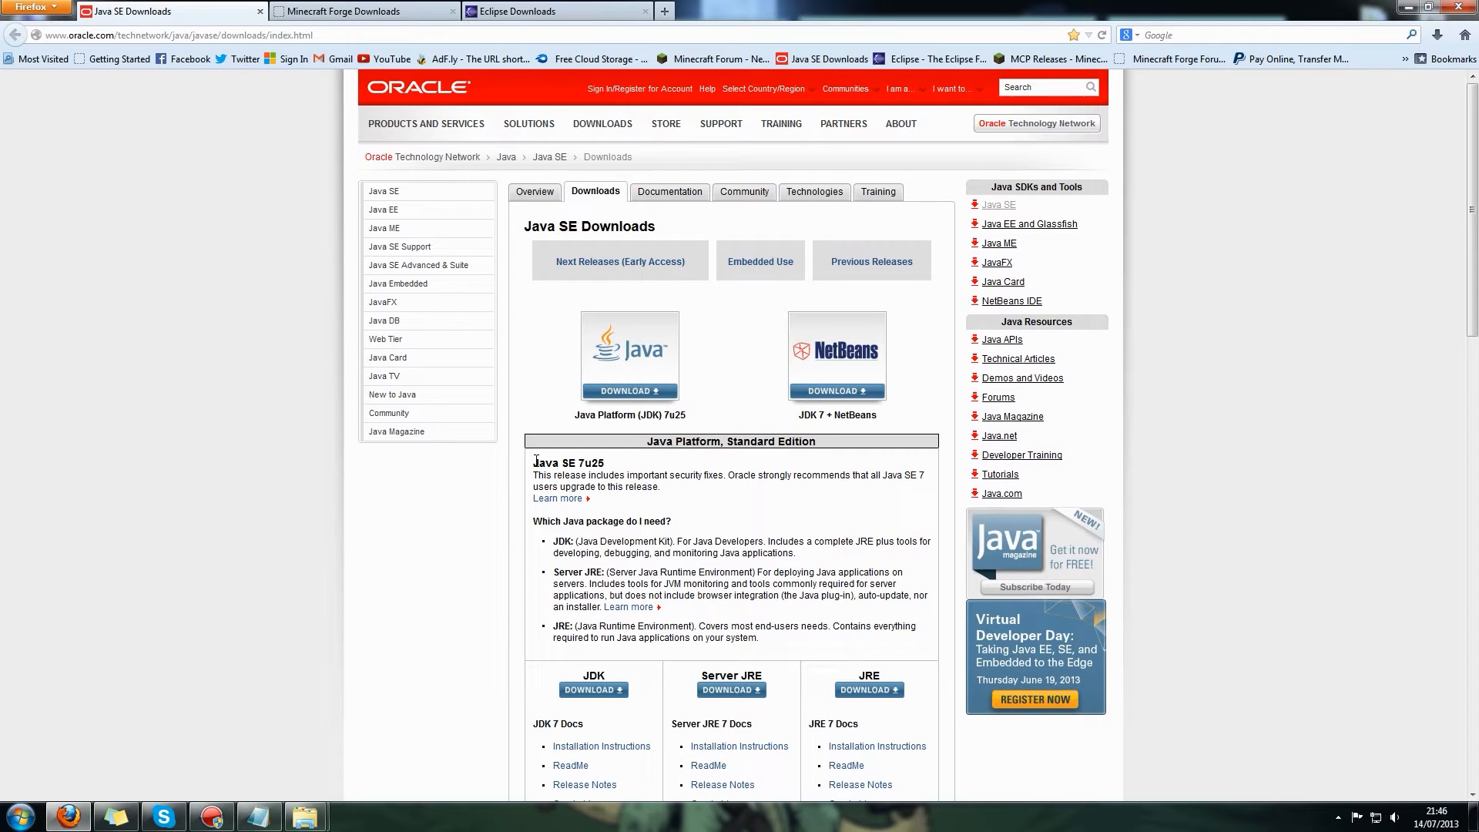
pyautogui.doubleClick(587, 462)
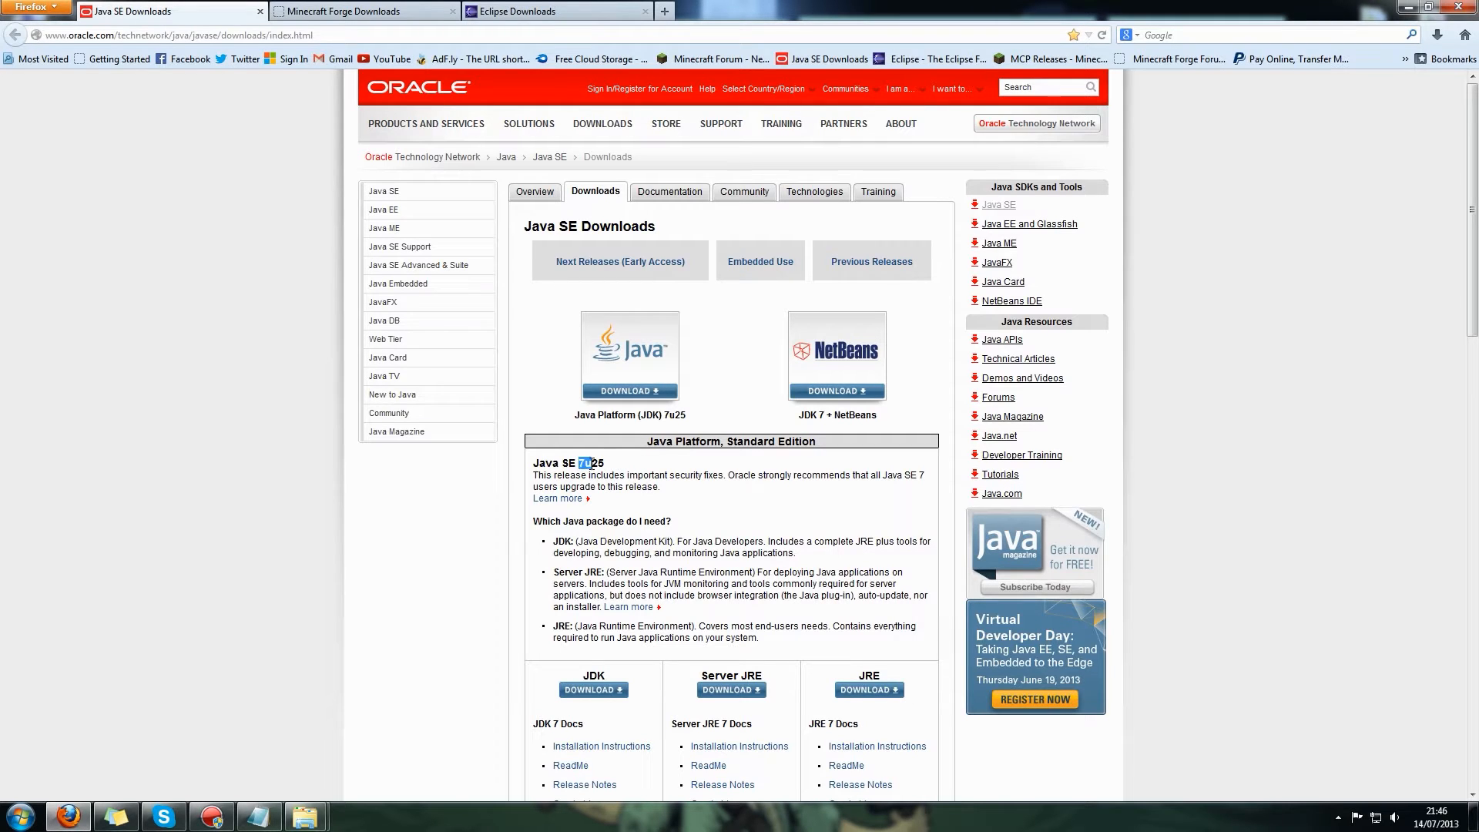
pyautogui.scroll(-3)
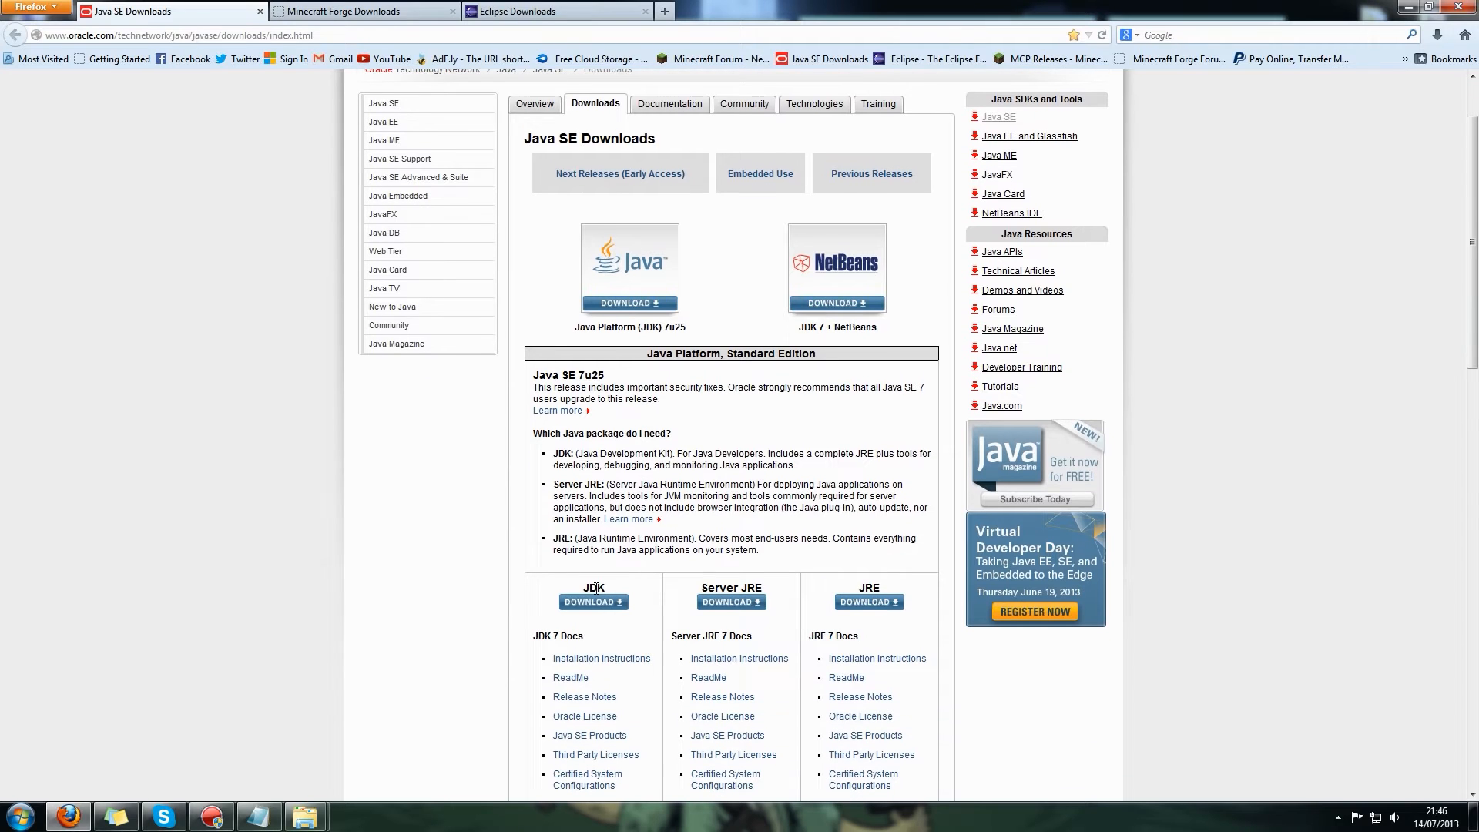
pyautogui.moveTo(853, 592)
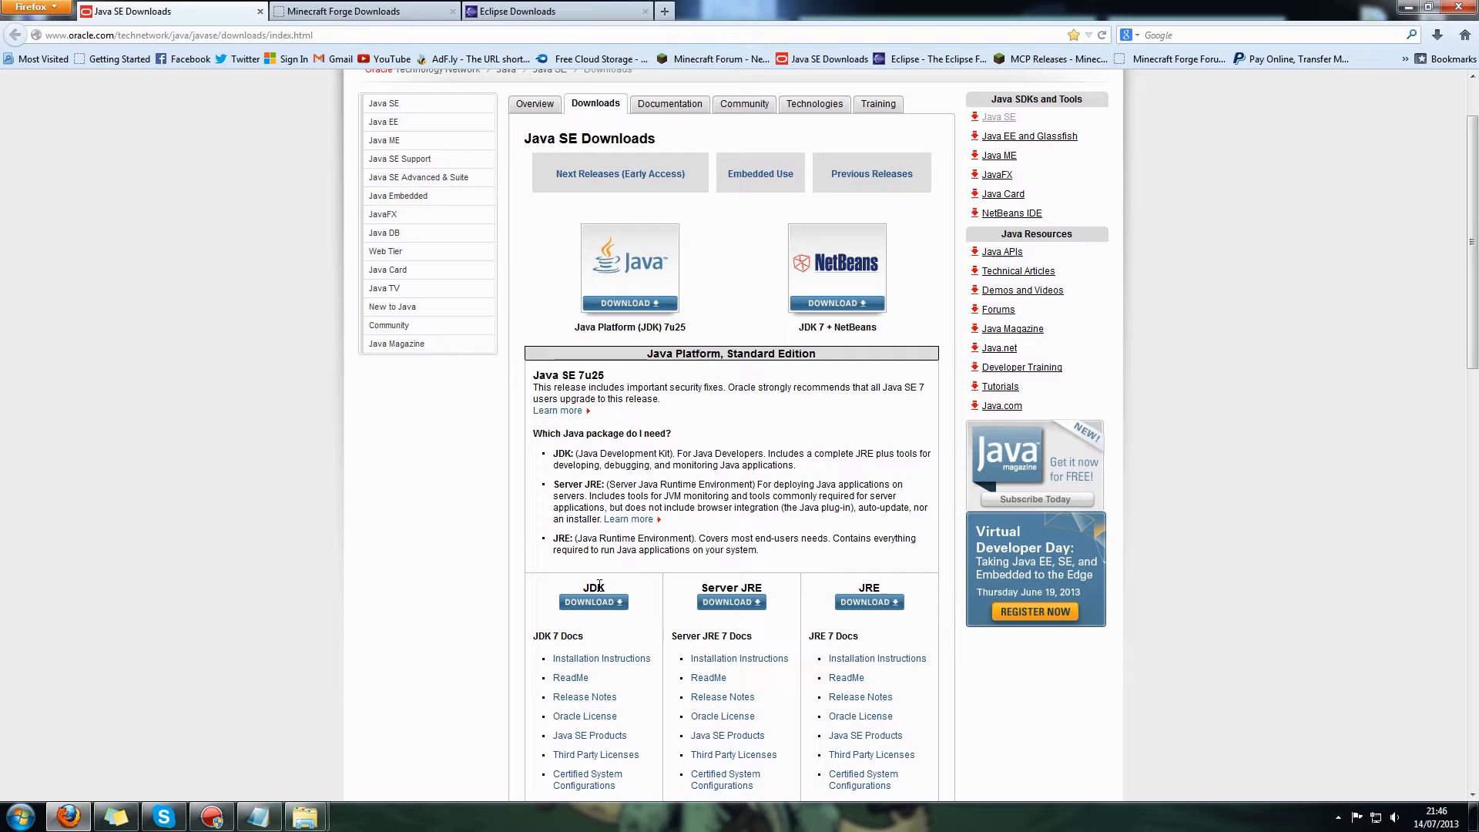
pyautogui.click(593, 603)
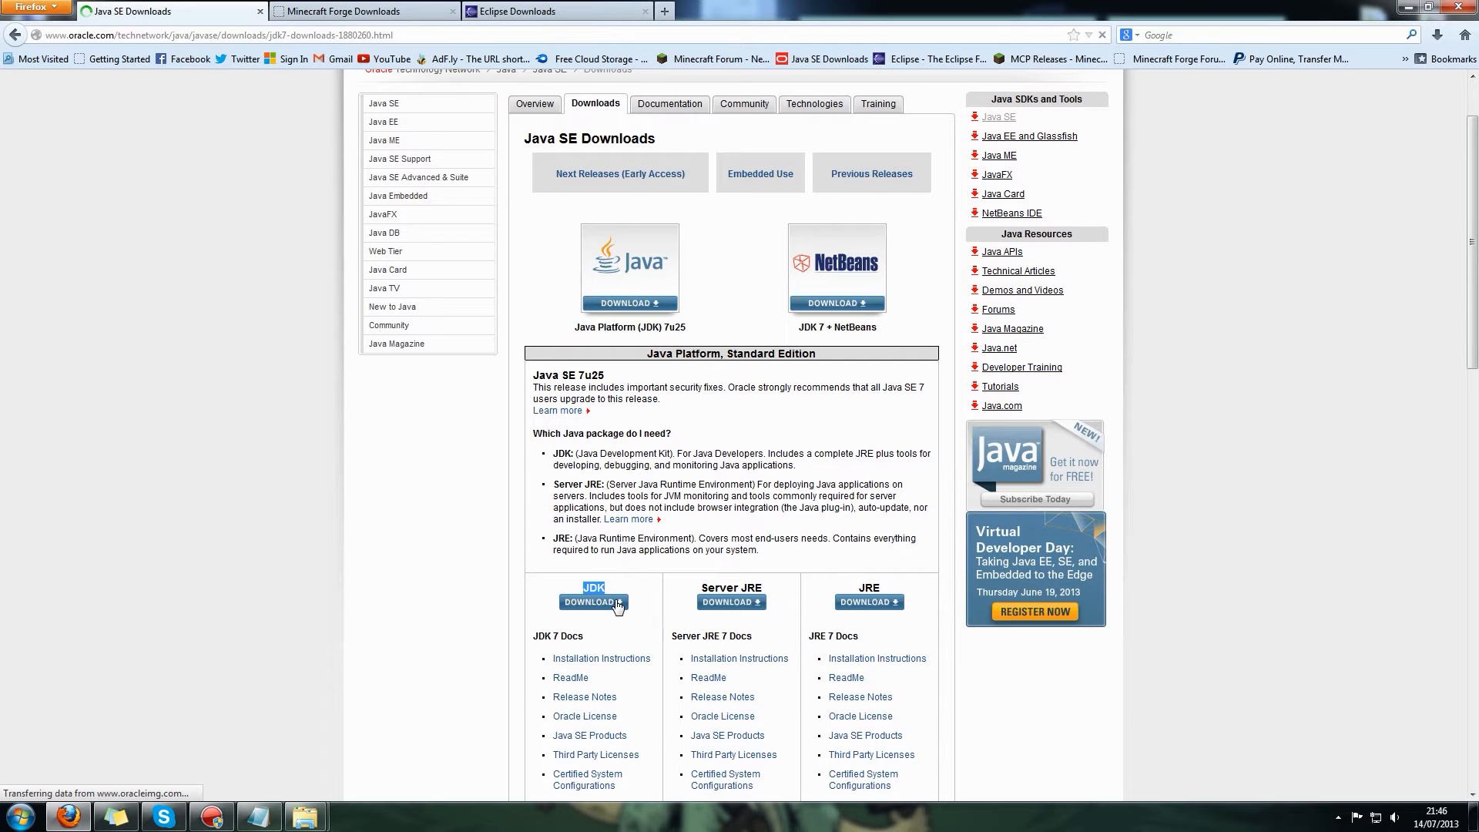
pyautogui.click(592, 603)
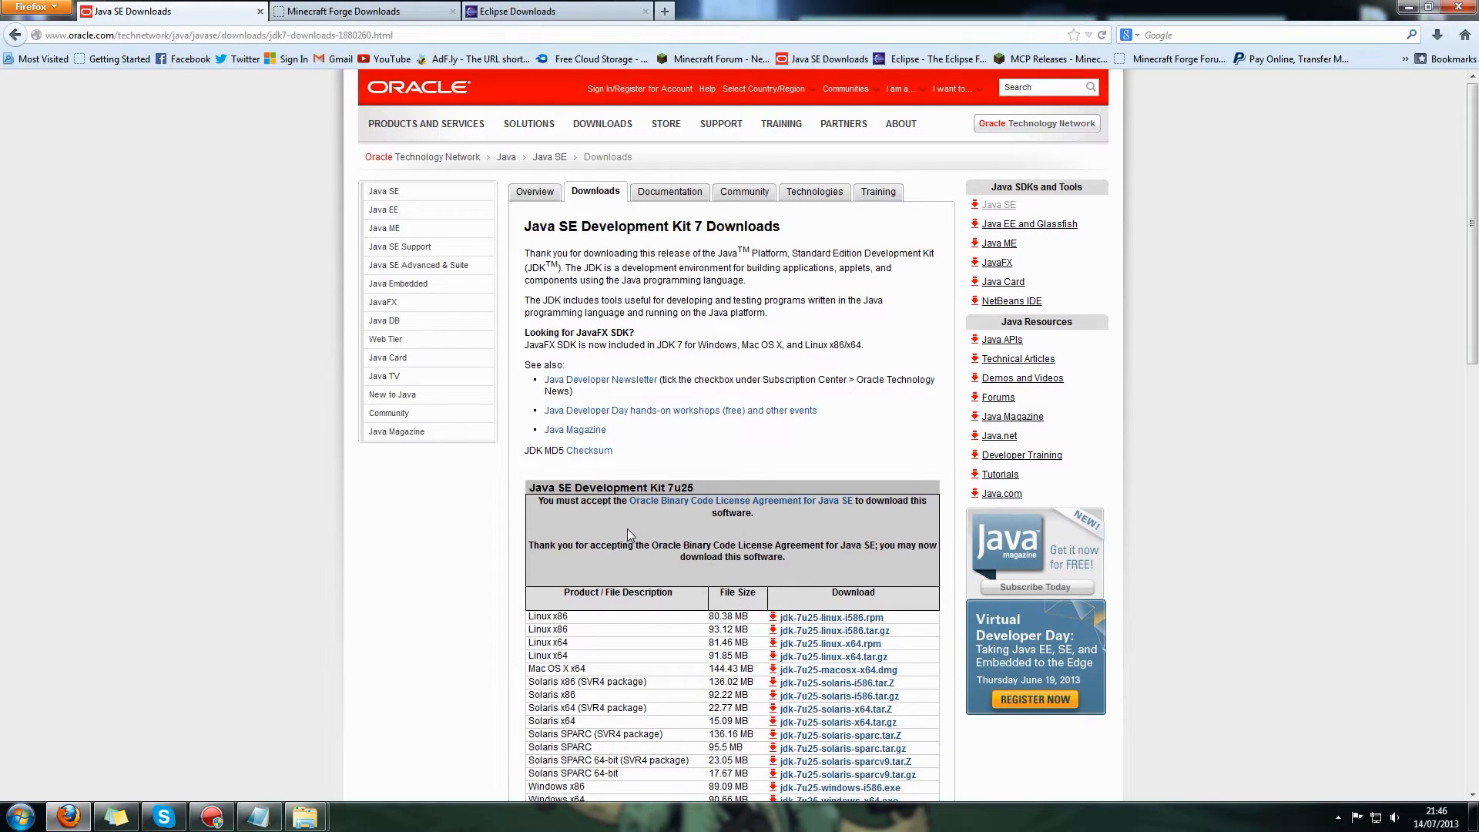
pyautogui.scroll(-3)
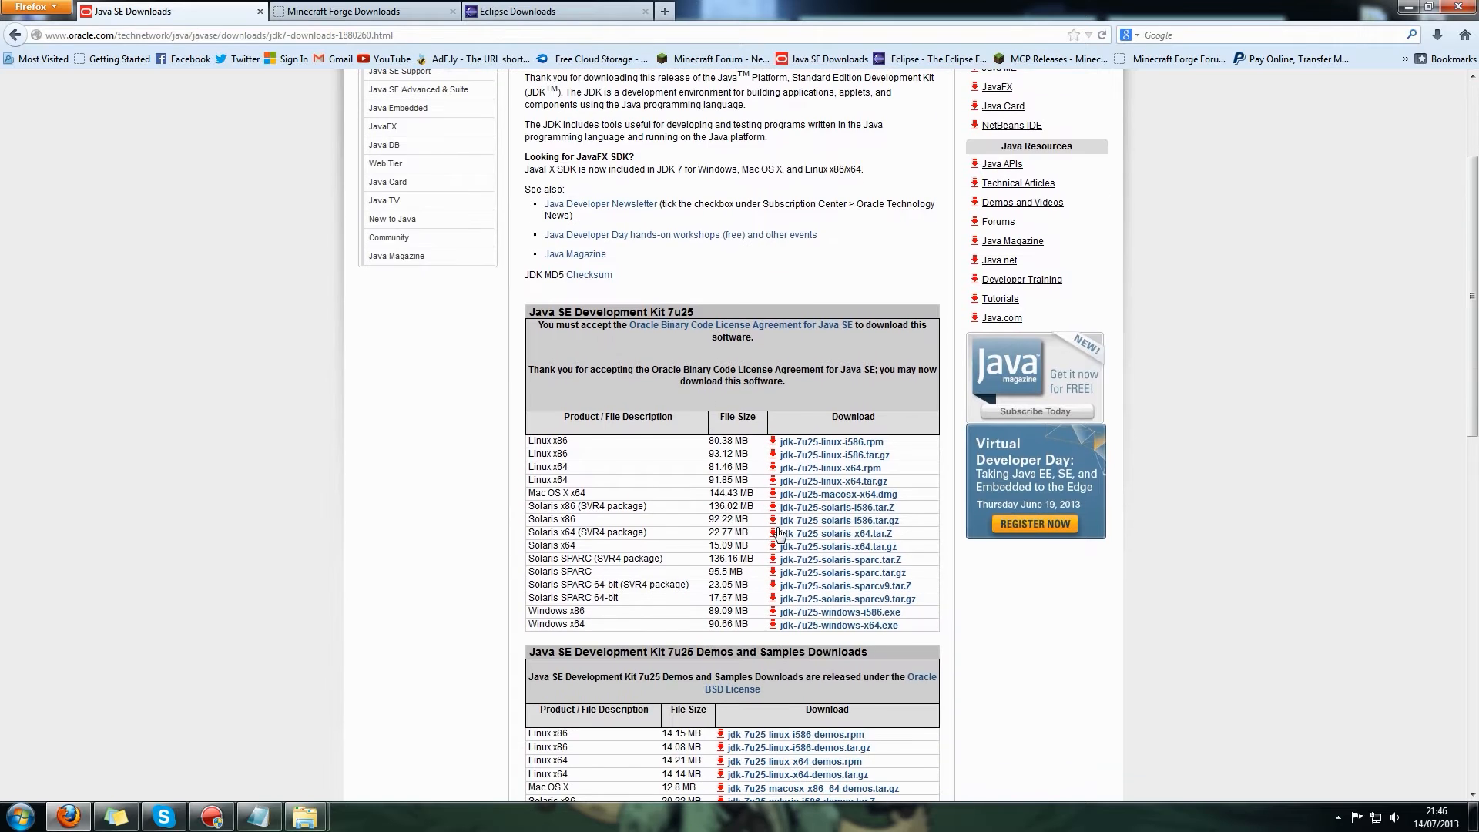
pyautogui.moveTo(545, 626)
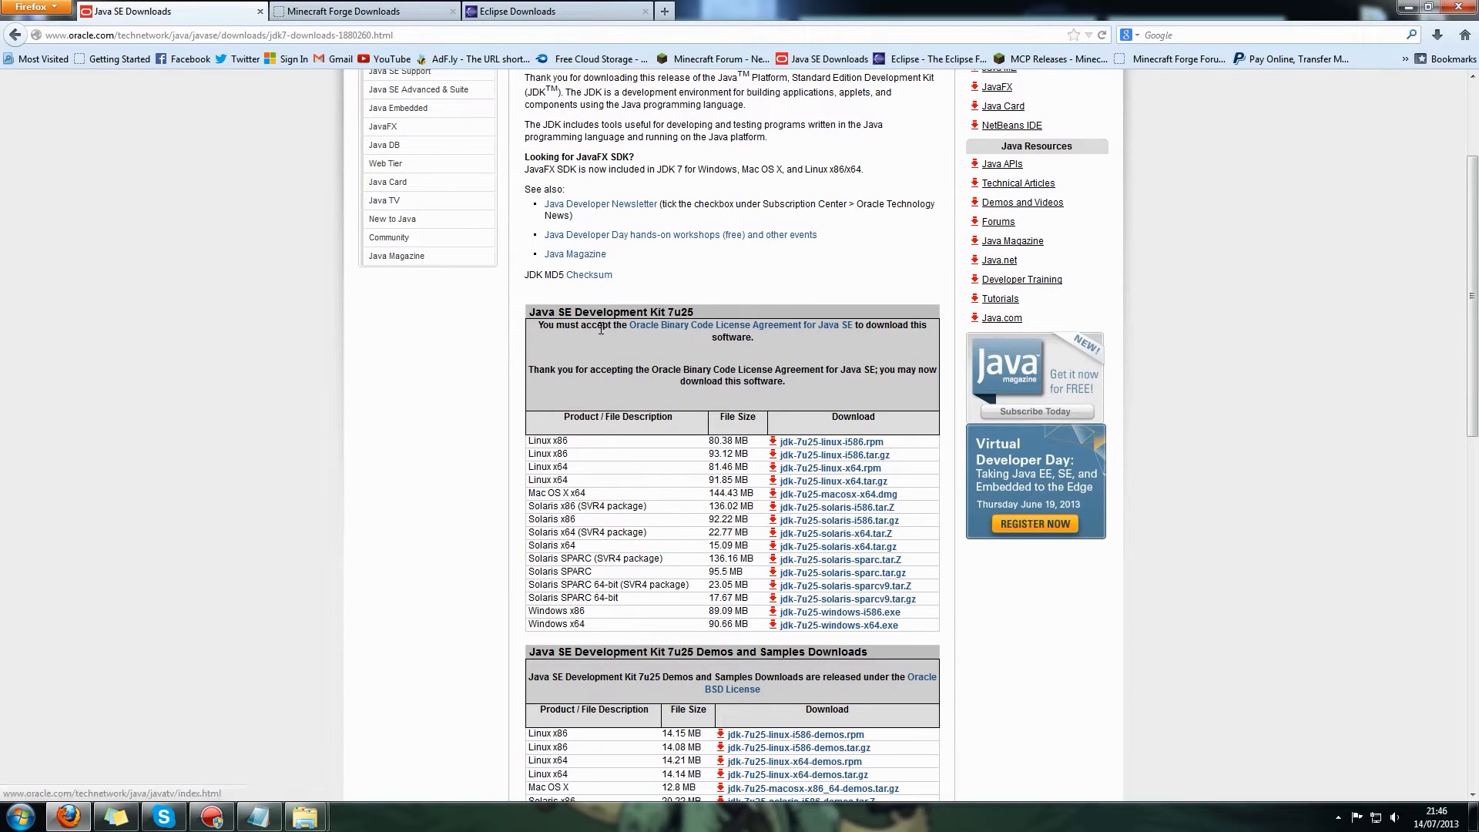
pyautogui.click(359, 11)
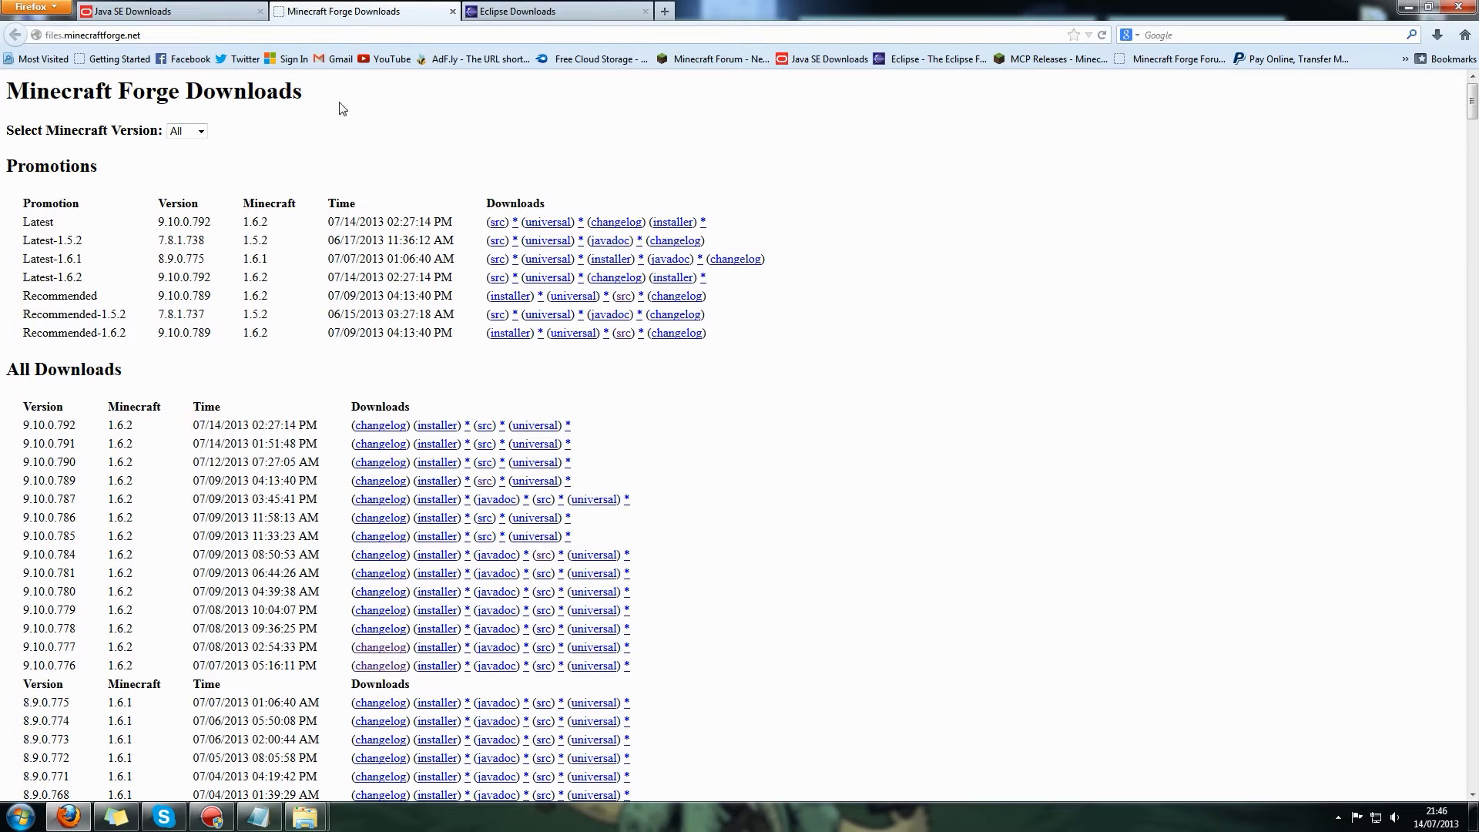
# Filter Minecraft Forge Downloads to version 1.6.2 and move to the Eclipse Downloads page.
pyautogui.click(90, 35)
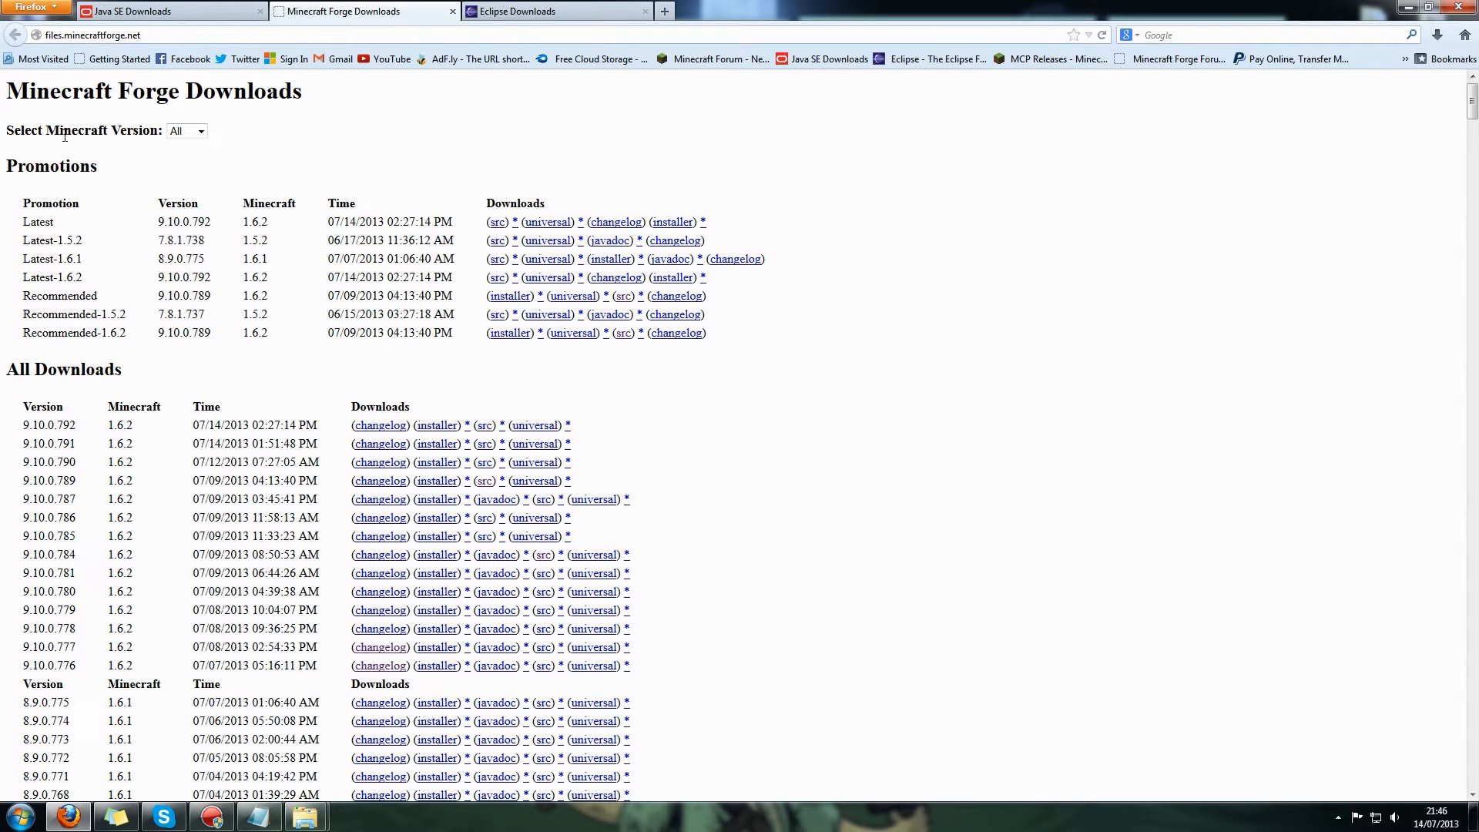
pyautogui.click(186, 130)
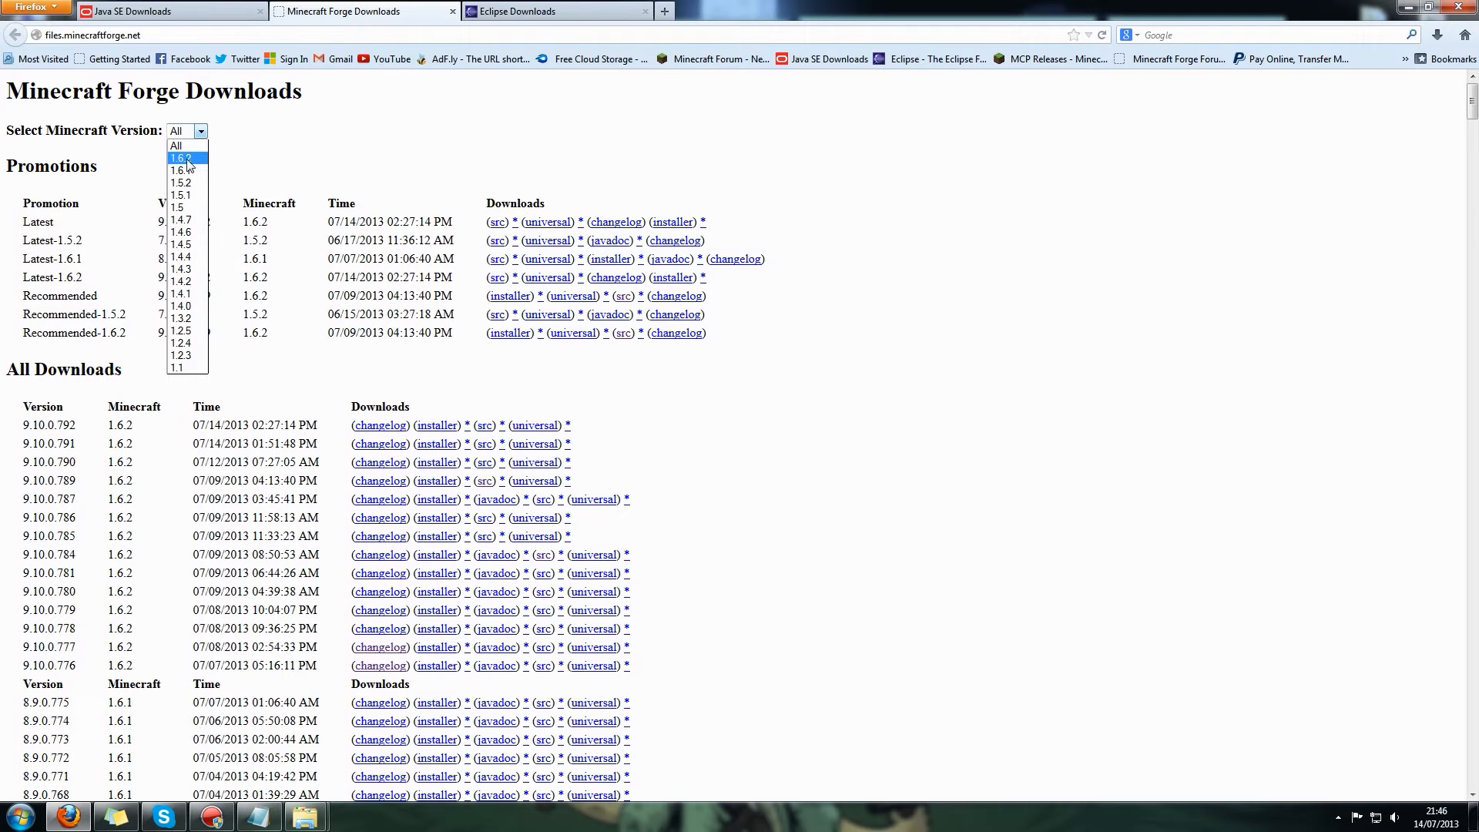
pyautogui.click(183, 157)
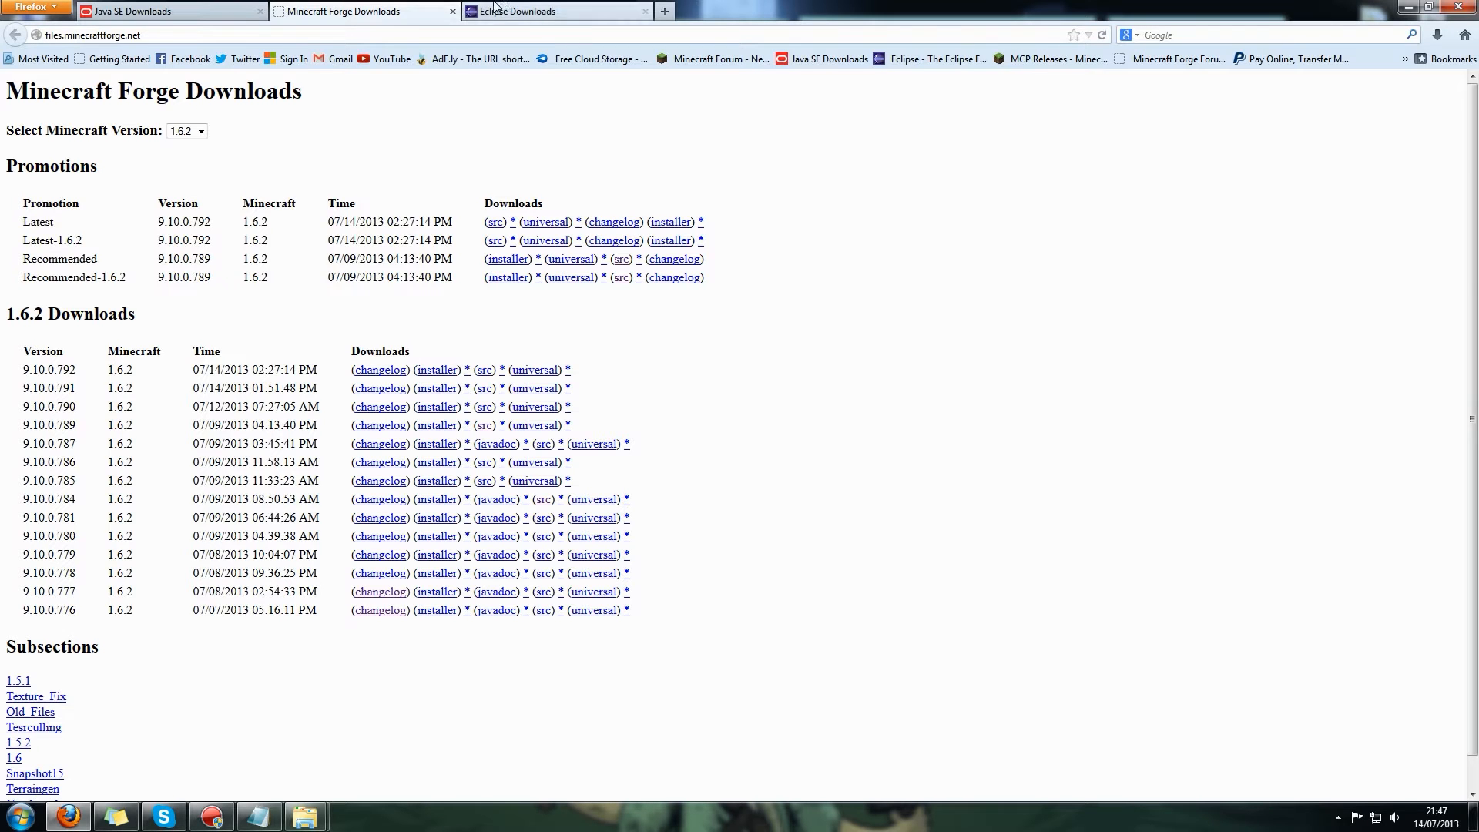
pyautogui.click(556, 11)
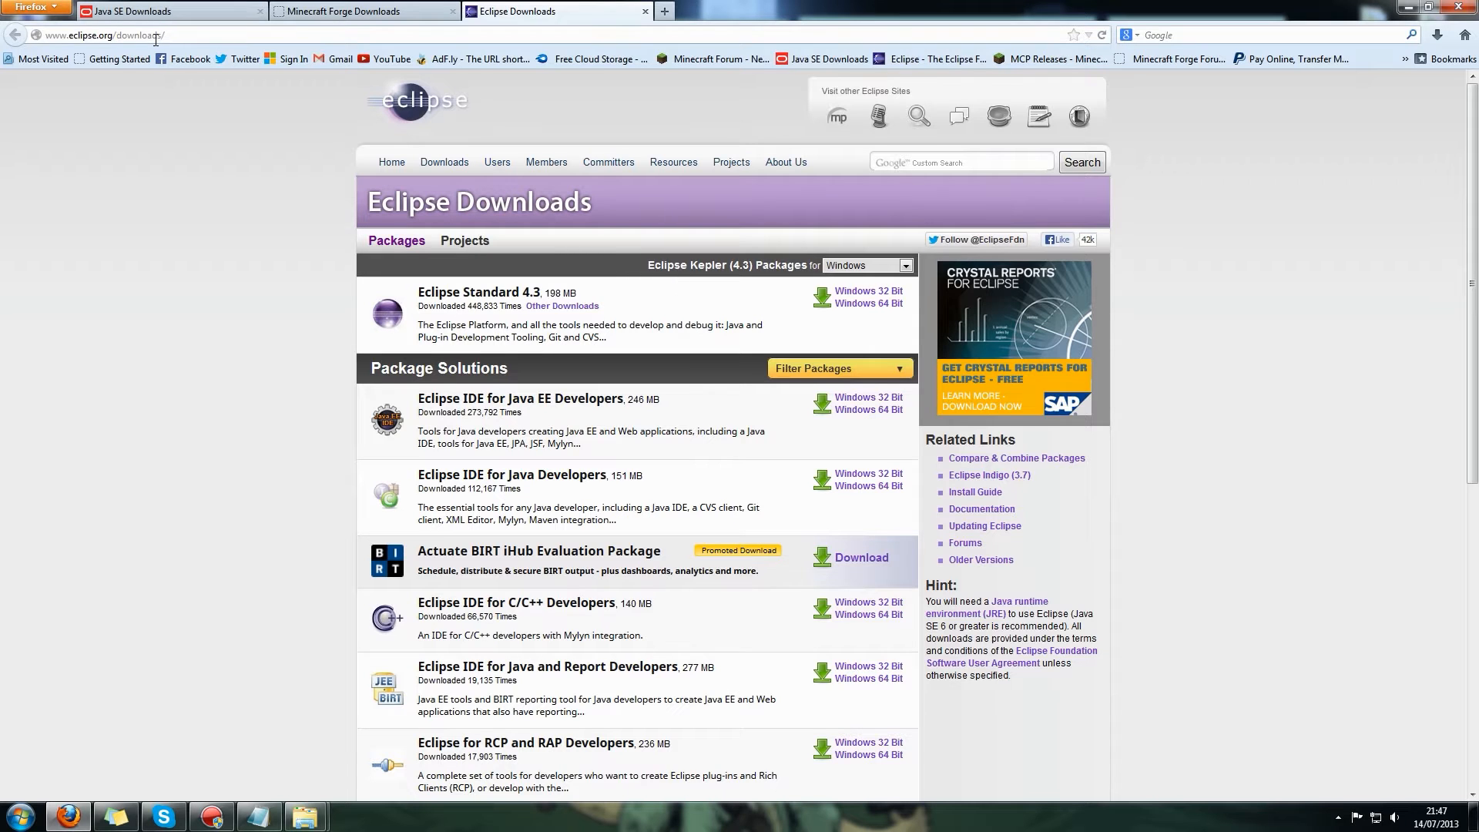
# Start the Eclipse Standard 4.3 Windows 64-bit download via its mirror link.
pyautogui.click(108, 36)
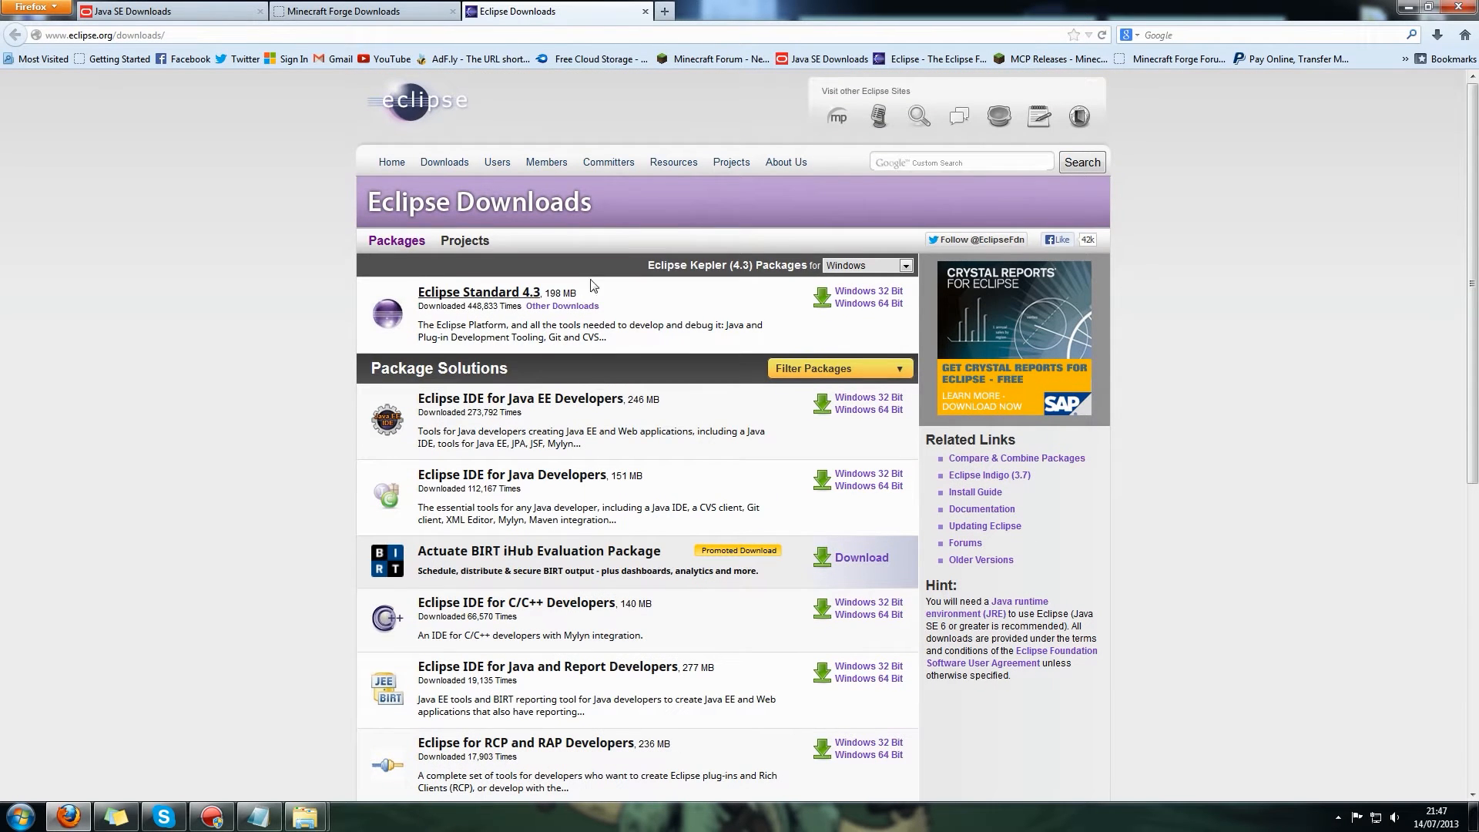
pyautogui.doubleClick(688, 265)
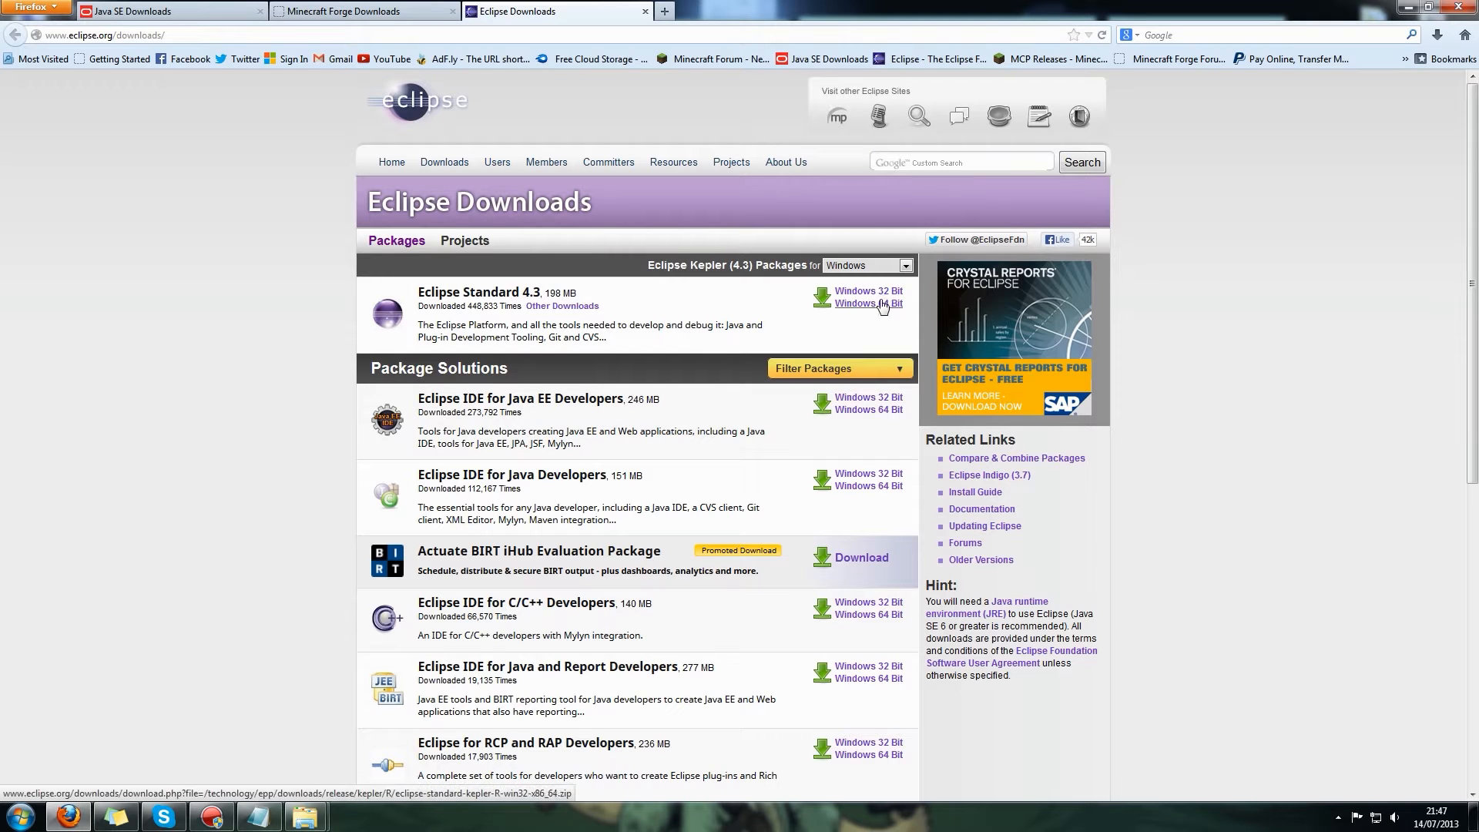
pyautogui.moveTo(889, 314)
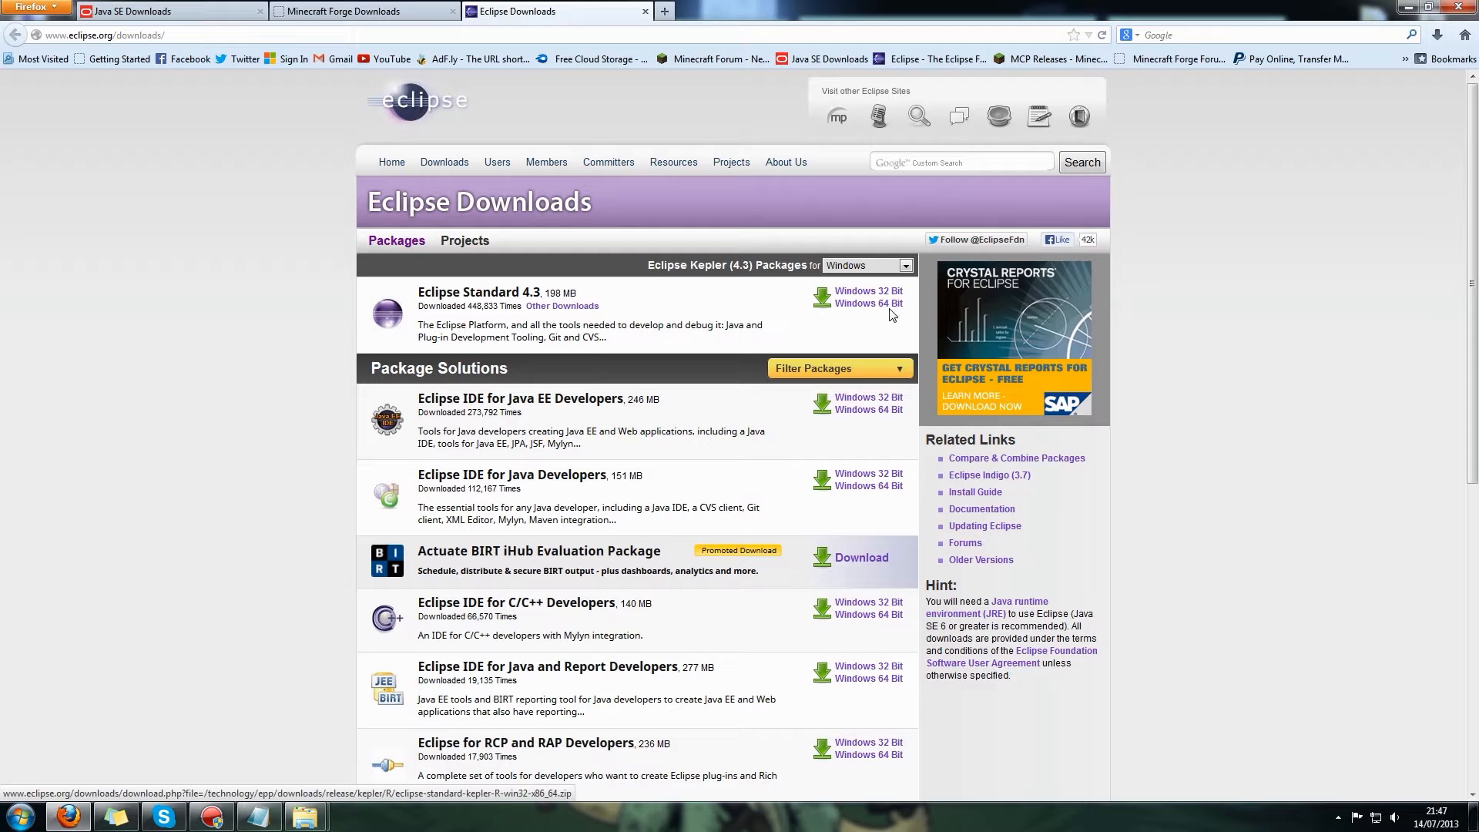
pyautogui.moveTo(856, 322)
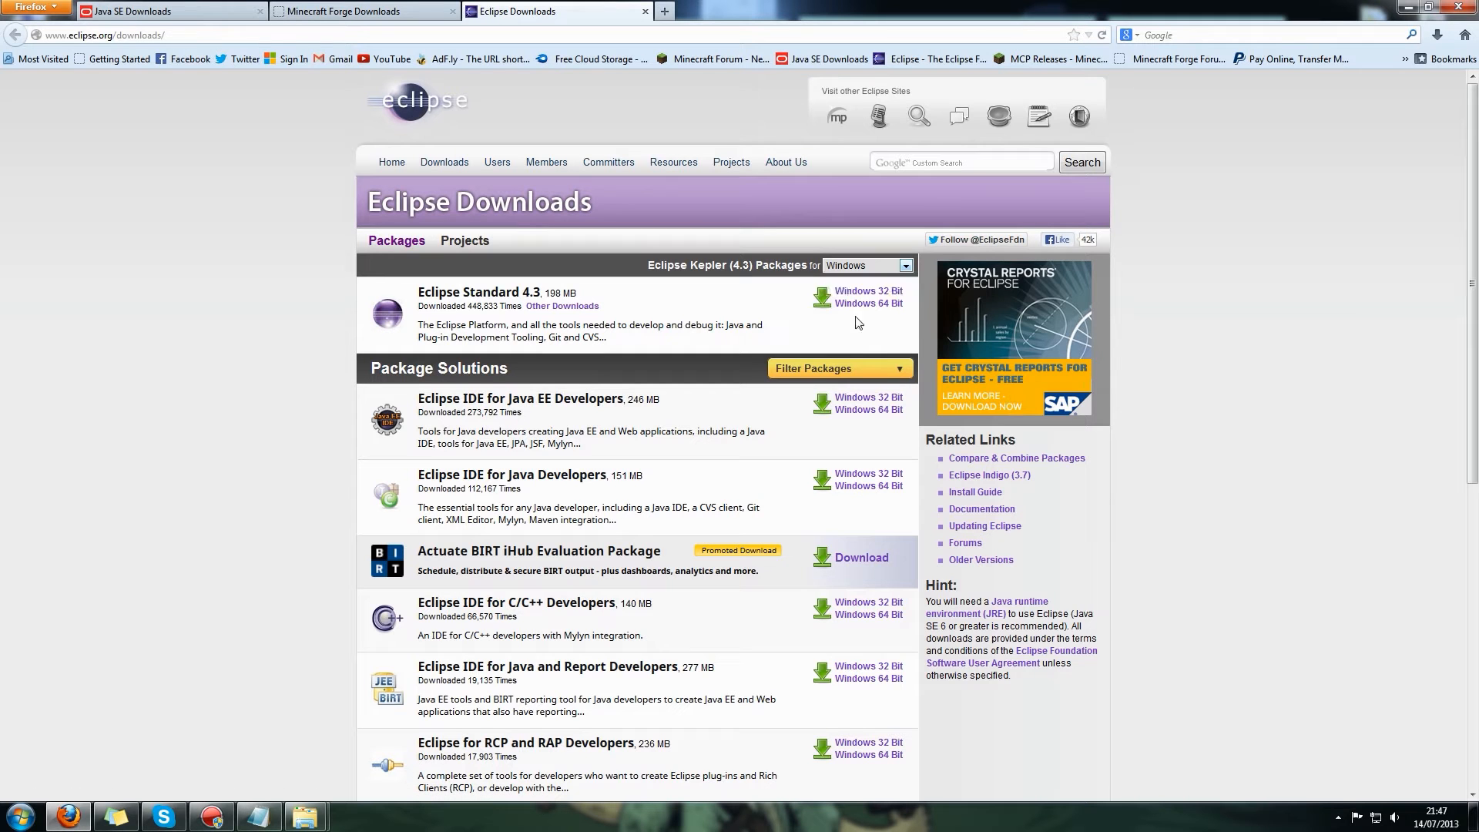
pyautogui.click(867, 303)
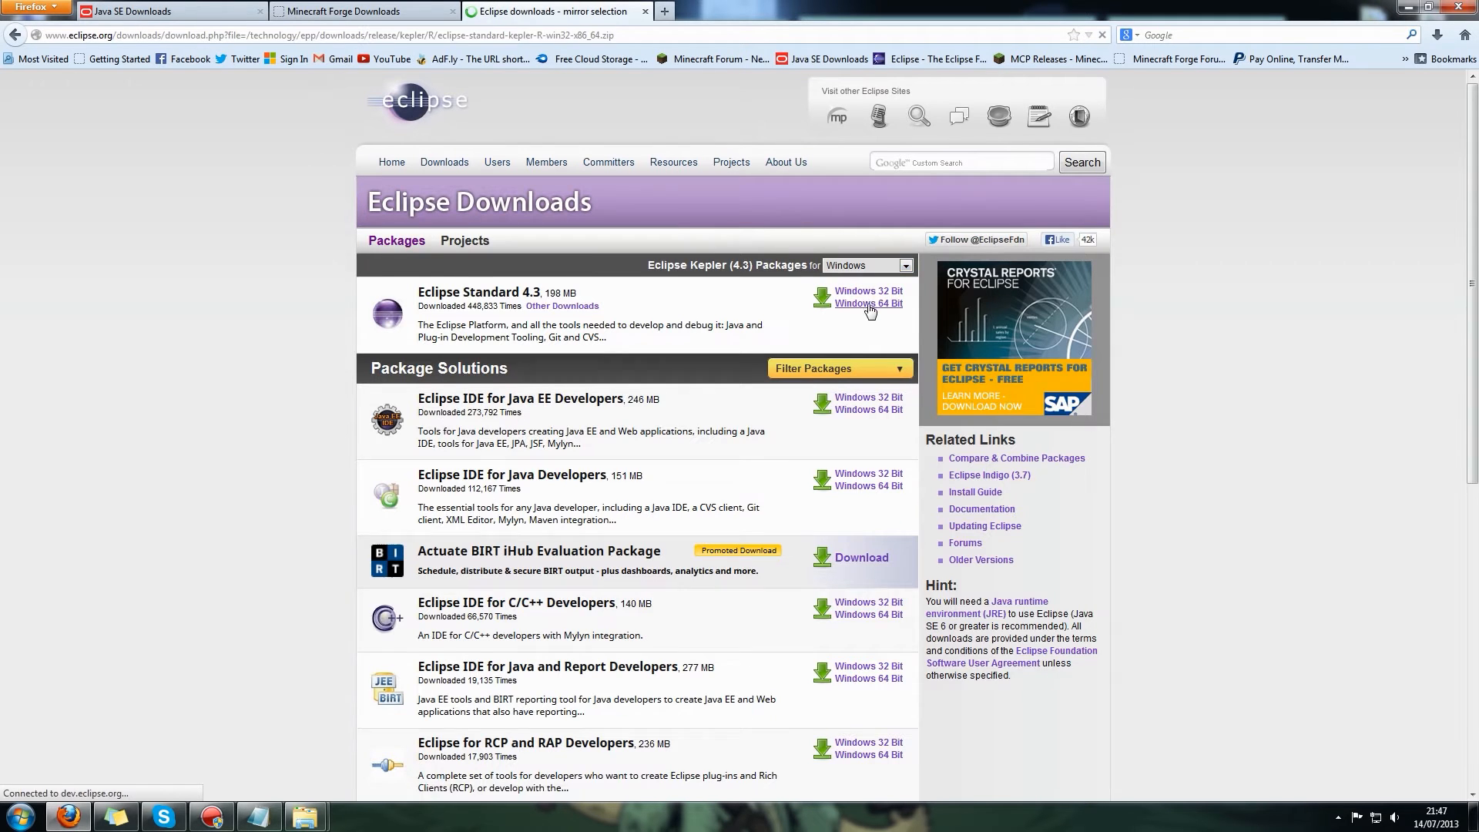
pyautogui.click(862, 291)
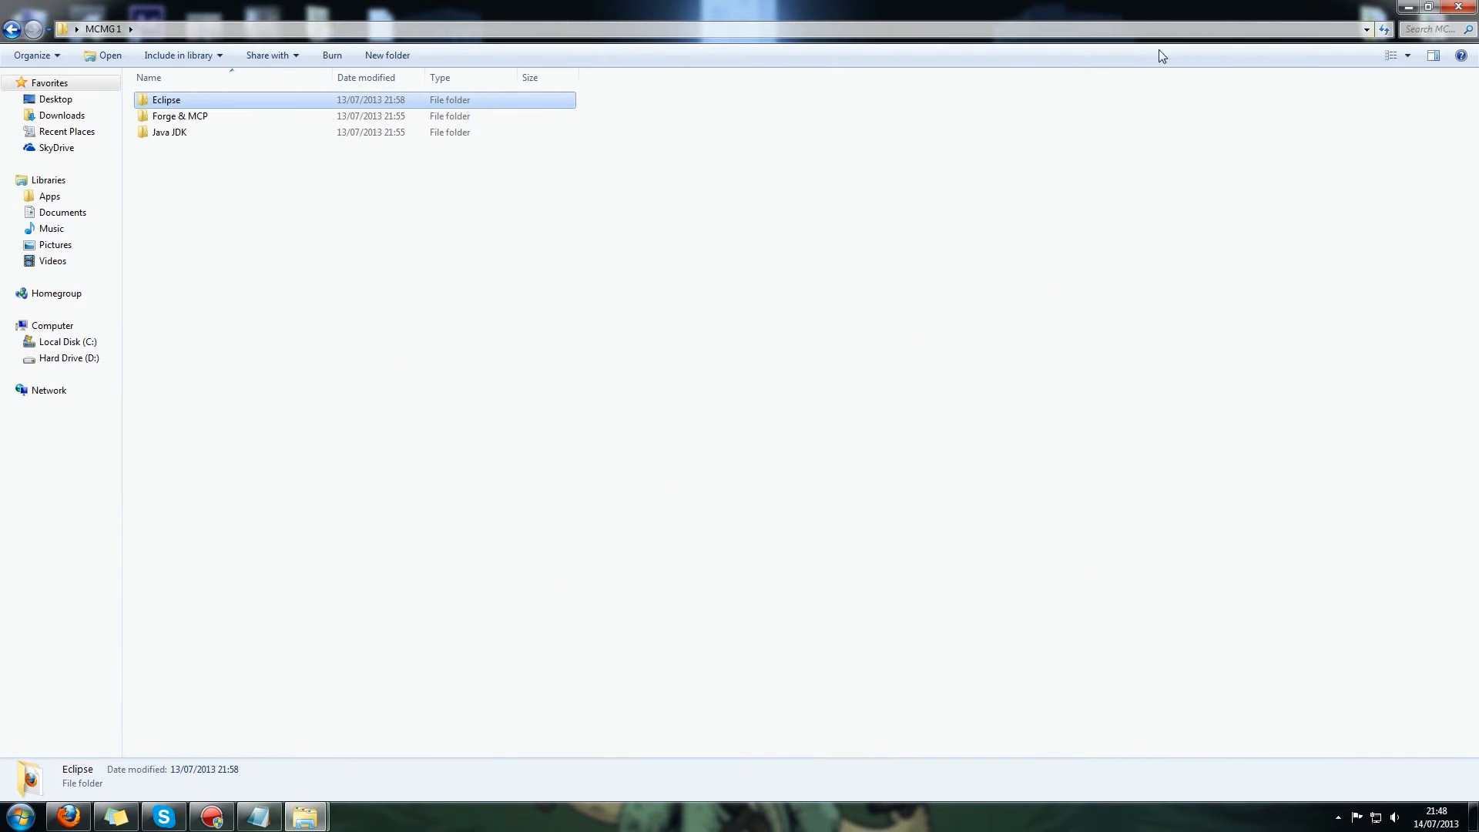
# View the Java JDK download folder, then navigate Explorer to Local Disk (C:).
pyautogui.doubleClick(165, 98)
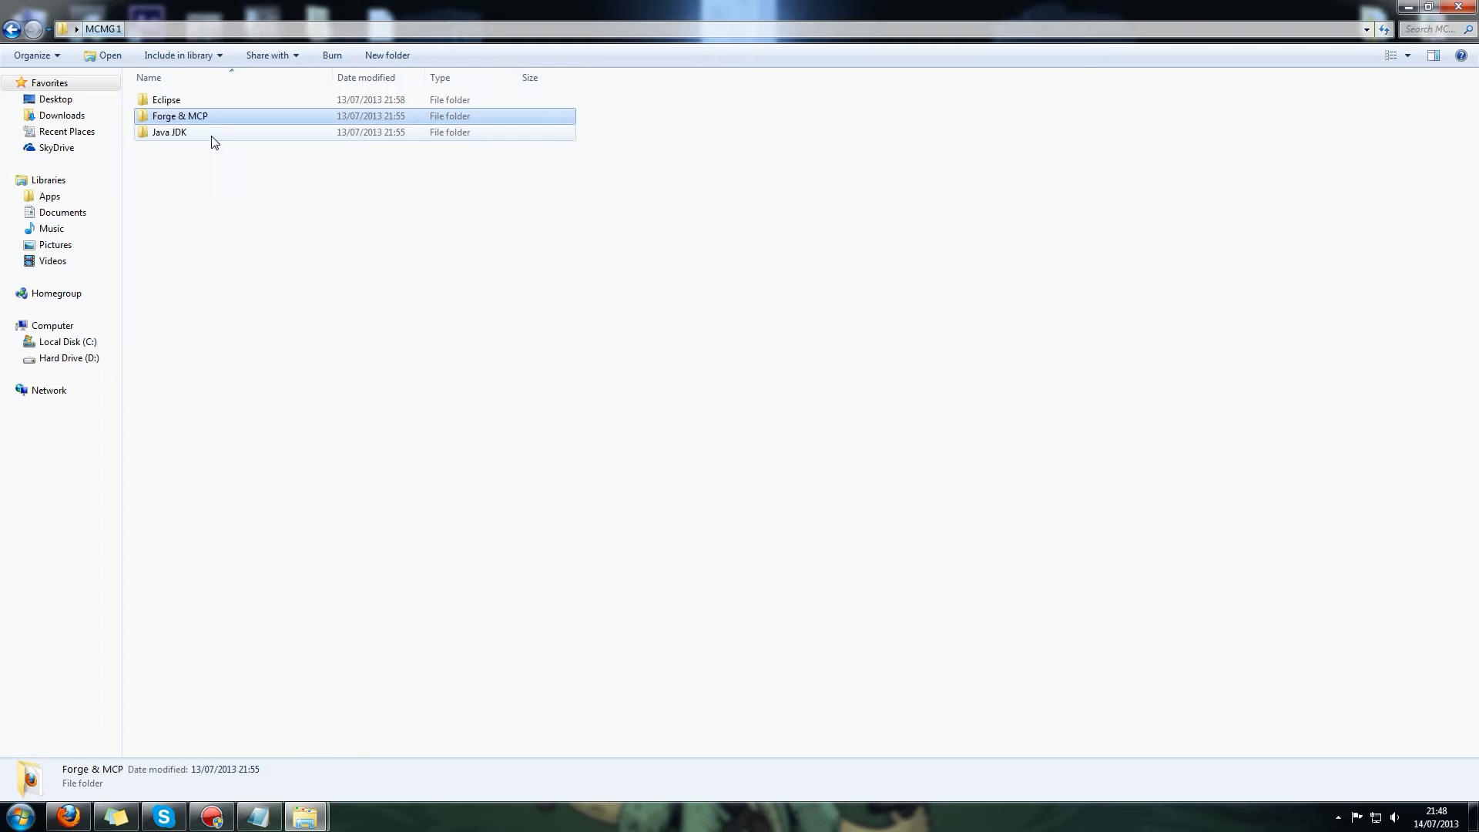
pyautogui.doubleClick(169, 133)
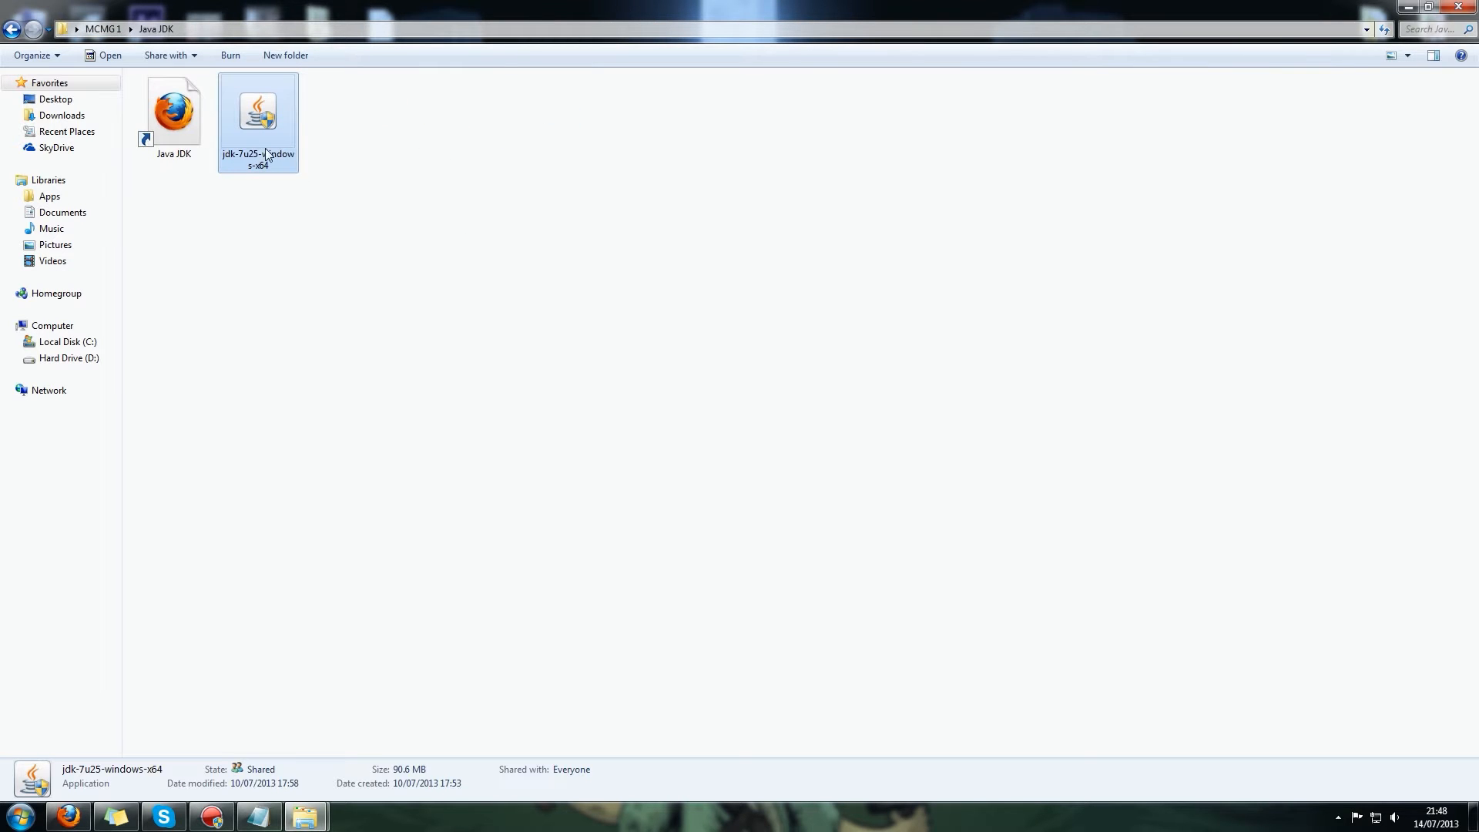
pyautogui.moveTo(251, 144)
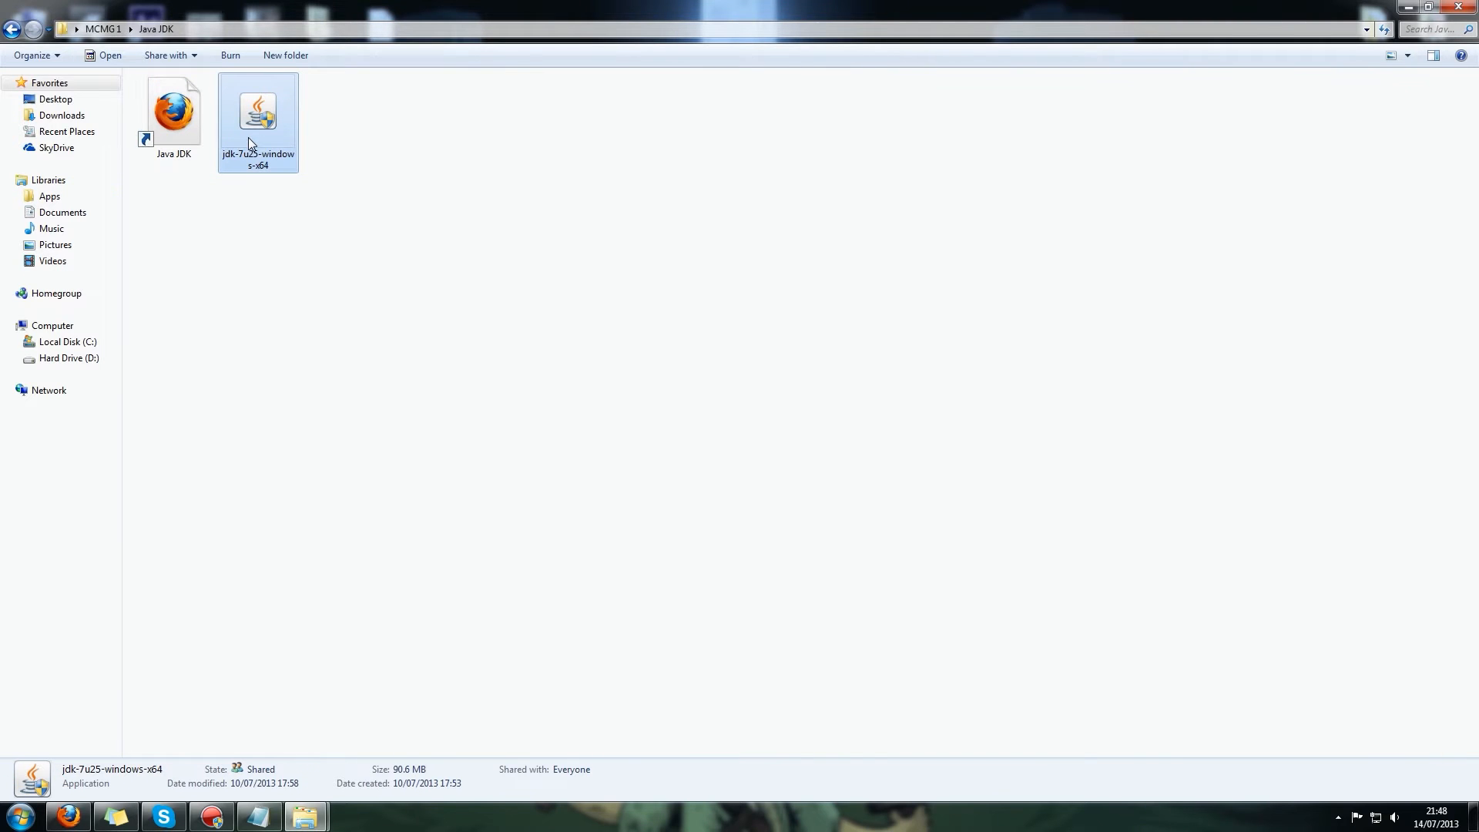
pyautogui.moveTo(262, 168)
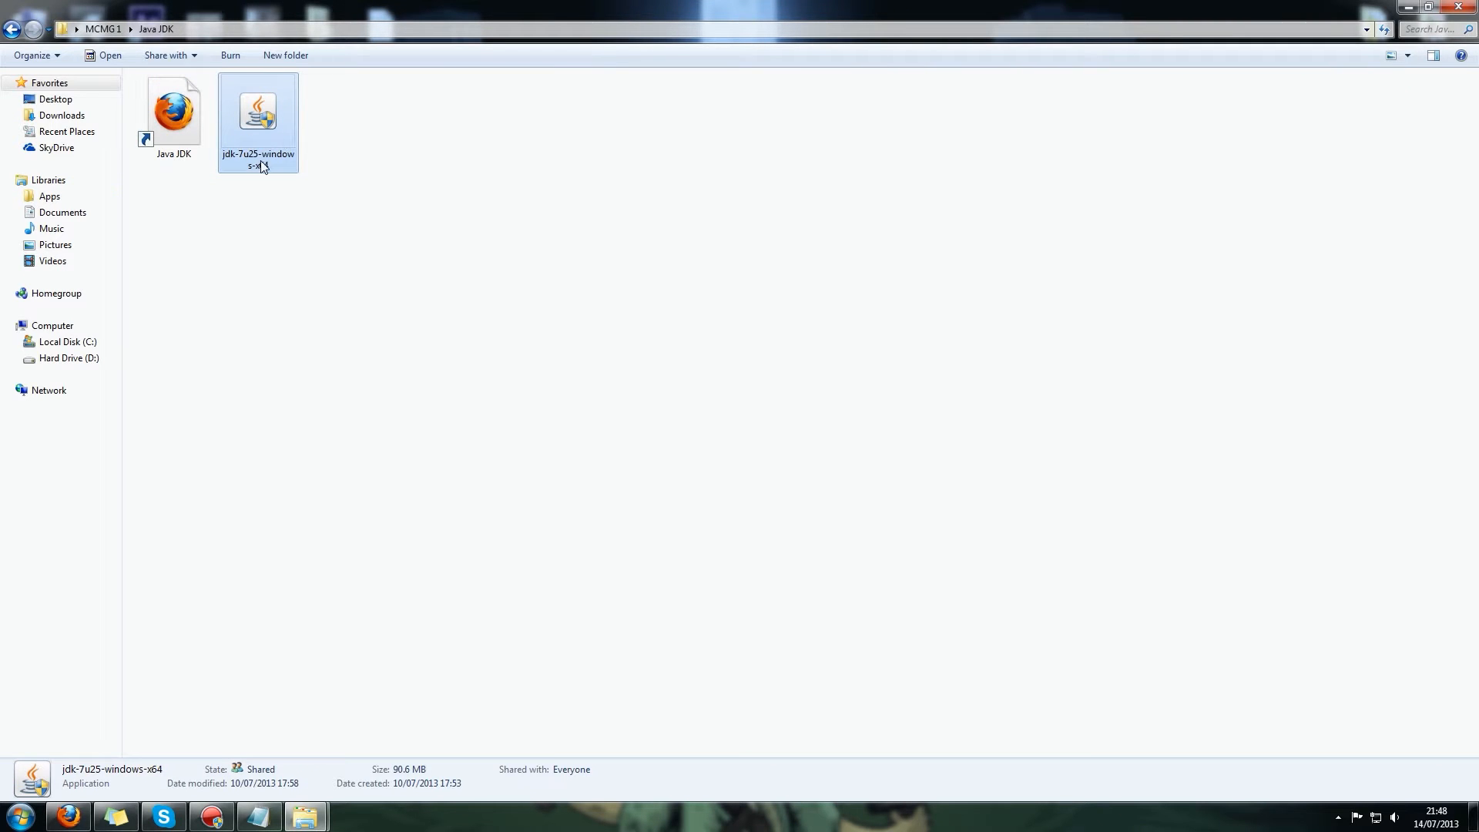
pyautogui.moveTo(266, 140)
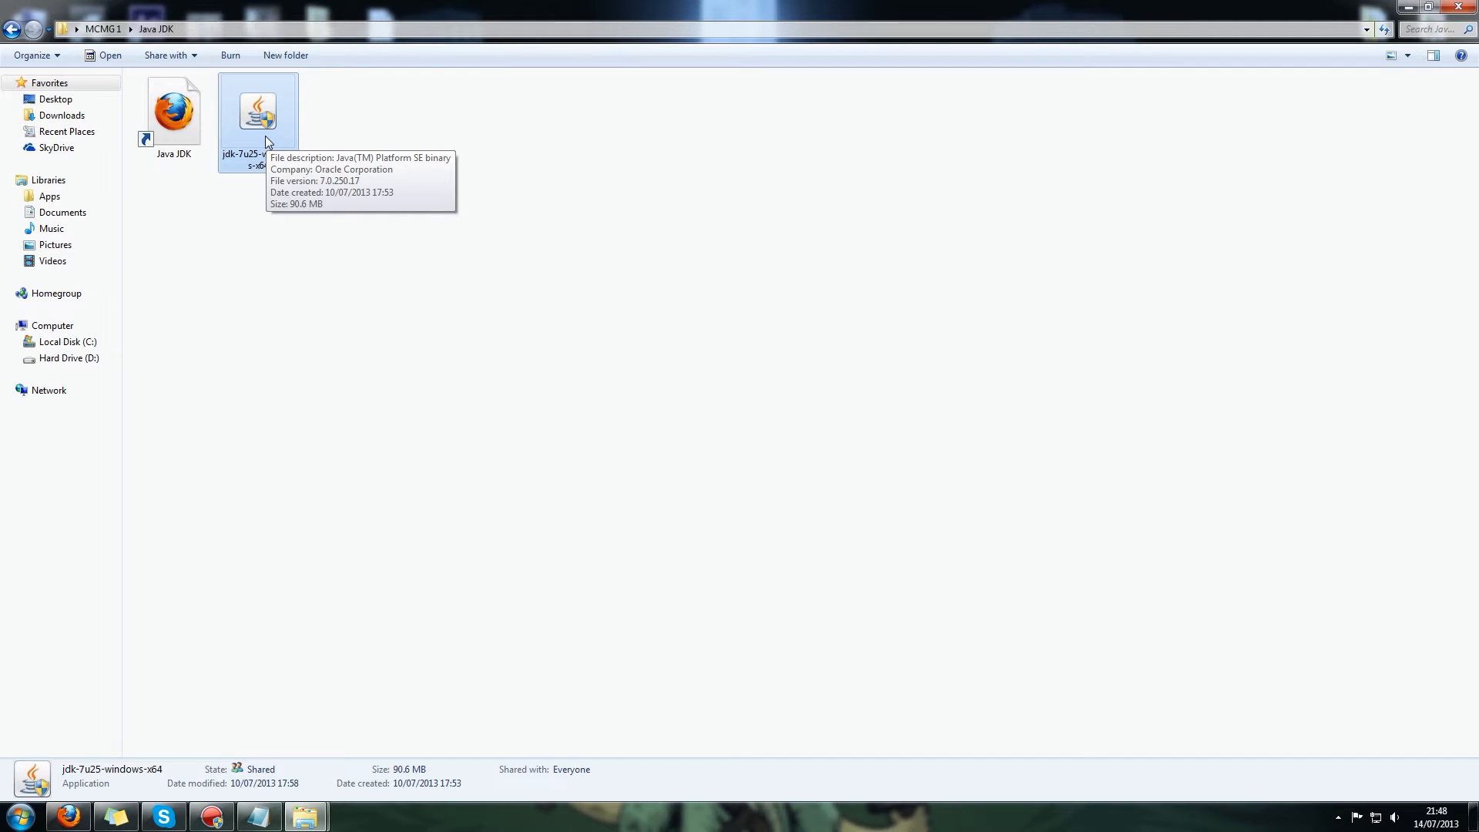
pyautogui.click(436, 199)
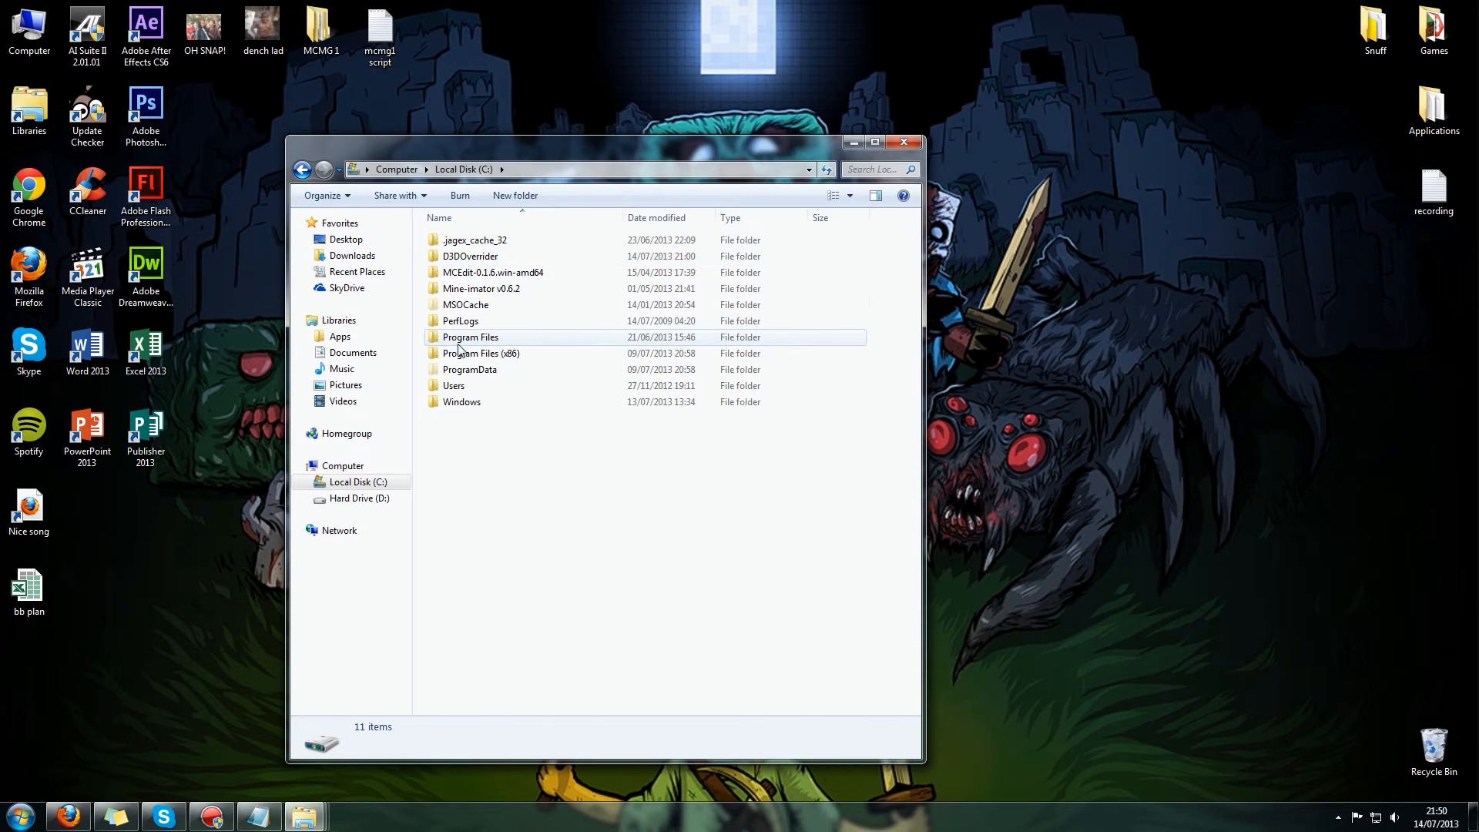
# Navigate into C:\Program Files\Java\jdk1.7.0_25\bin.
pyautogui.click(483, 353)
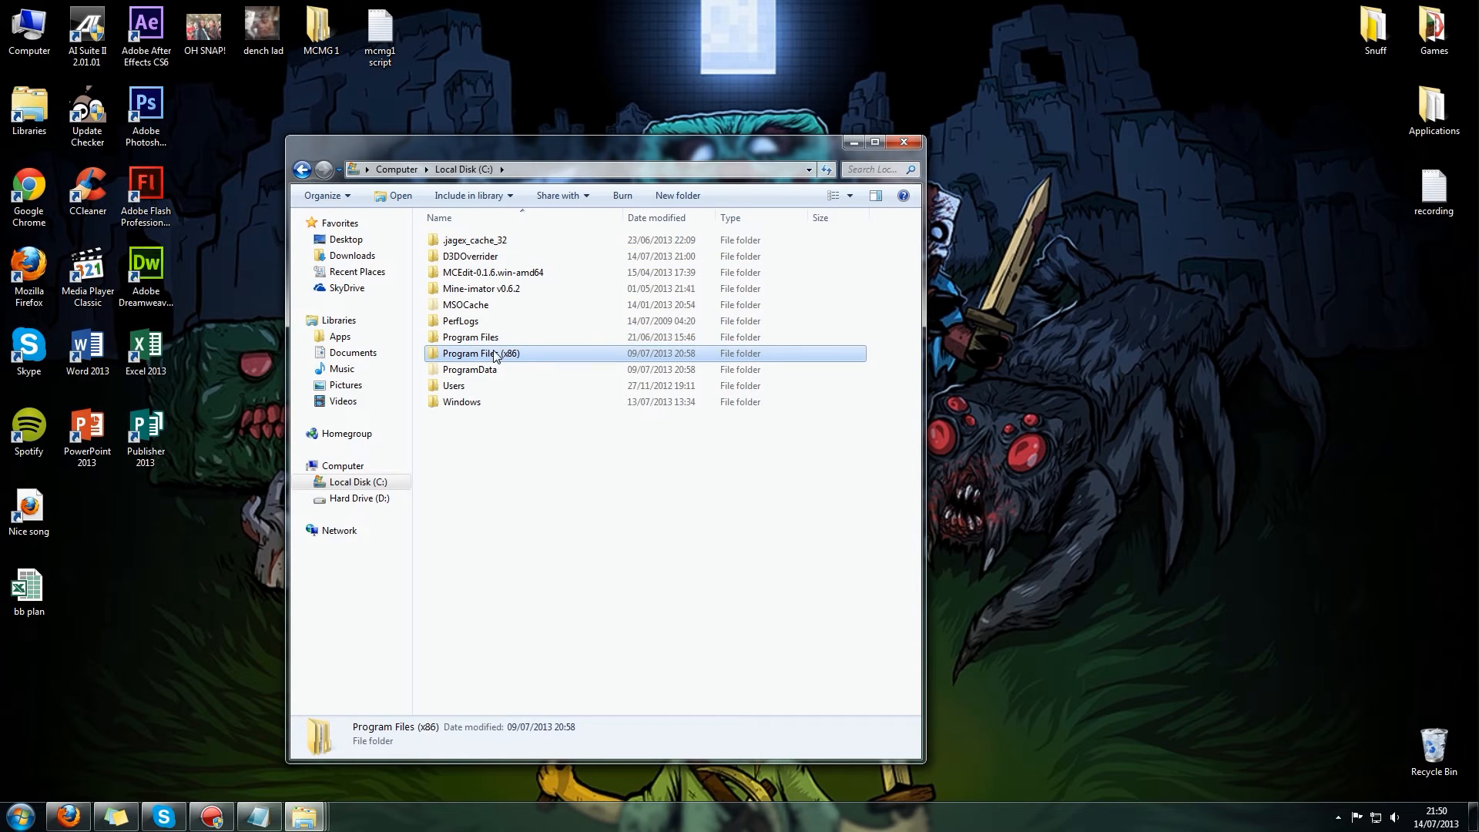
pyautogui.moveTo(561, 363)
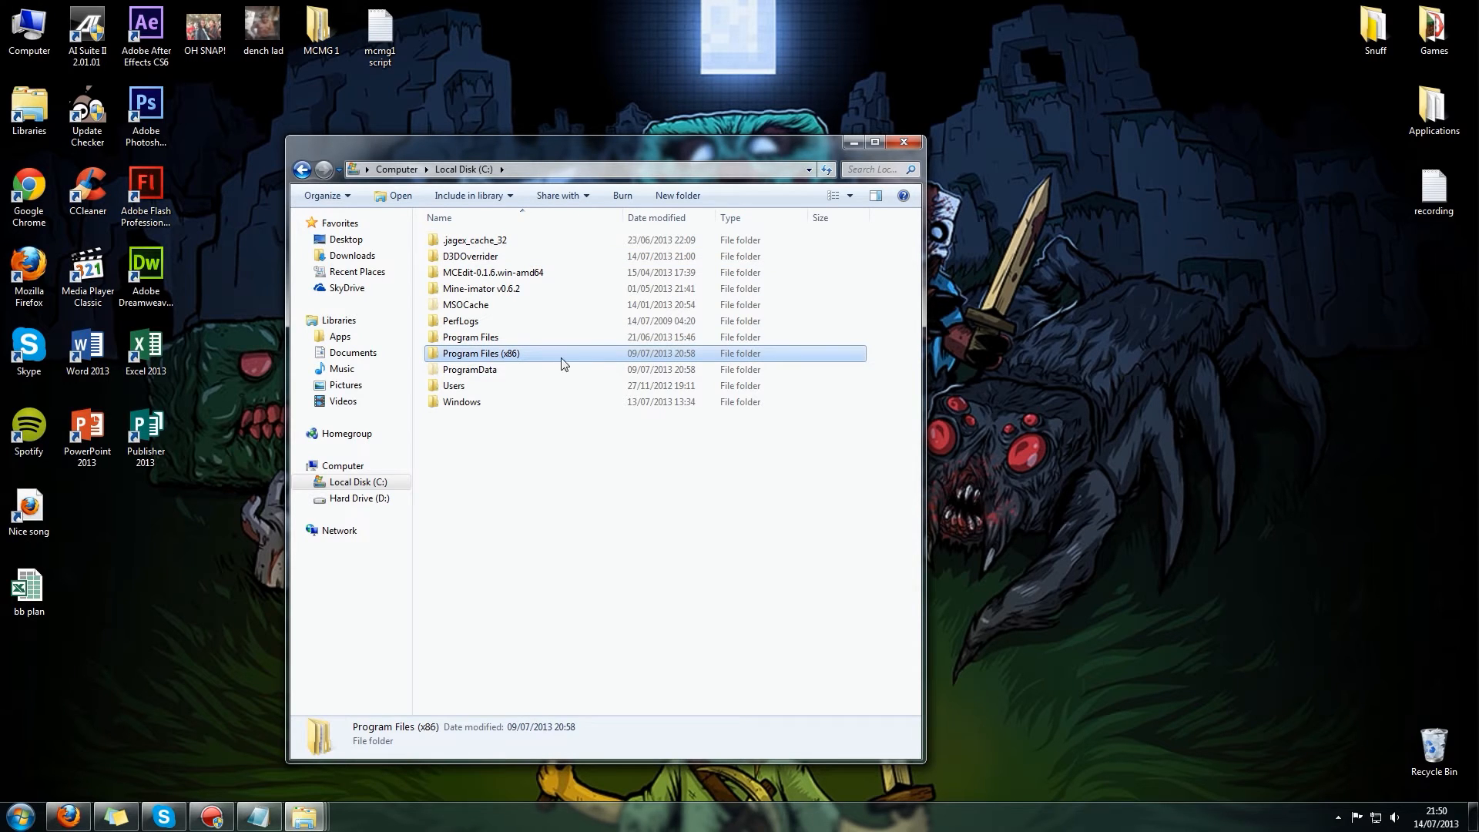
pyautogui.moveTo(581, 368)
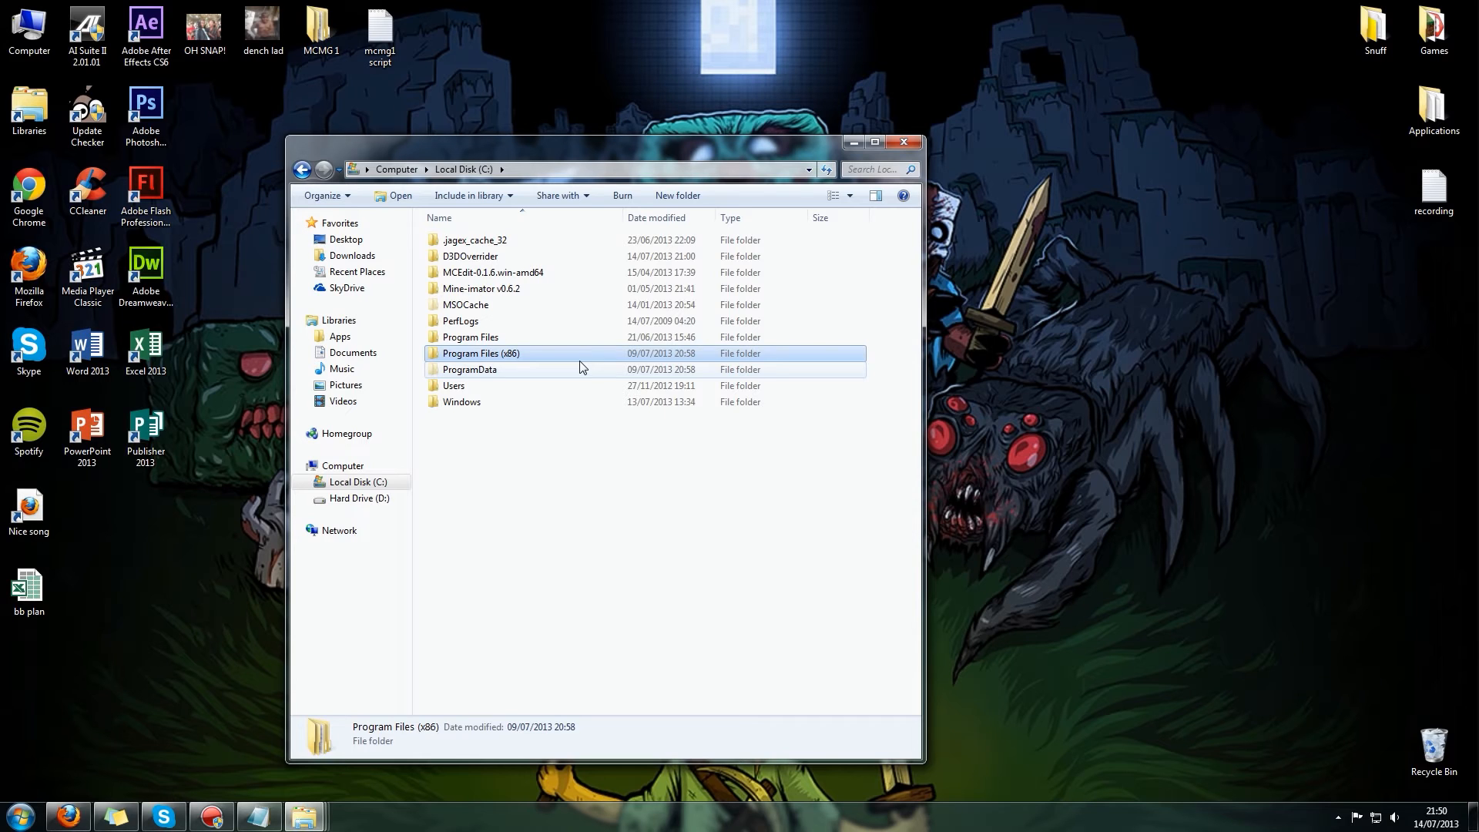
pyautogui.doubleClick(470, 337)
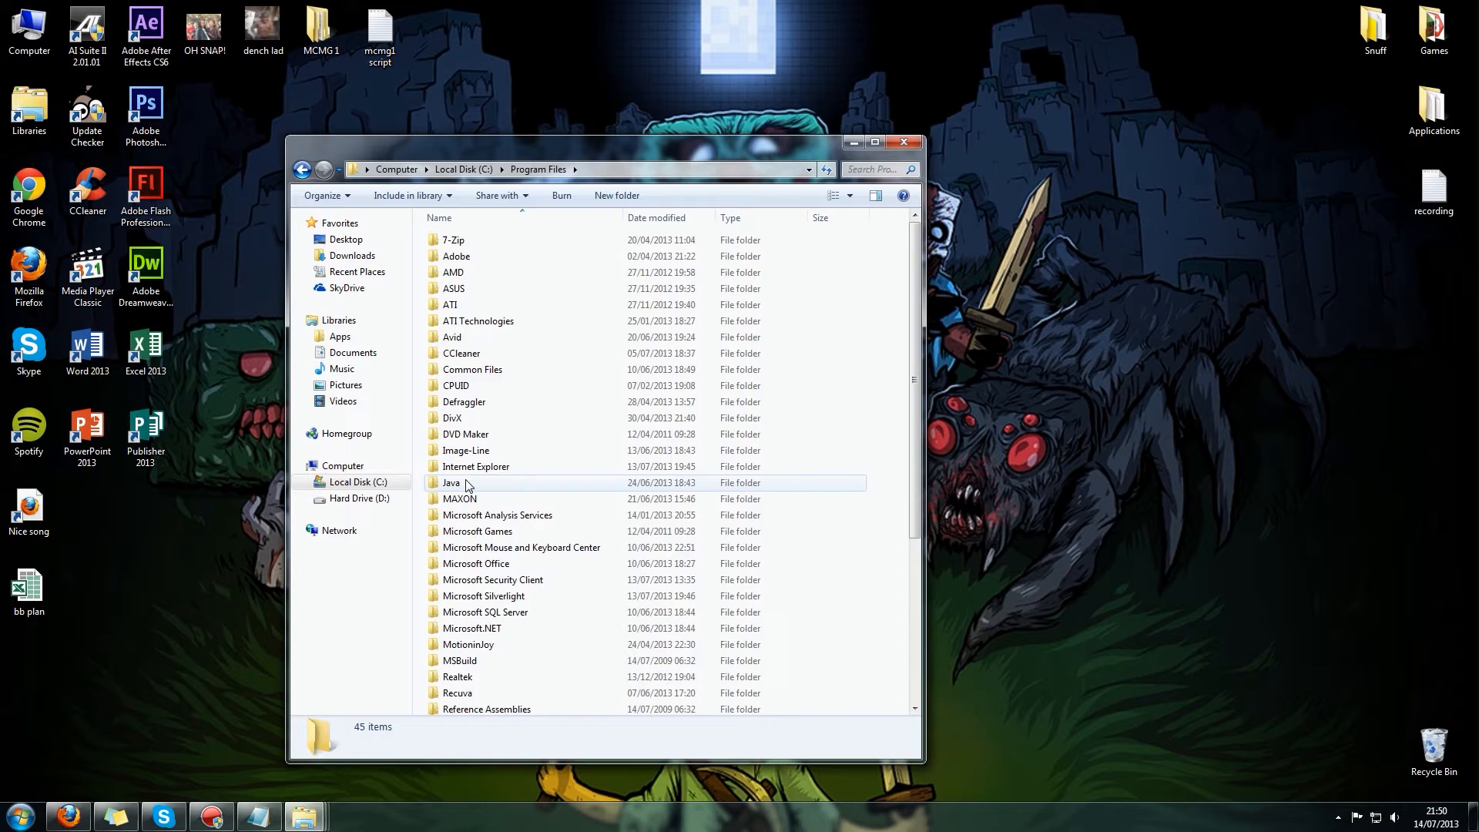
pyautogui.doubleClick(452, 482)
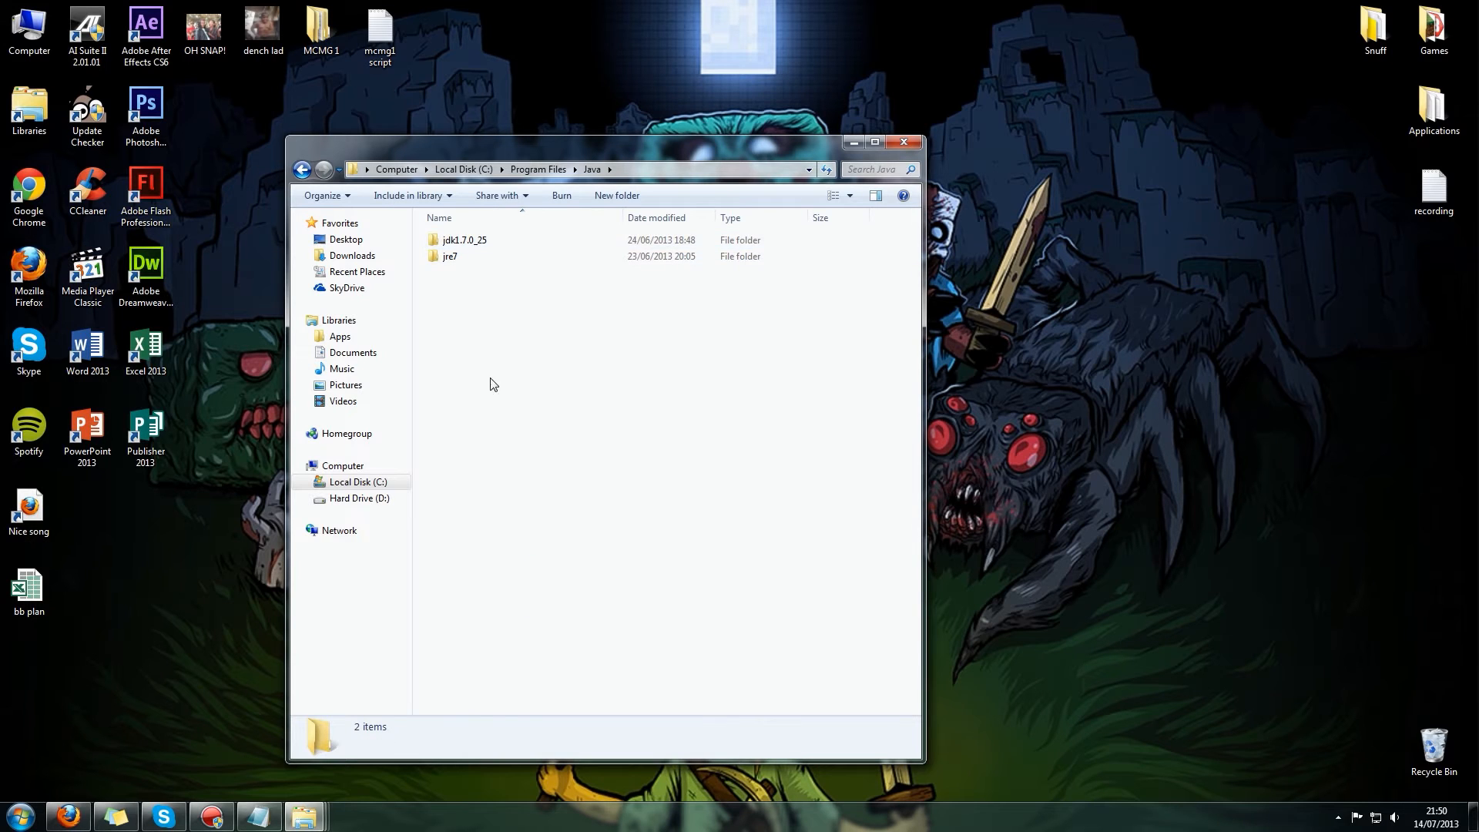
pyautogui.click(464, 240)
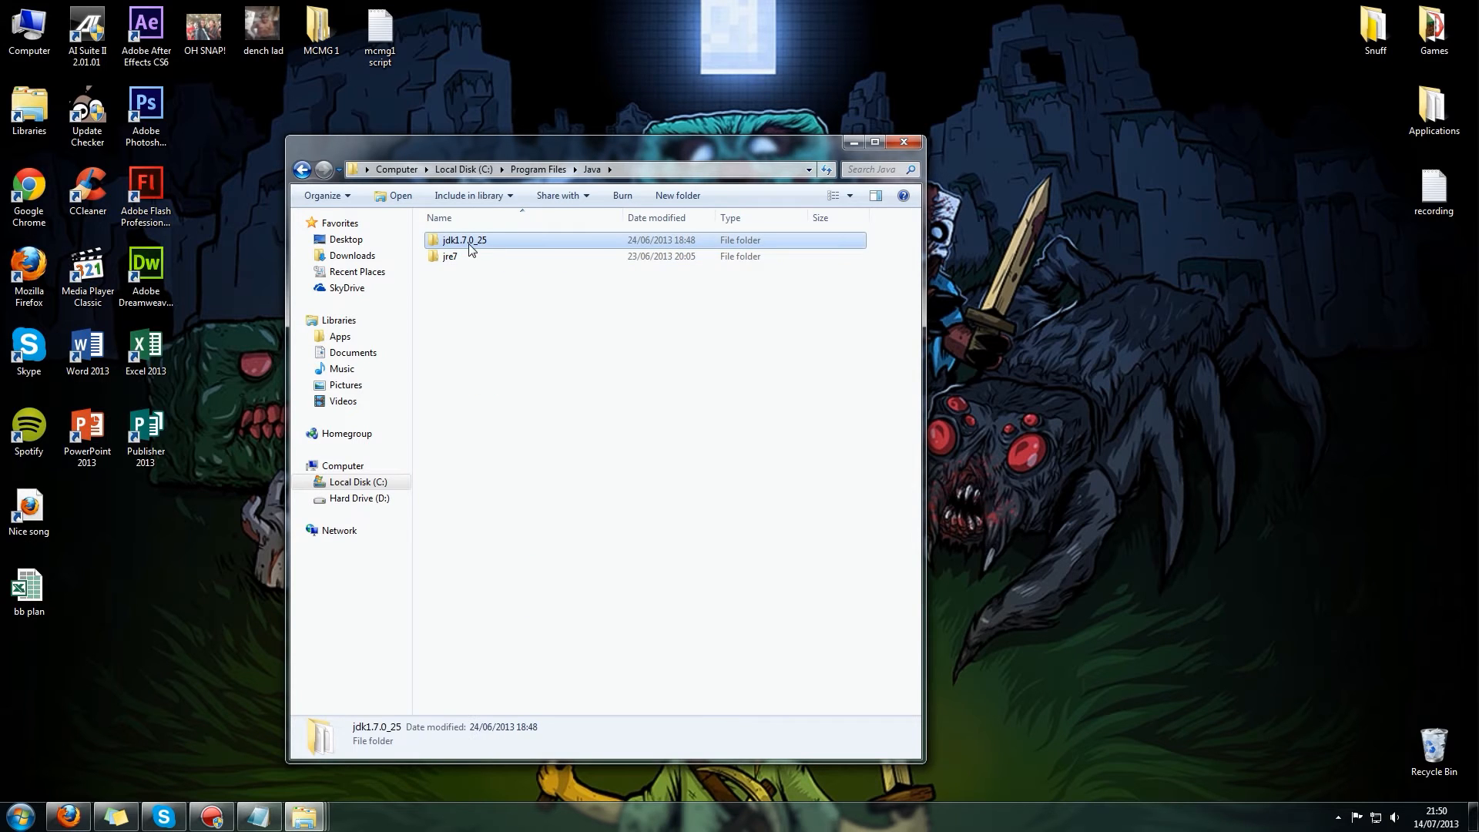
pyautogui.doubleClick(462, 240)
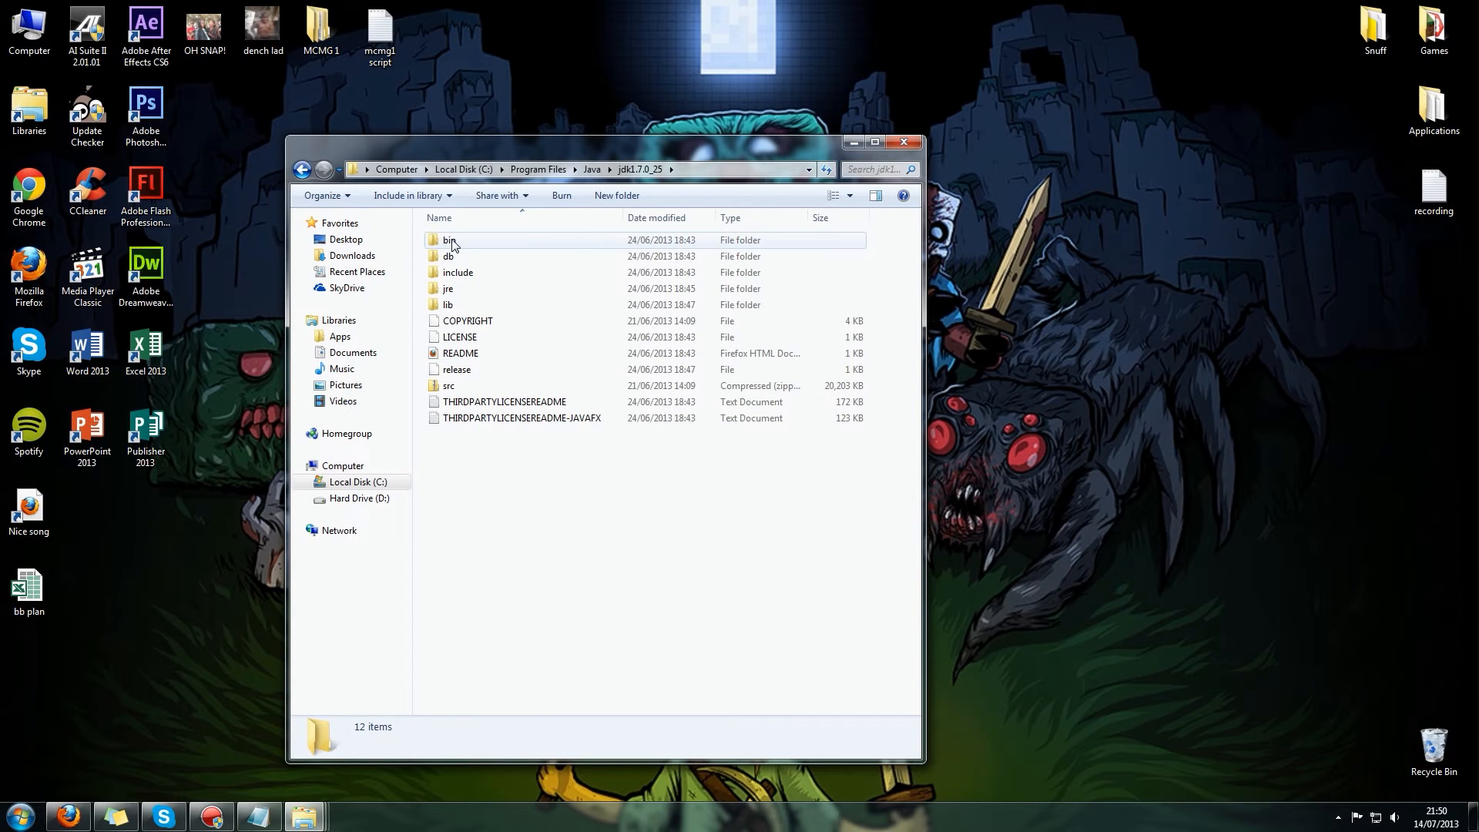
pyautogui.doubleClick(448, 240)
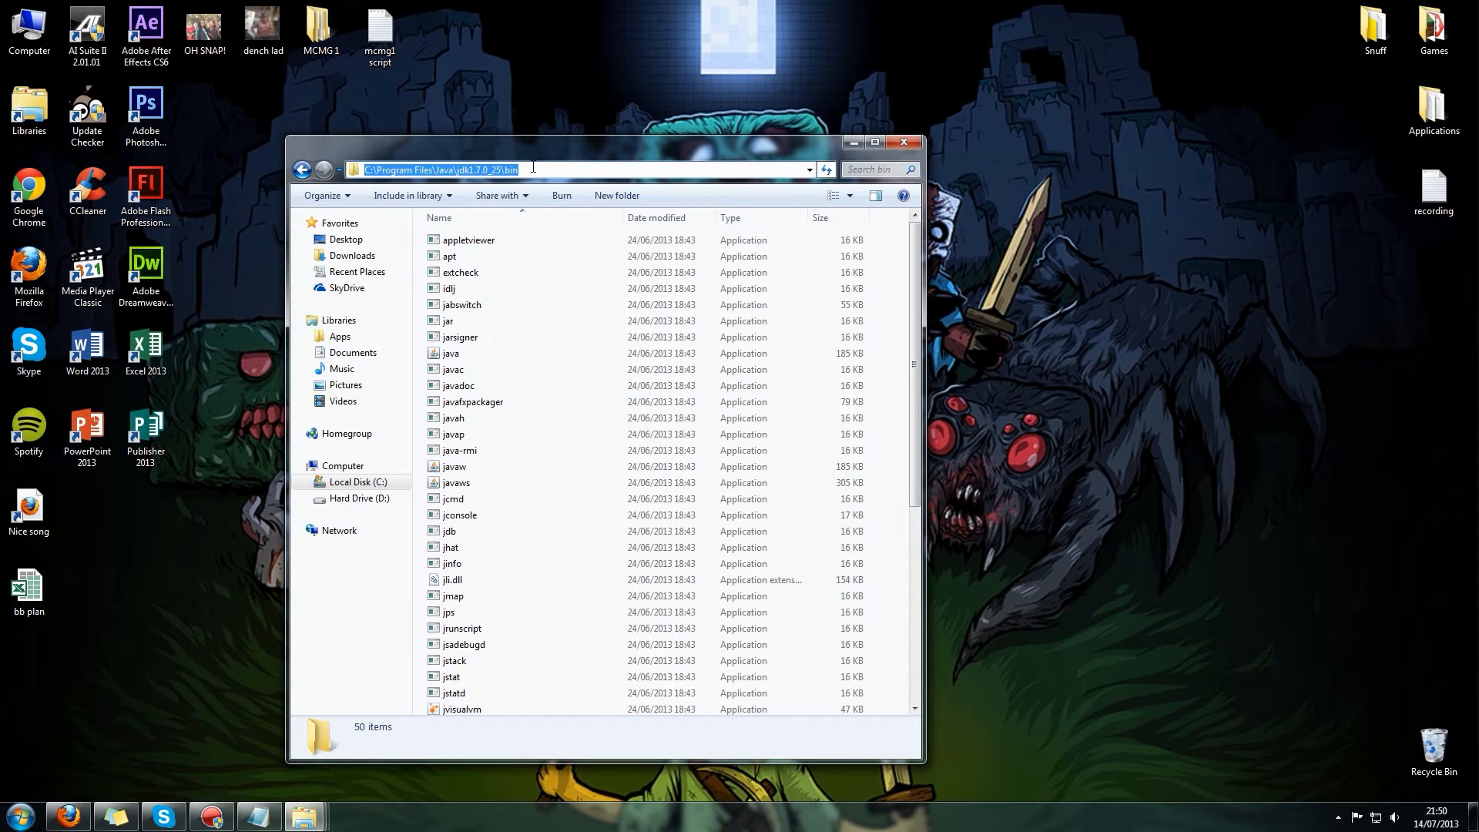
# Copy the bin folder's full path from the address bar and bring up System properties.
pyautogui.click(451, 288)
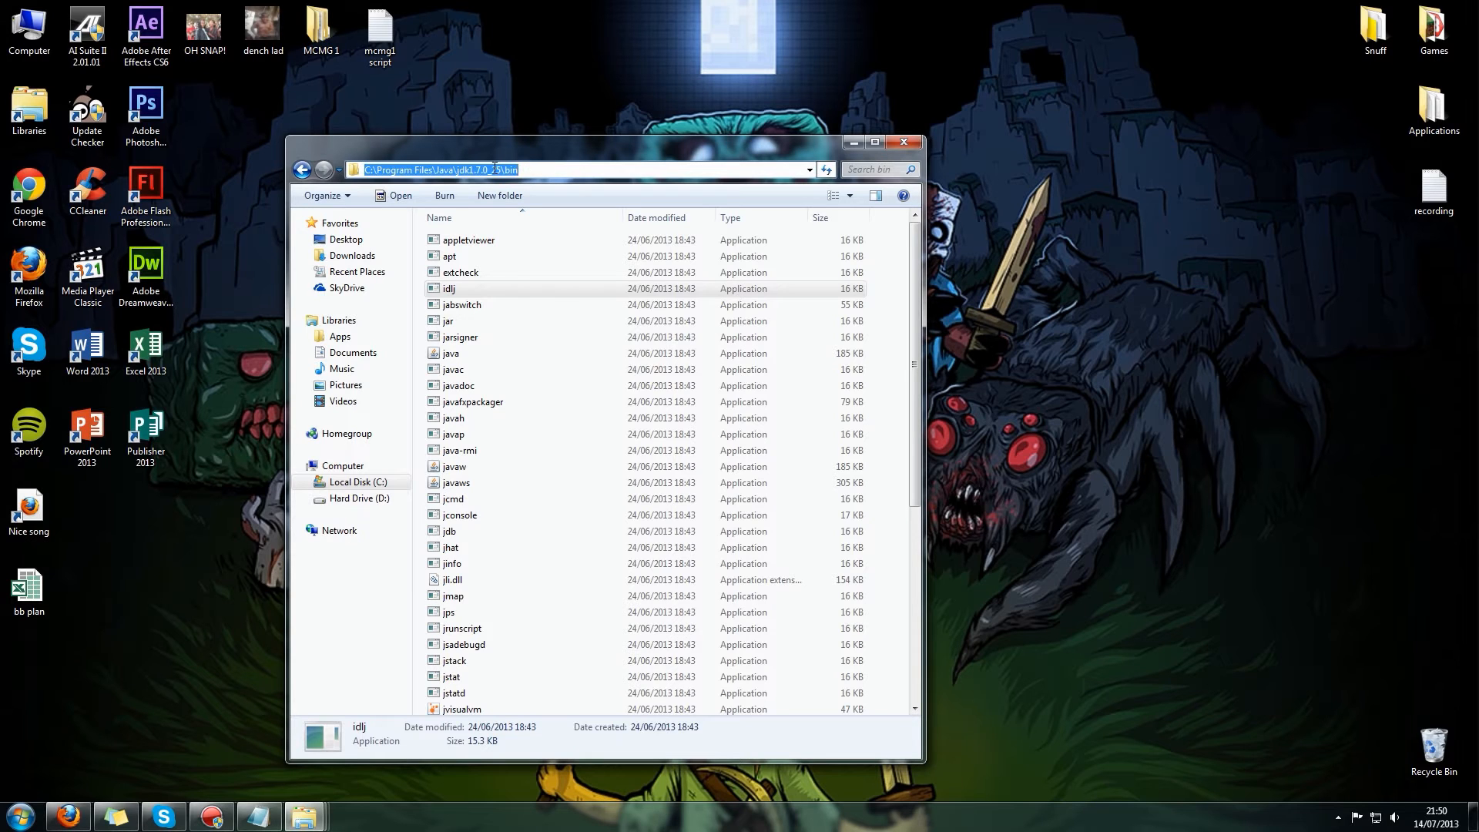
pyautogui.click(541, 170)
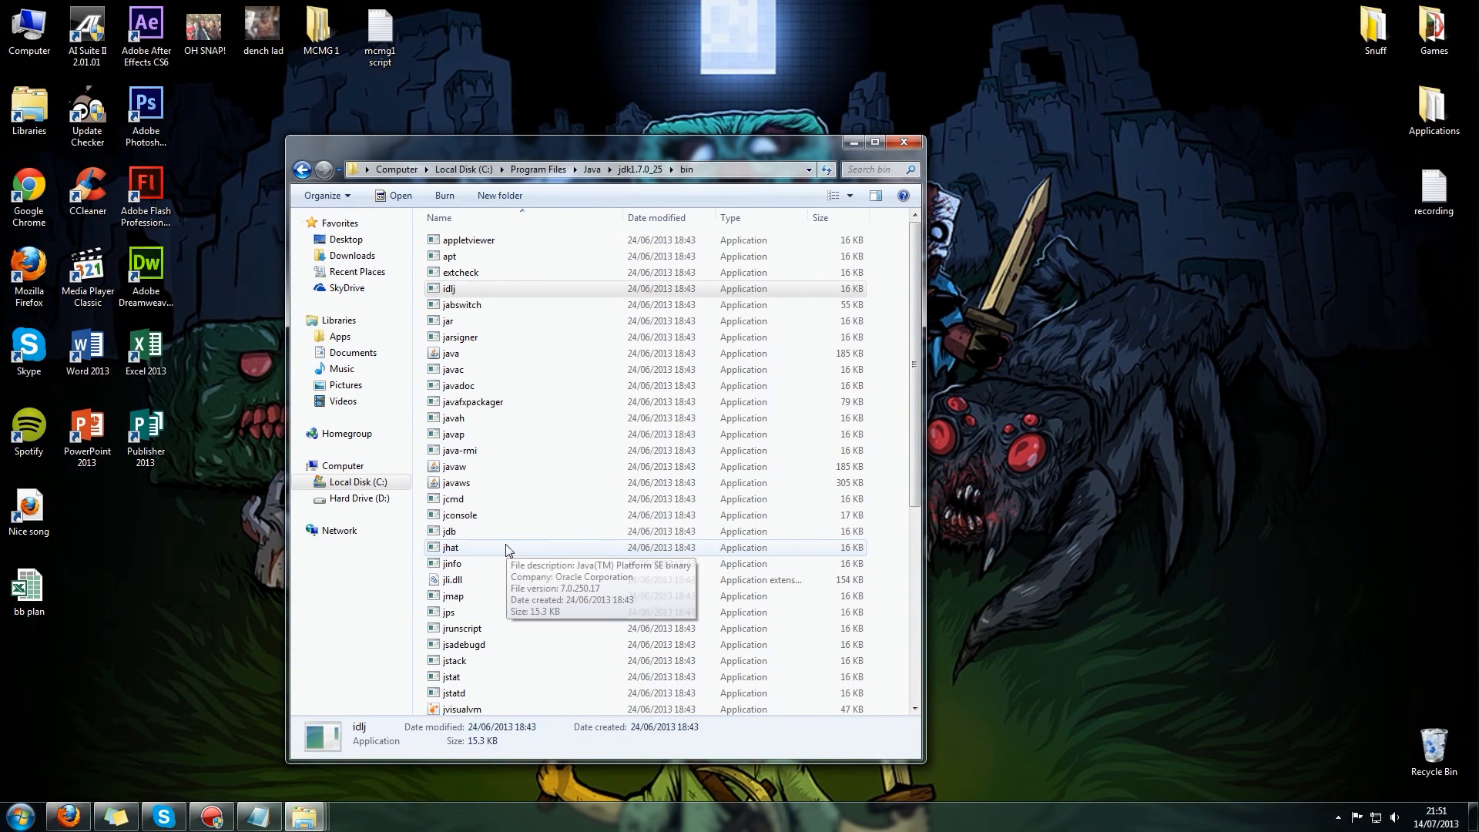
pyautogui.click(17, 817)
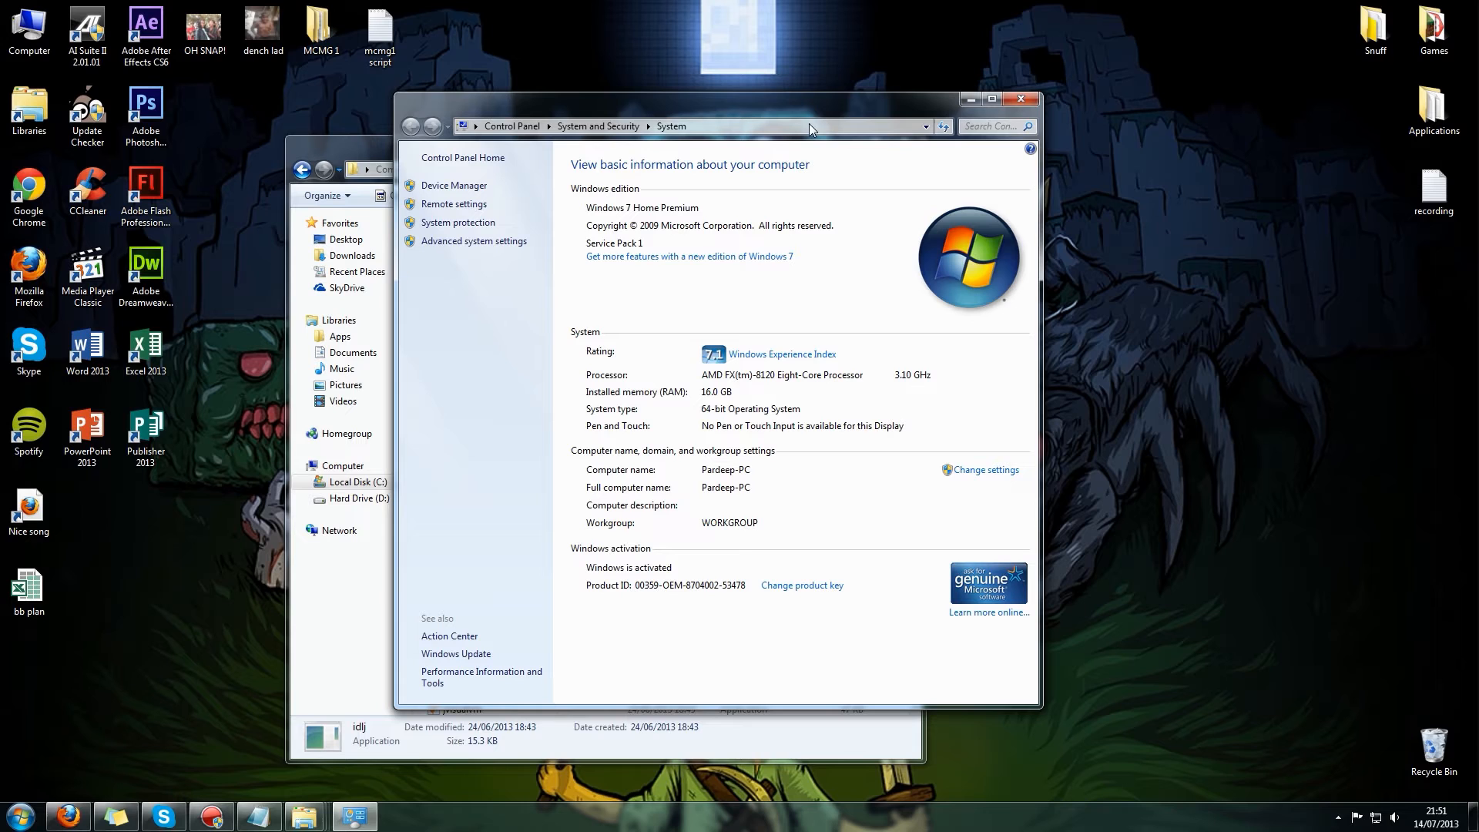
pyautogui.moveTo(460, 152)
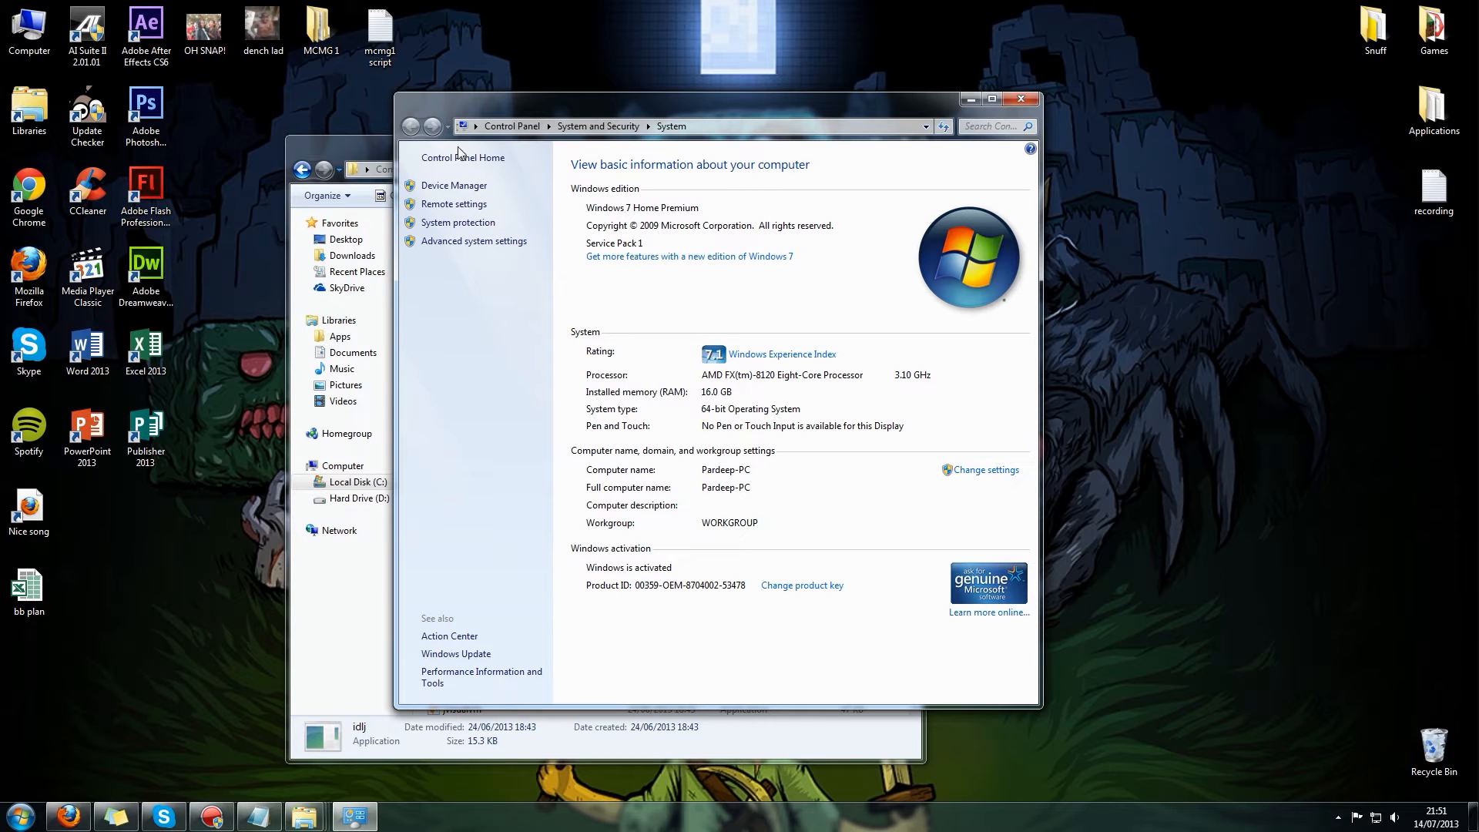
# Append ;C:\Program Files\Java\jdk1.7.0_25\bin to the system Path variable and confirm.
pyautogui.click(474, 240)
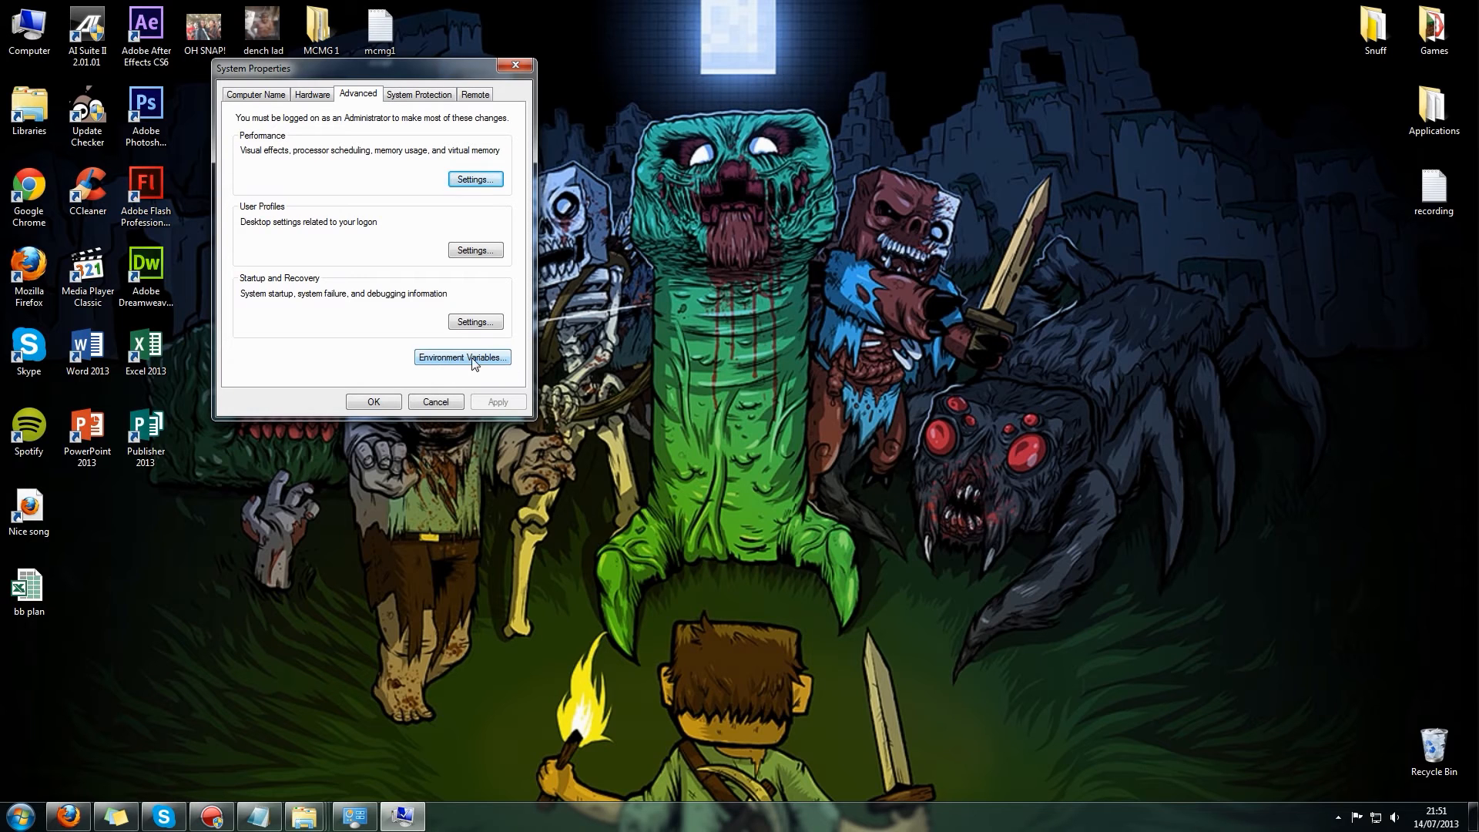
pyautogui.click(462, 356)
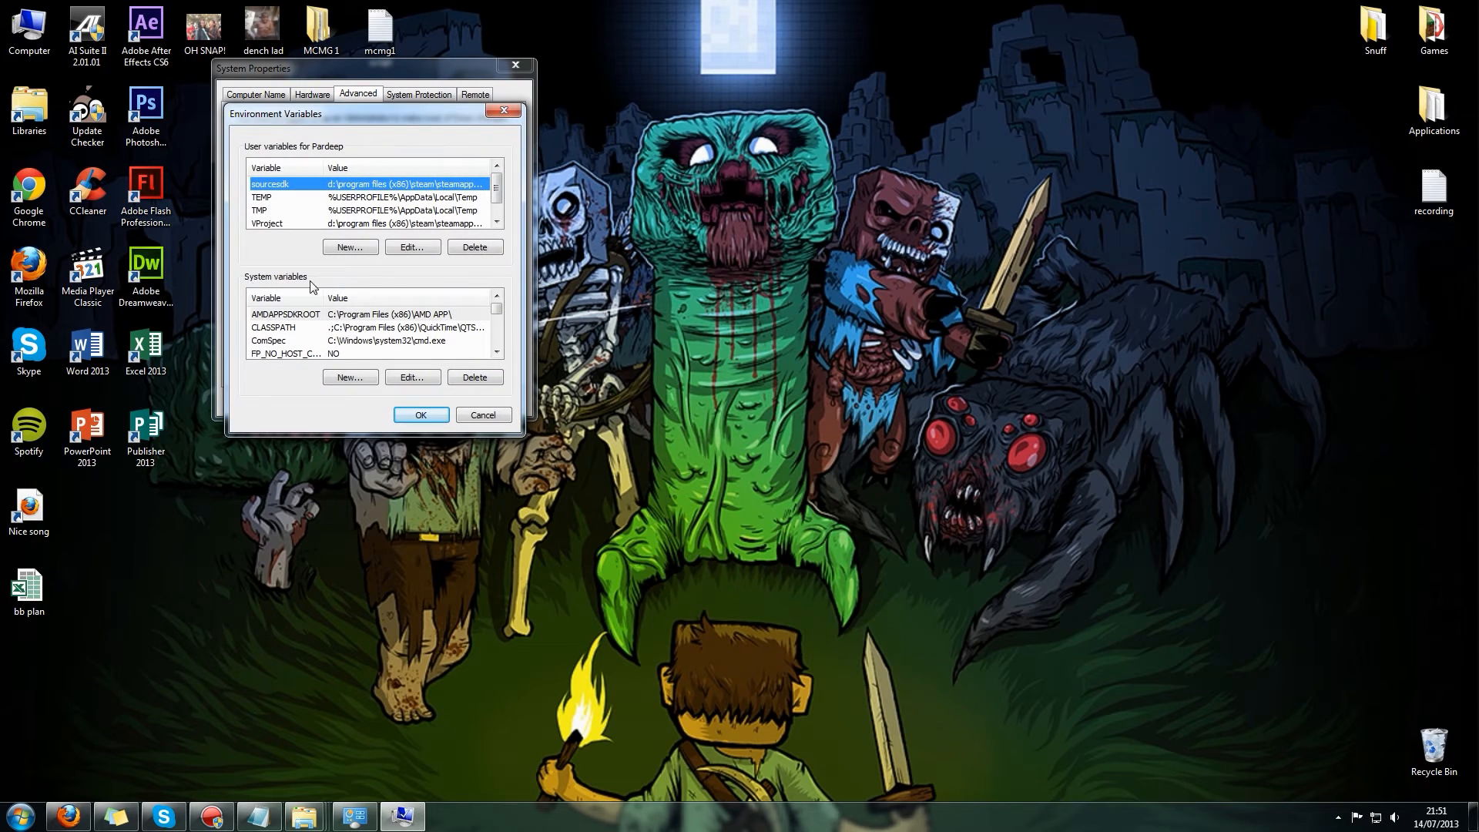
pyautogui.moveTo(439, 363)
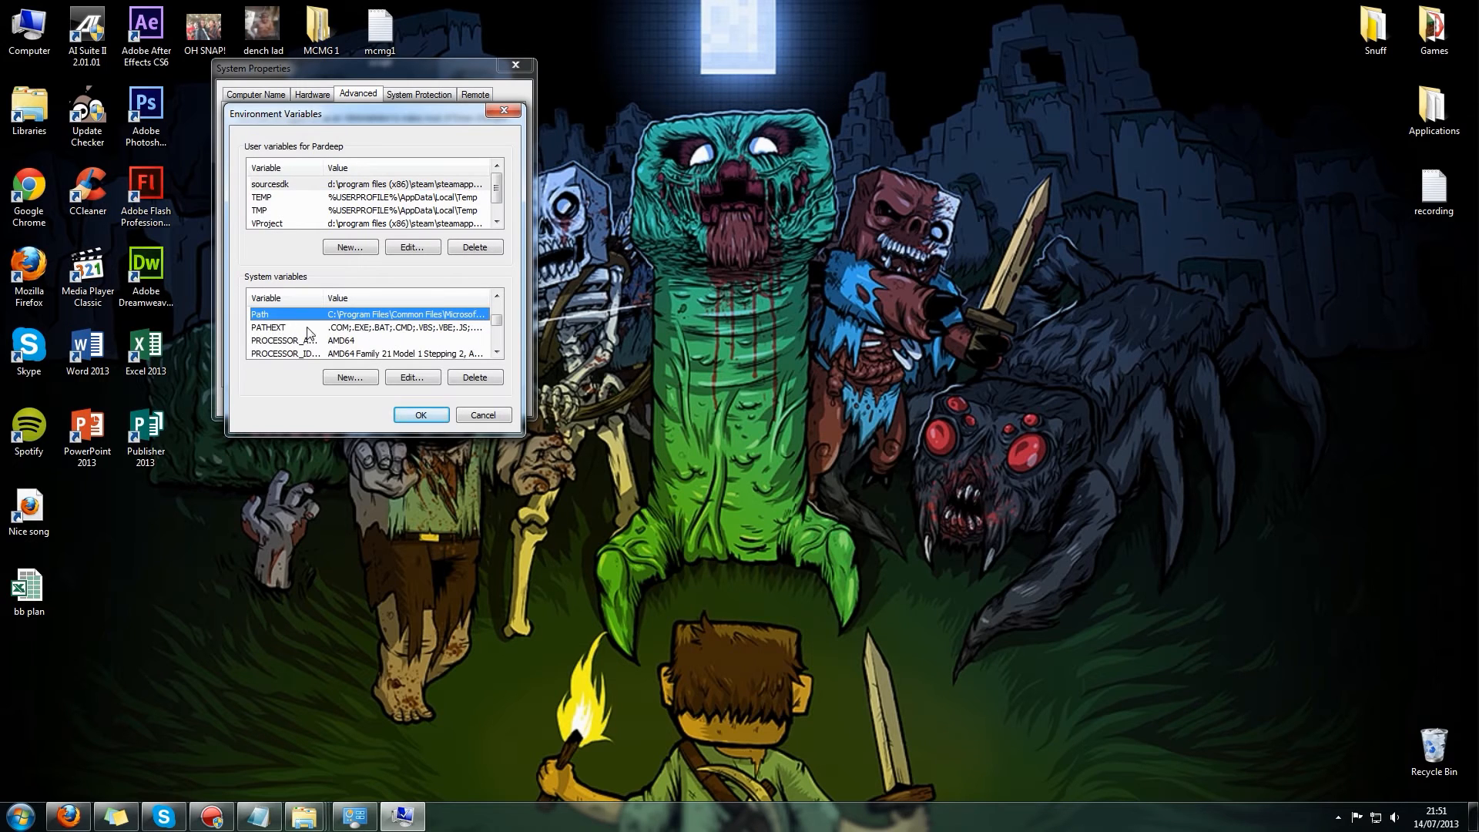
pyautogui.moveTo(362, 339)
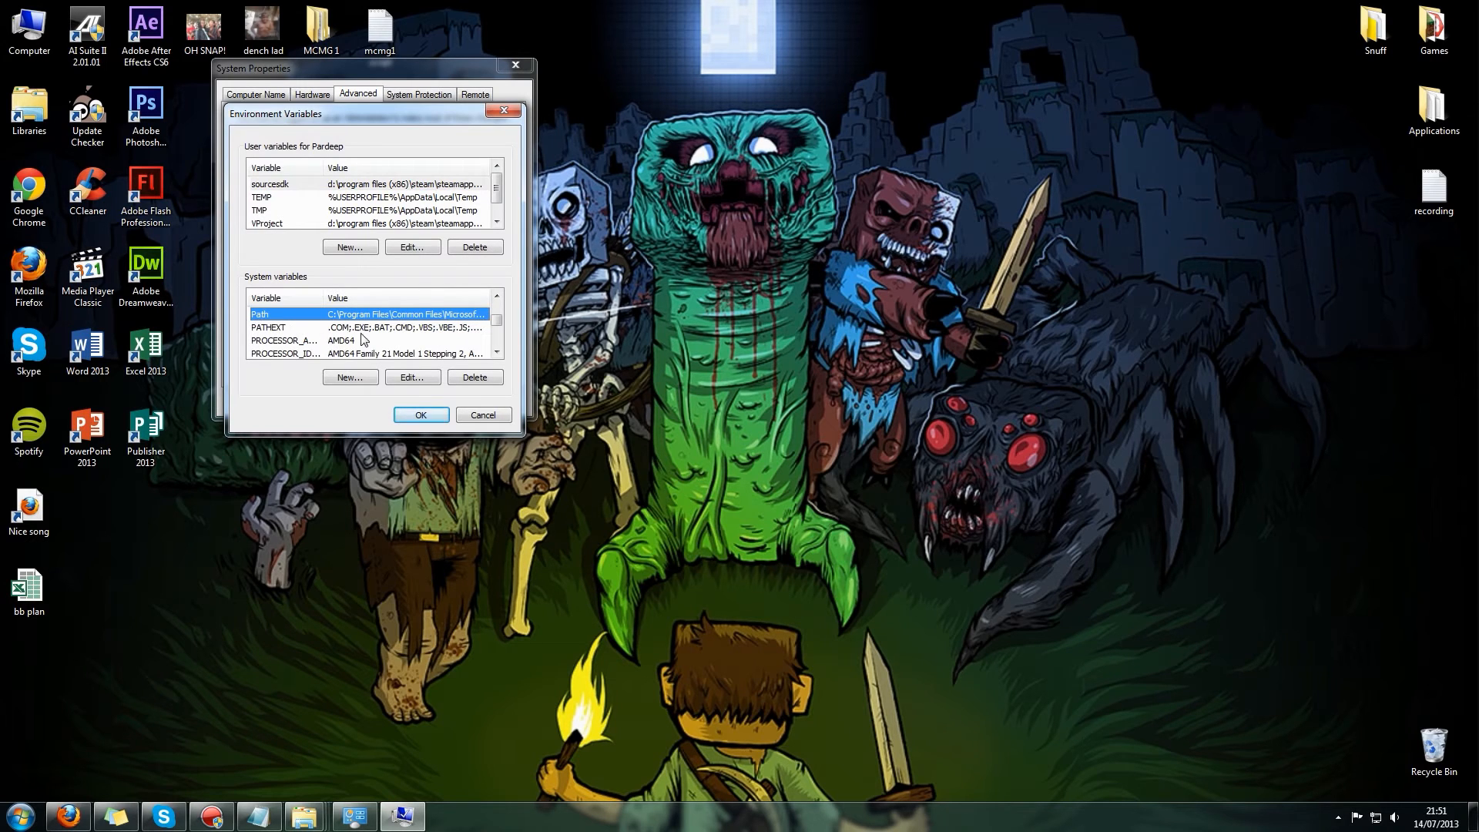
pyautogui.click(411, 376)
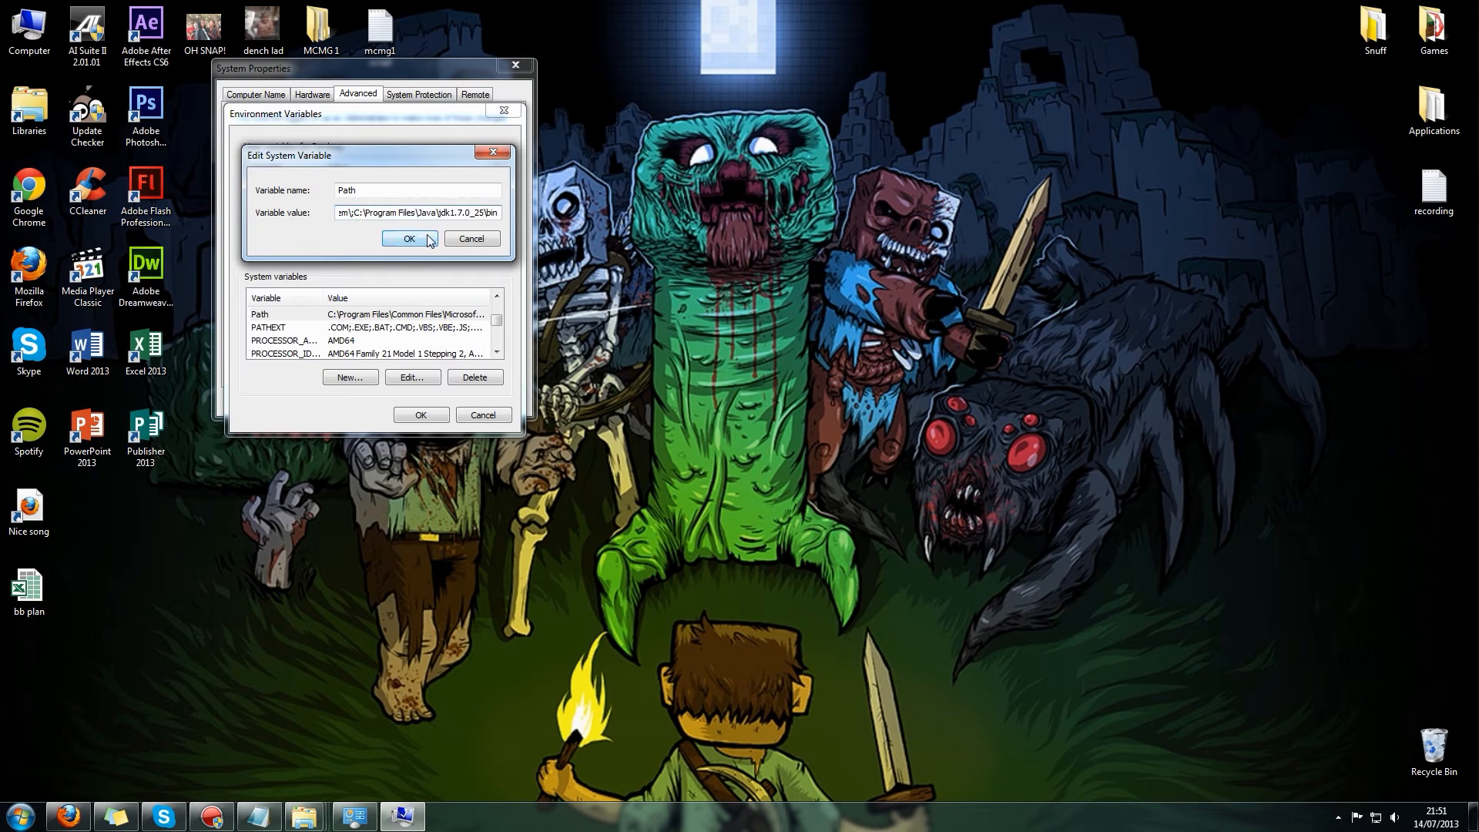
pyautogui.click(408, 237)
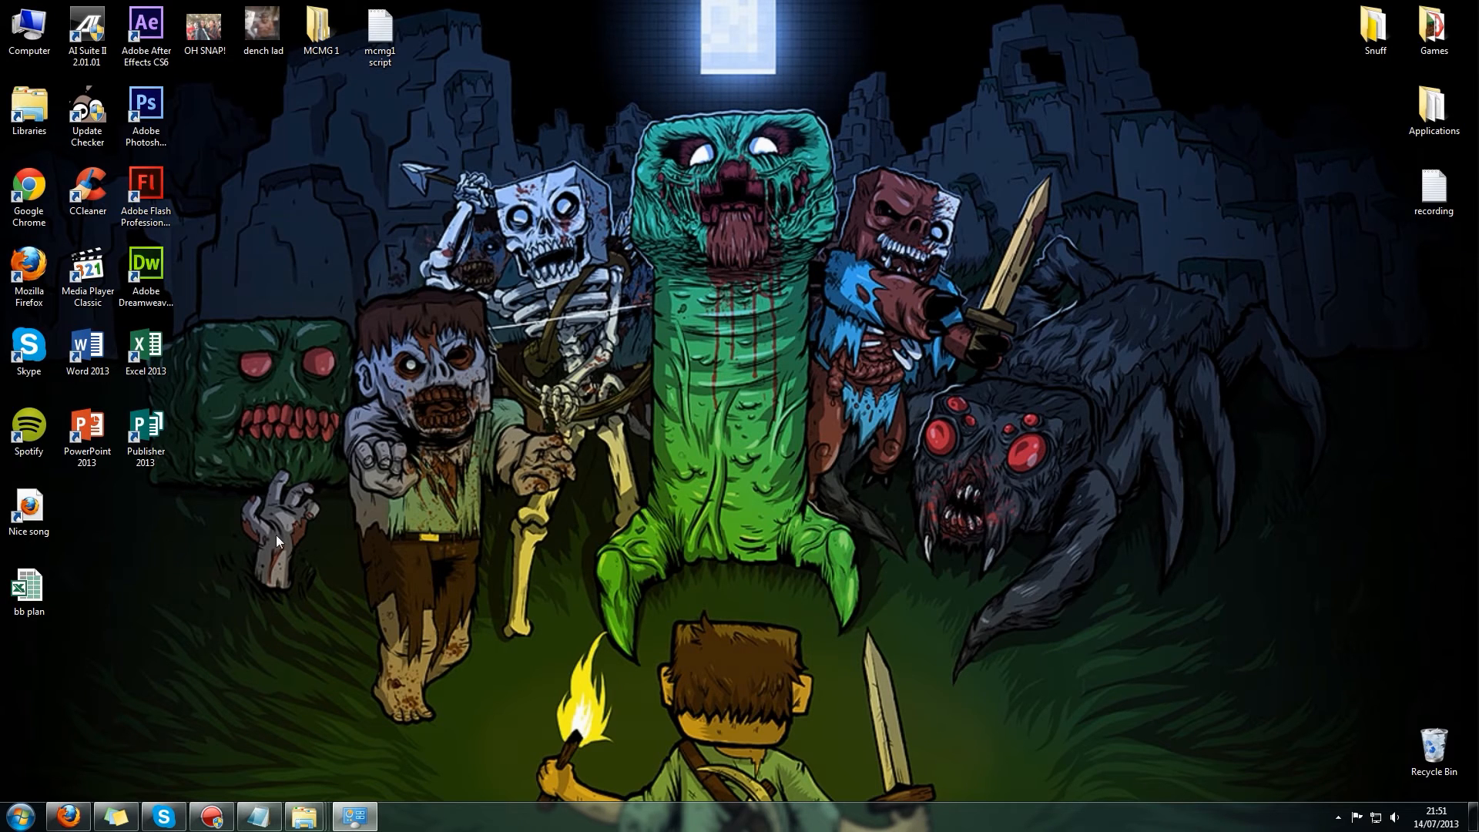
pyautogui.moveTo(204, 686)
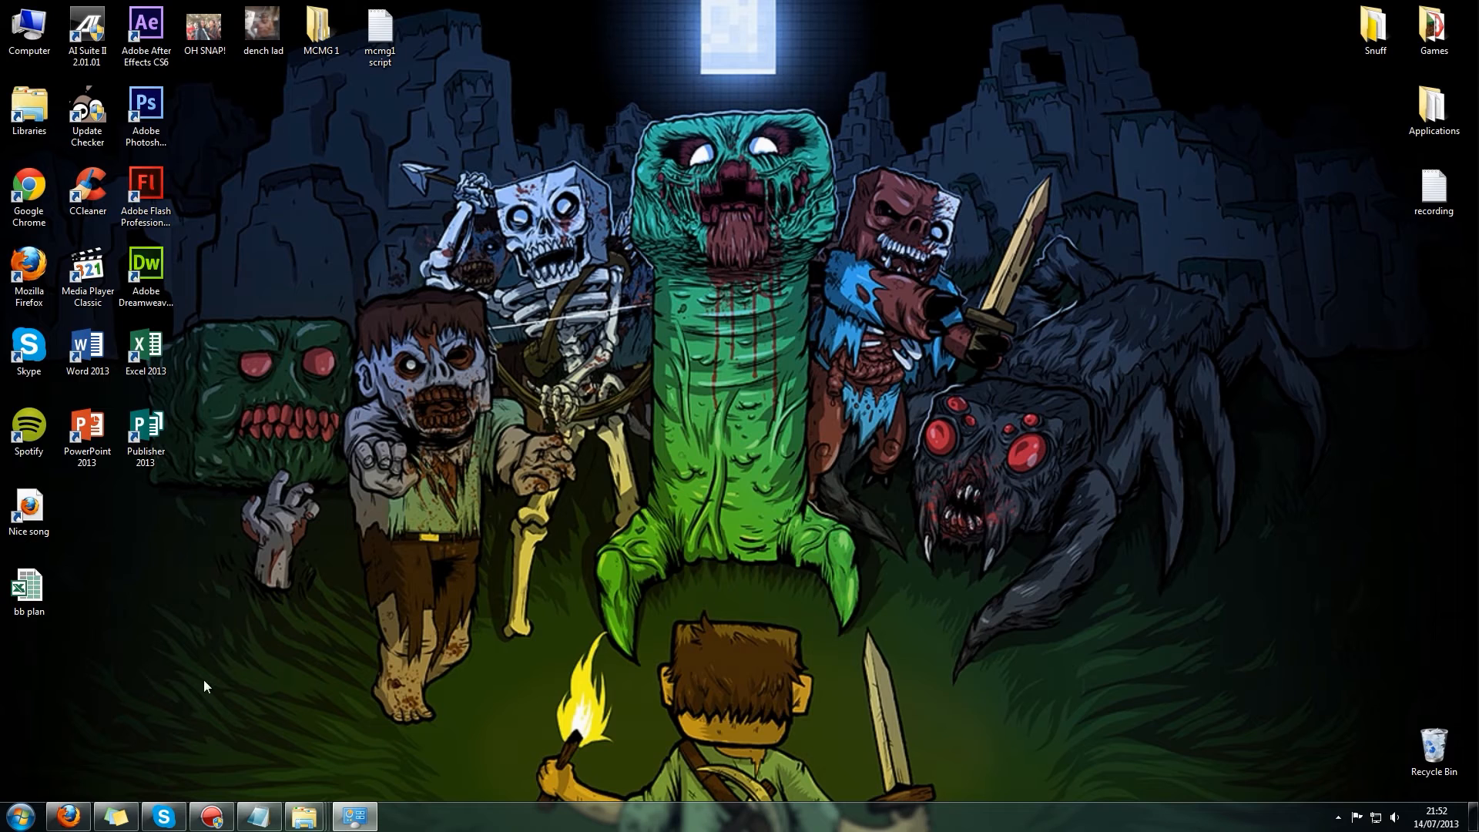
# Launch a Command Prompt and run javac to verify the JDK is on PATH.
pyautogui.click(19, 817)
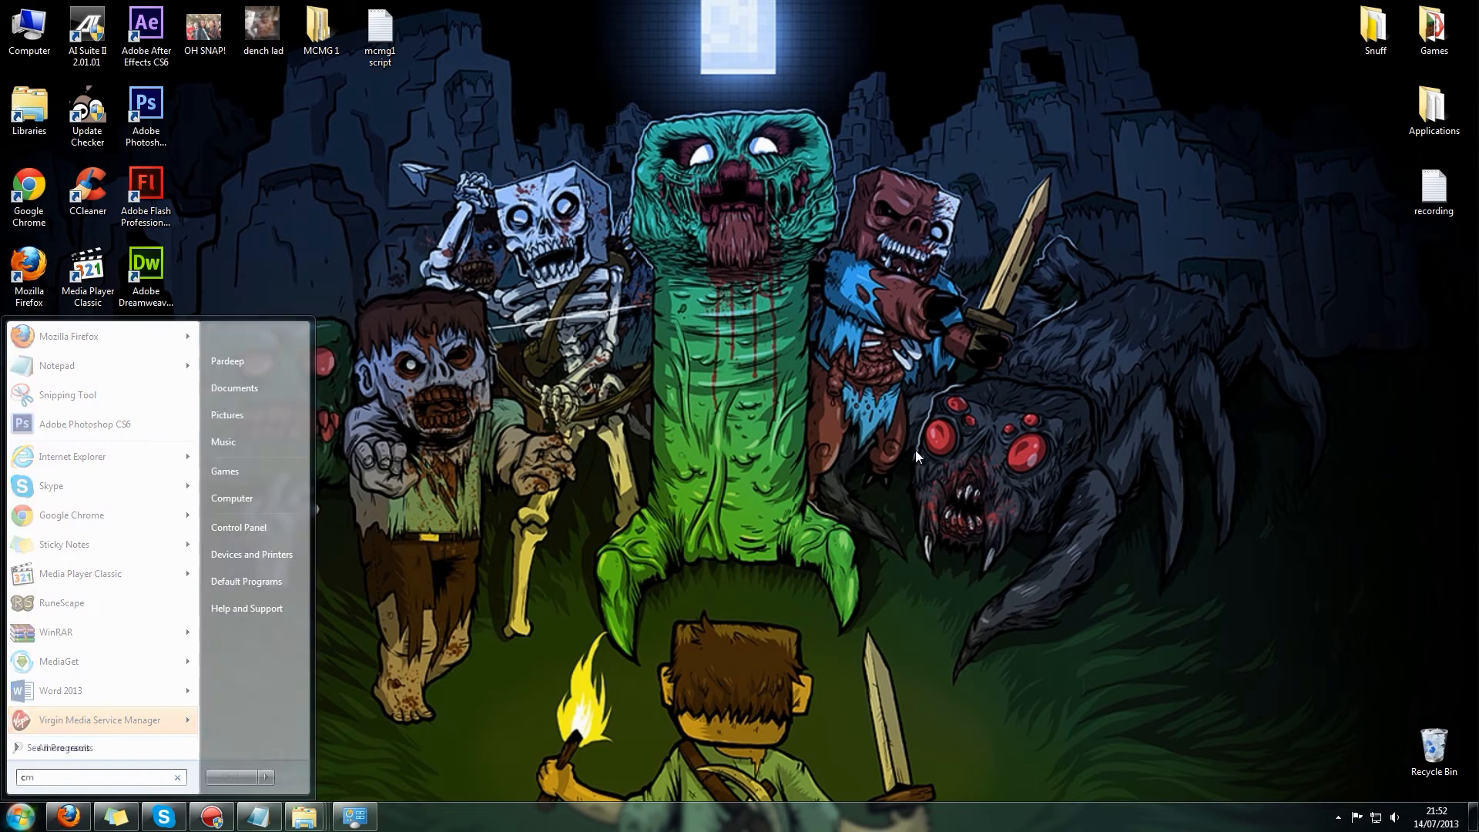
pyautogui.press('enter')
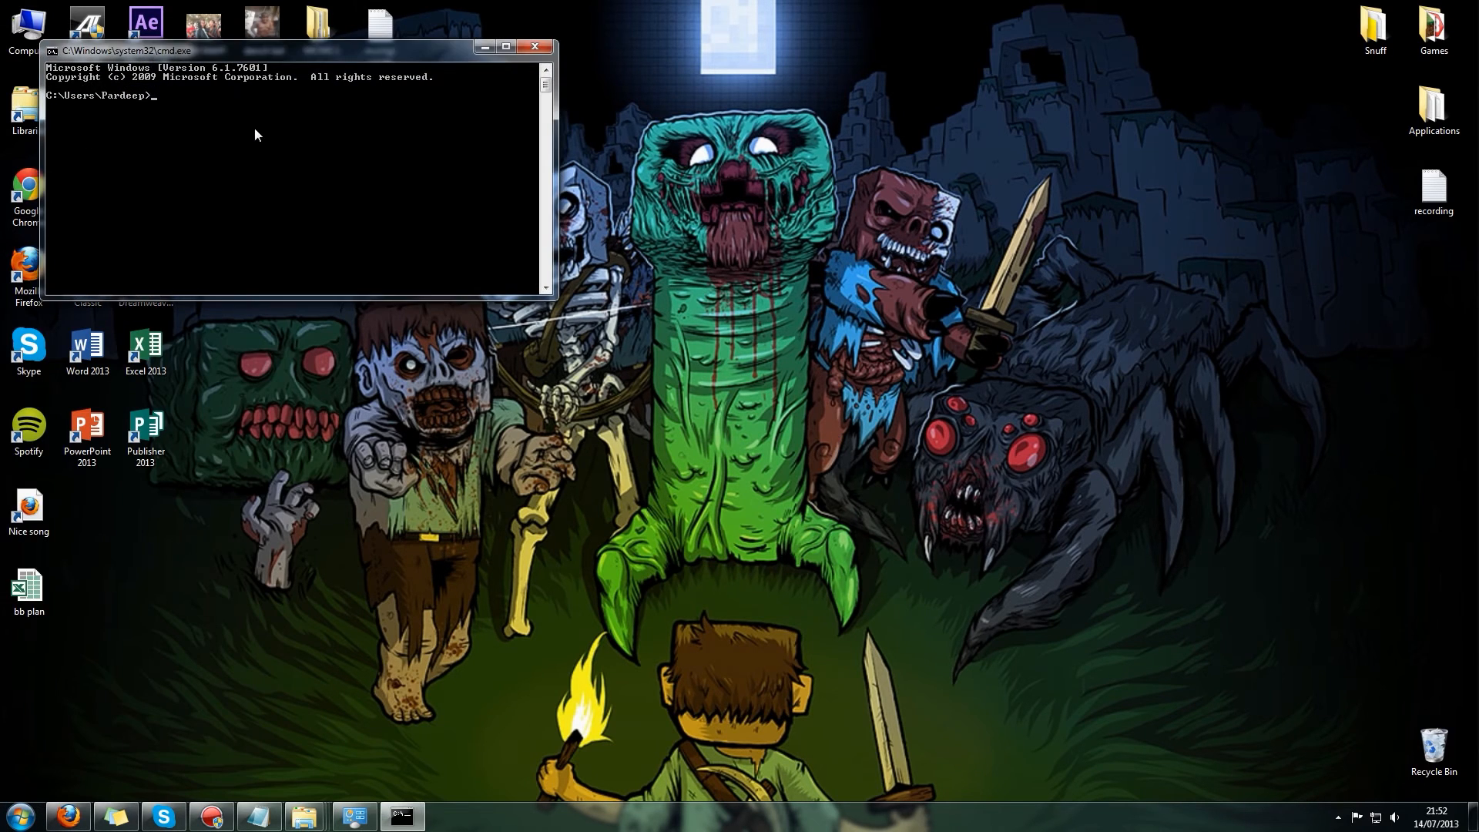
pyautogui.write('javac')
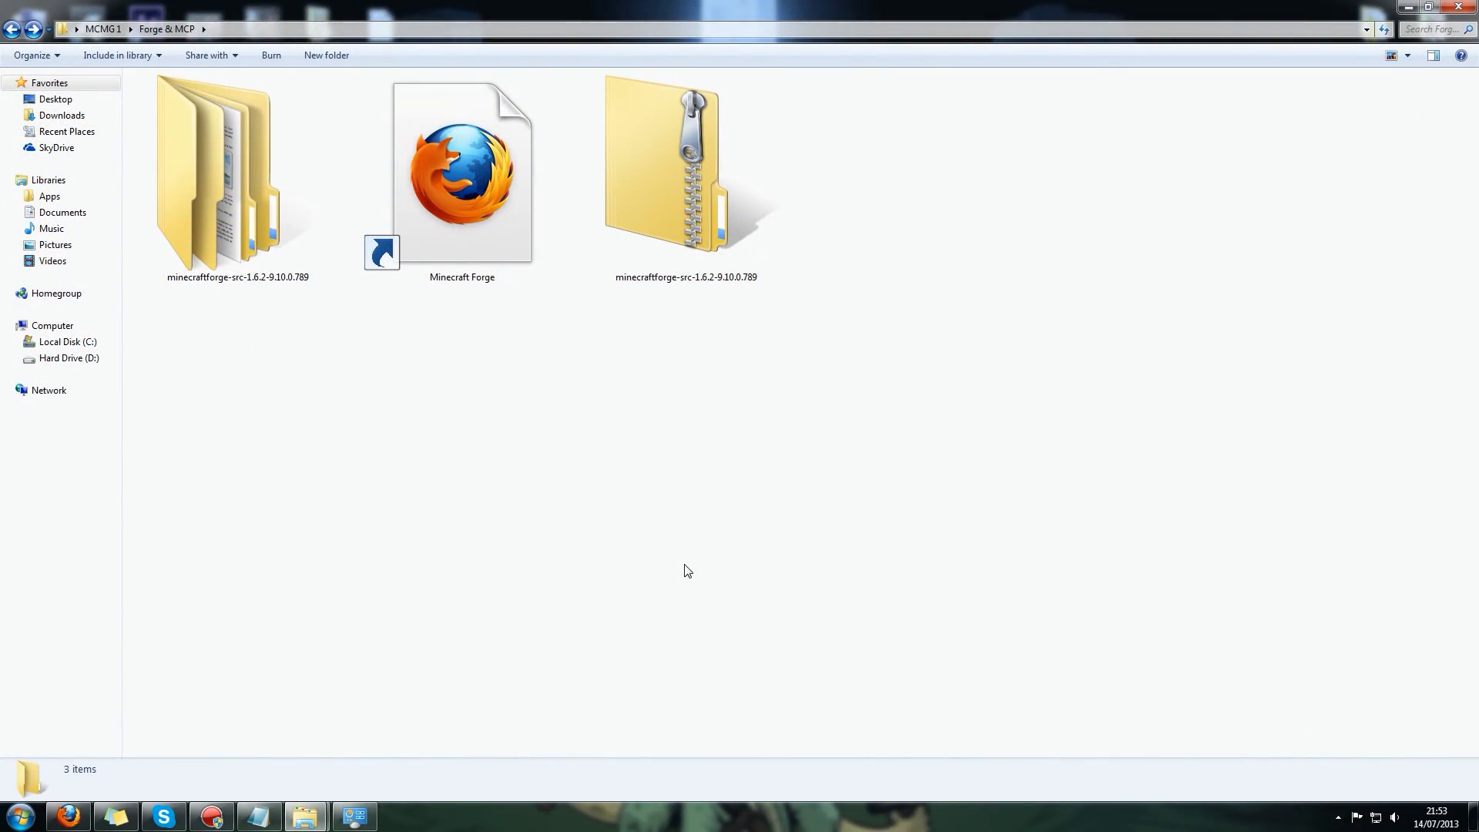
# Enter minecraftforge-src-1.6.2-9.10.0.789\forge and run install.cmd.
pyautogui.click(685, 165)
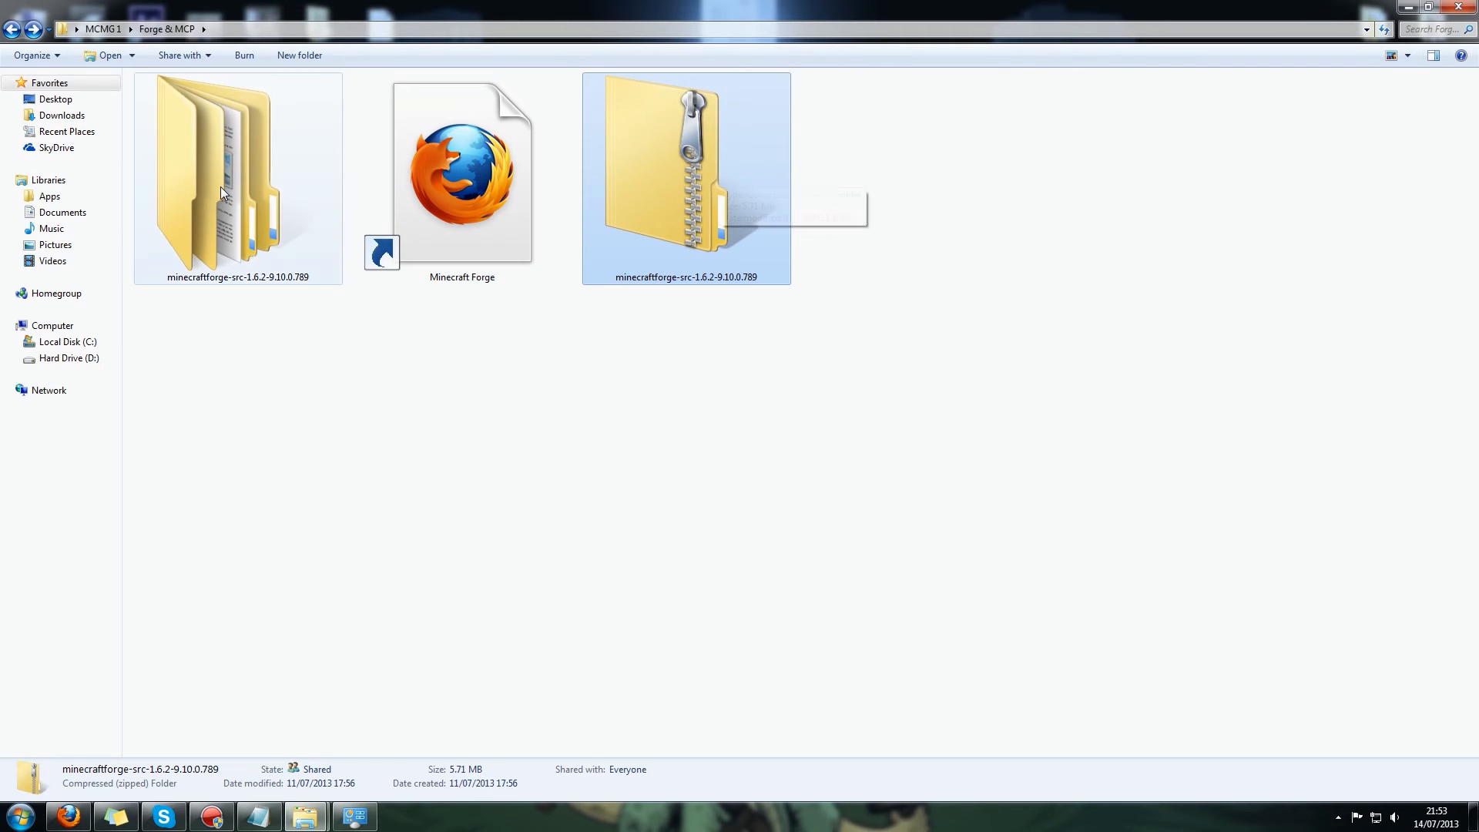
pyautogui.doubleClick(237, 170)
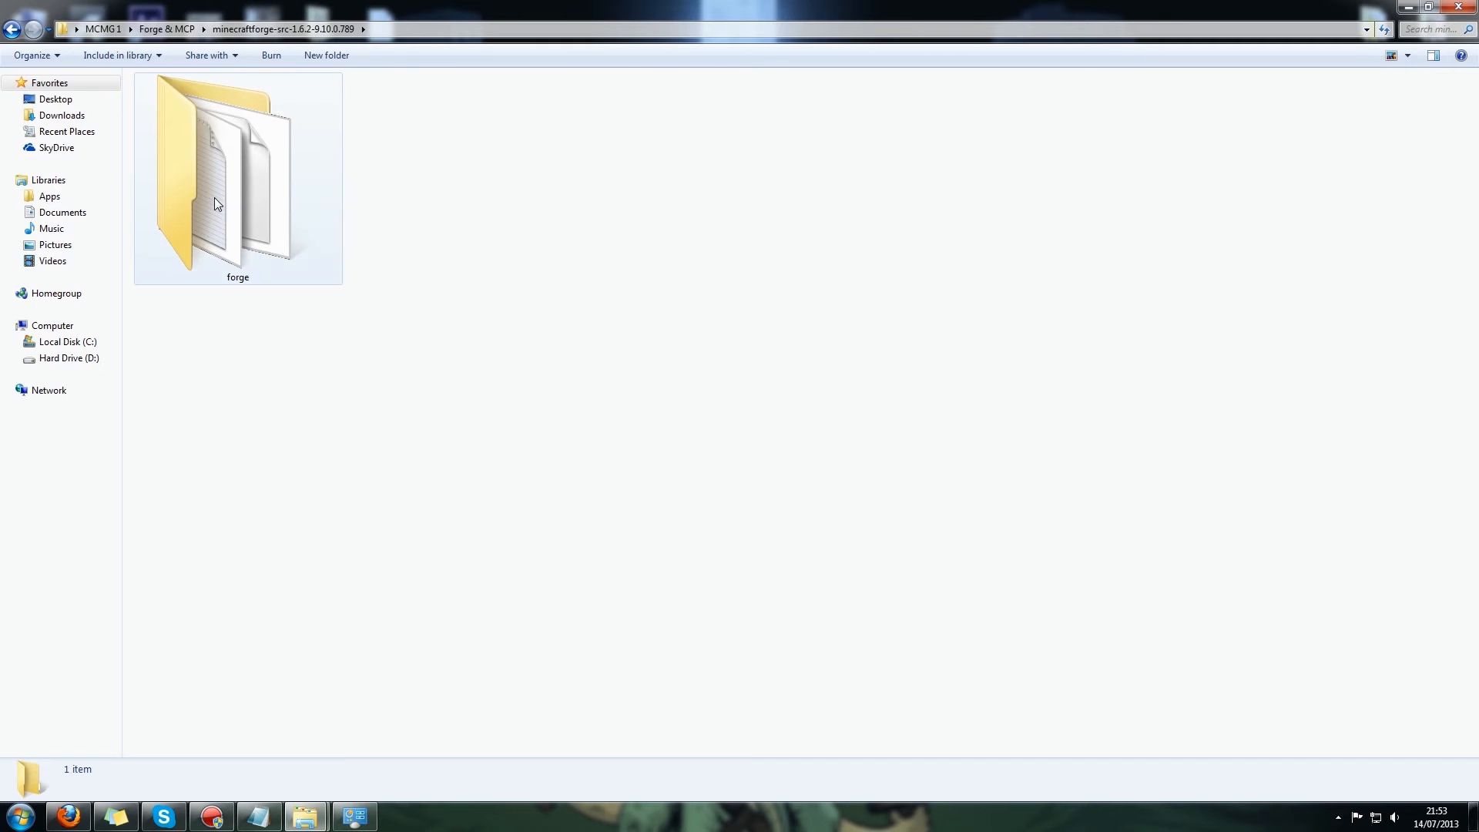
pyautogui.doubleClick(237, 170)
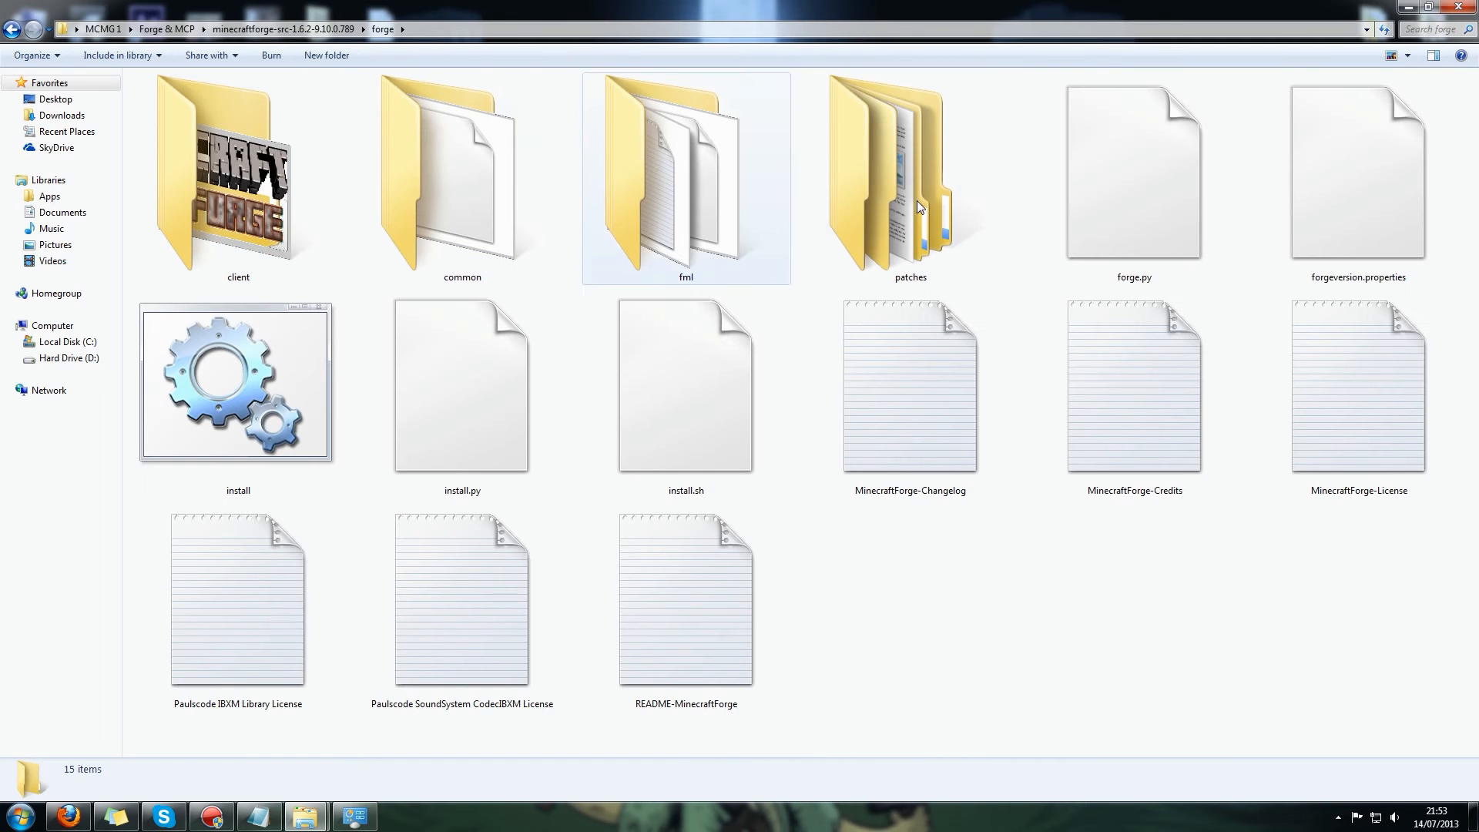
pyautogui.click(237, 174)
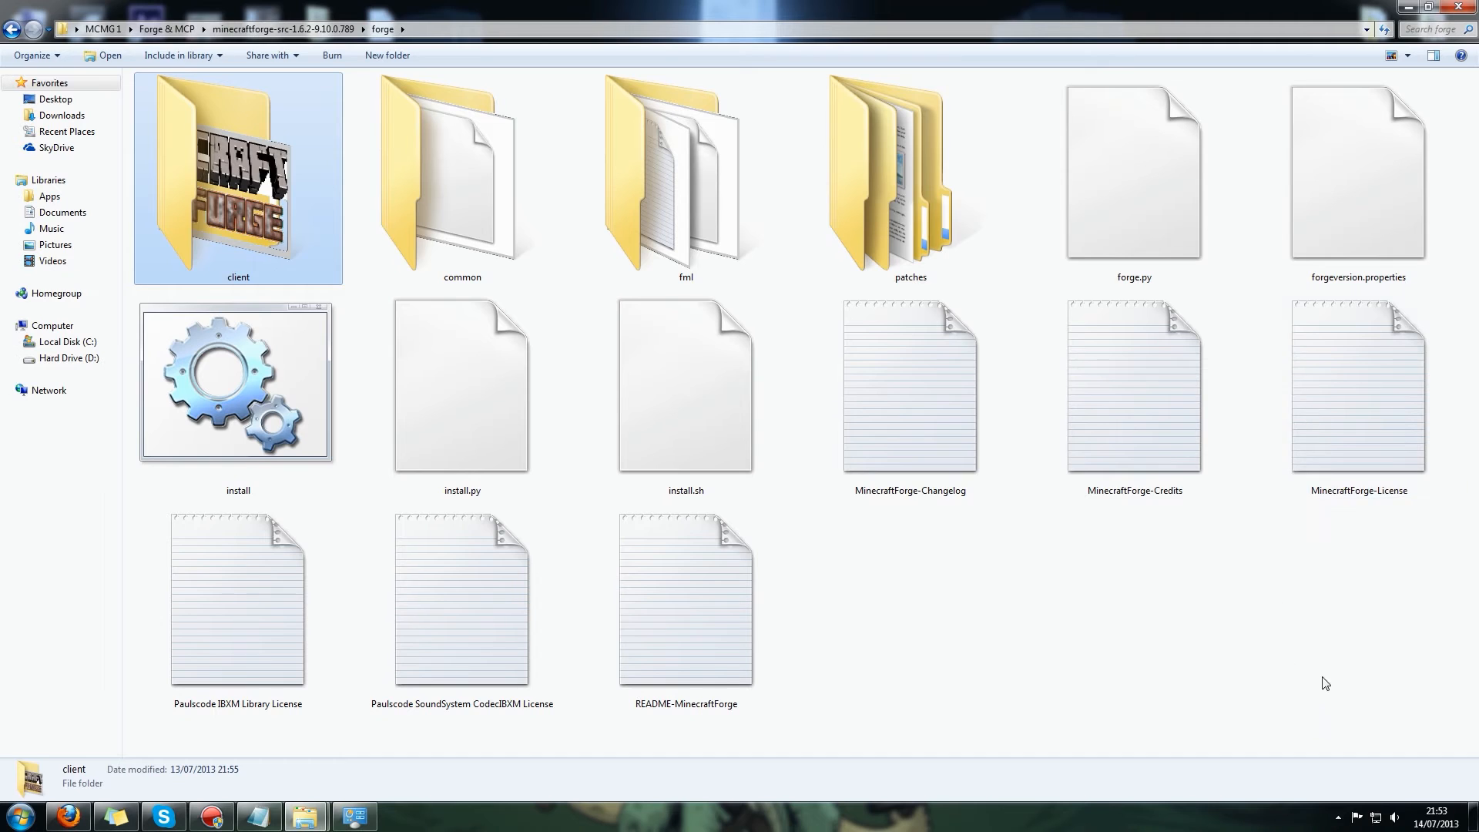
pyautogui.click(1132, 169)
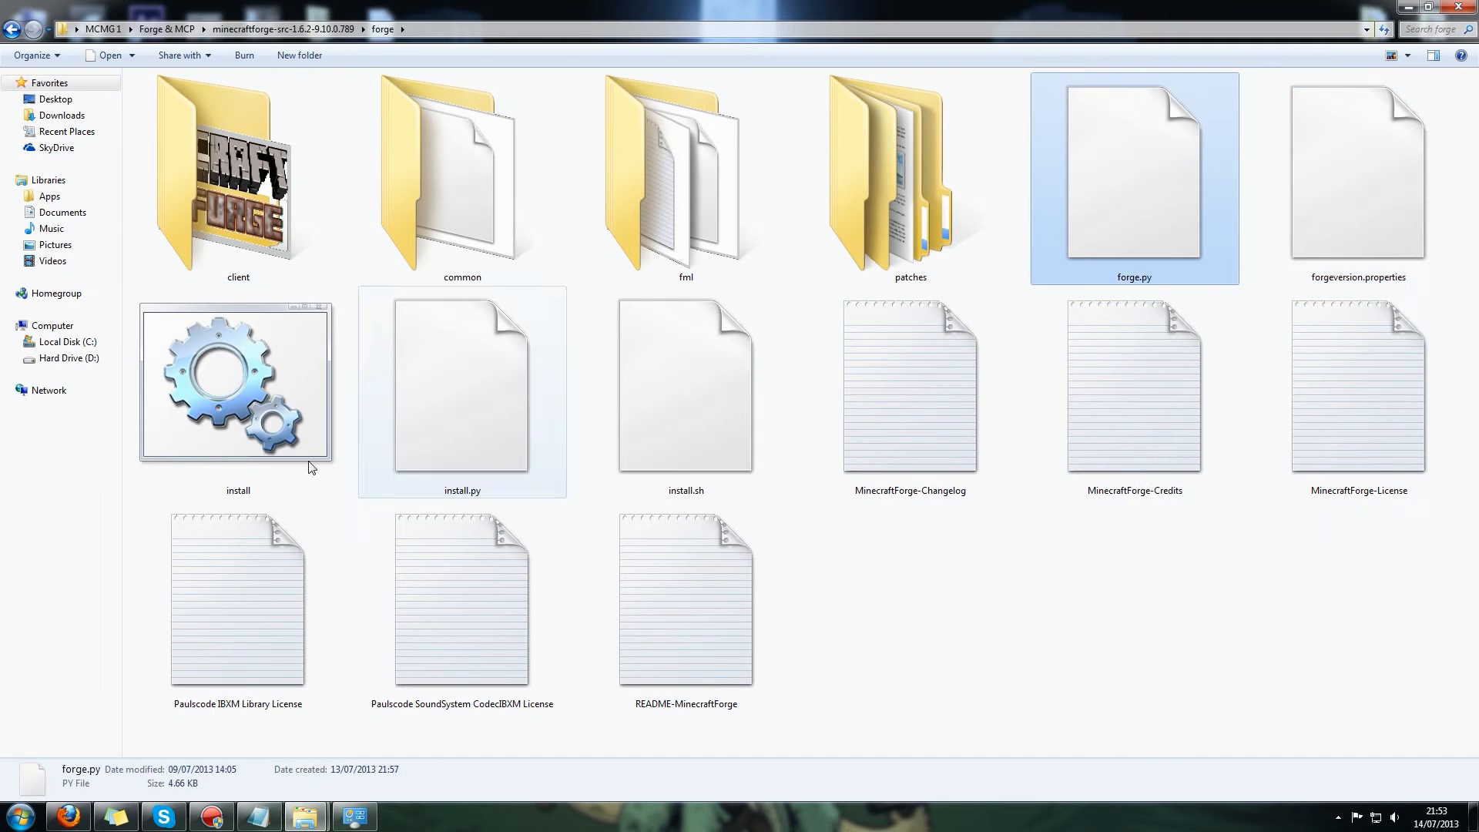
pyautogui.click(237, 380)
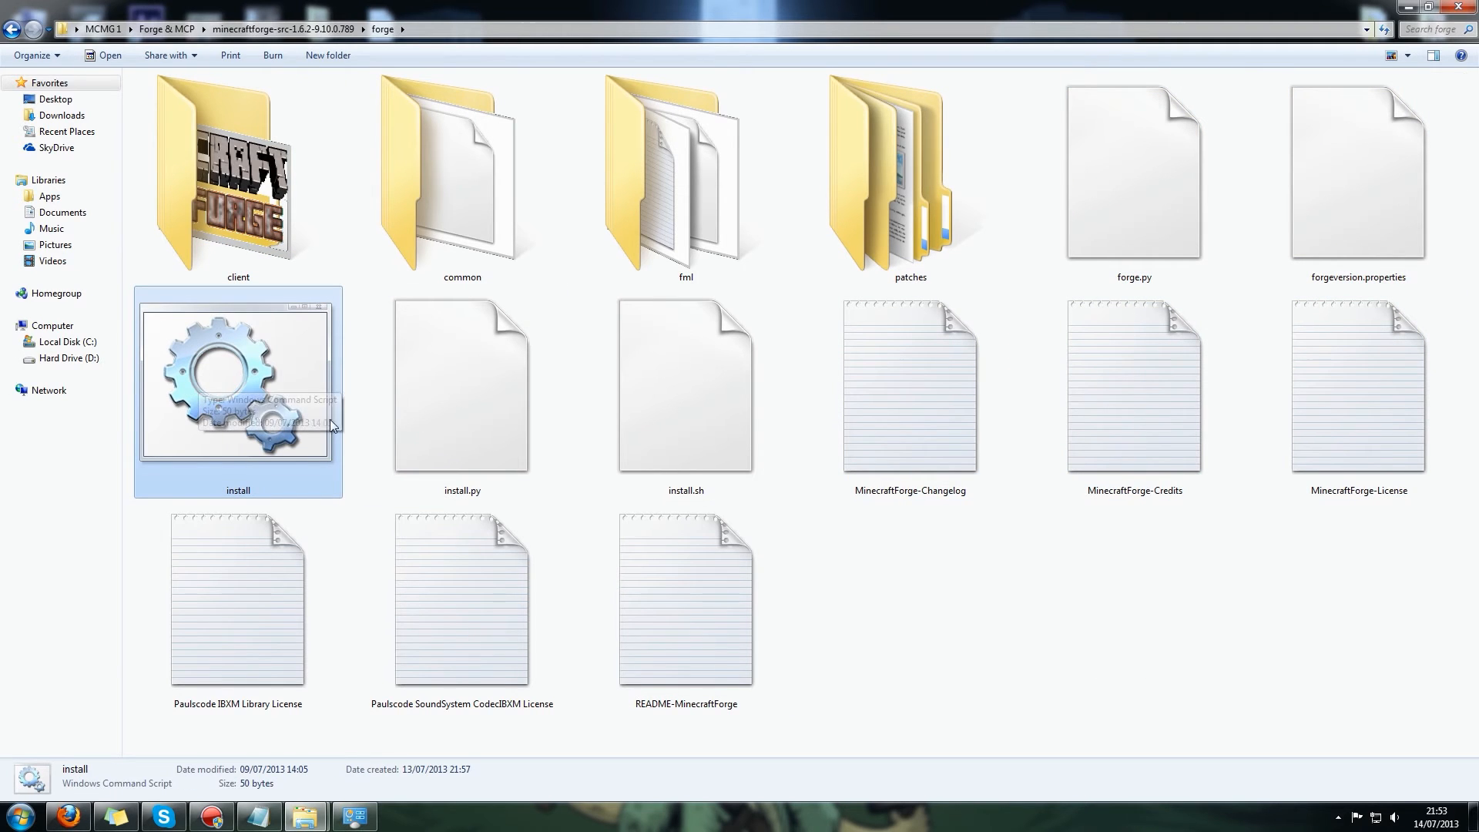
pyautogui.doubleClick(237, 387)
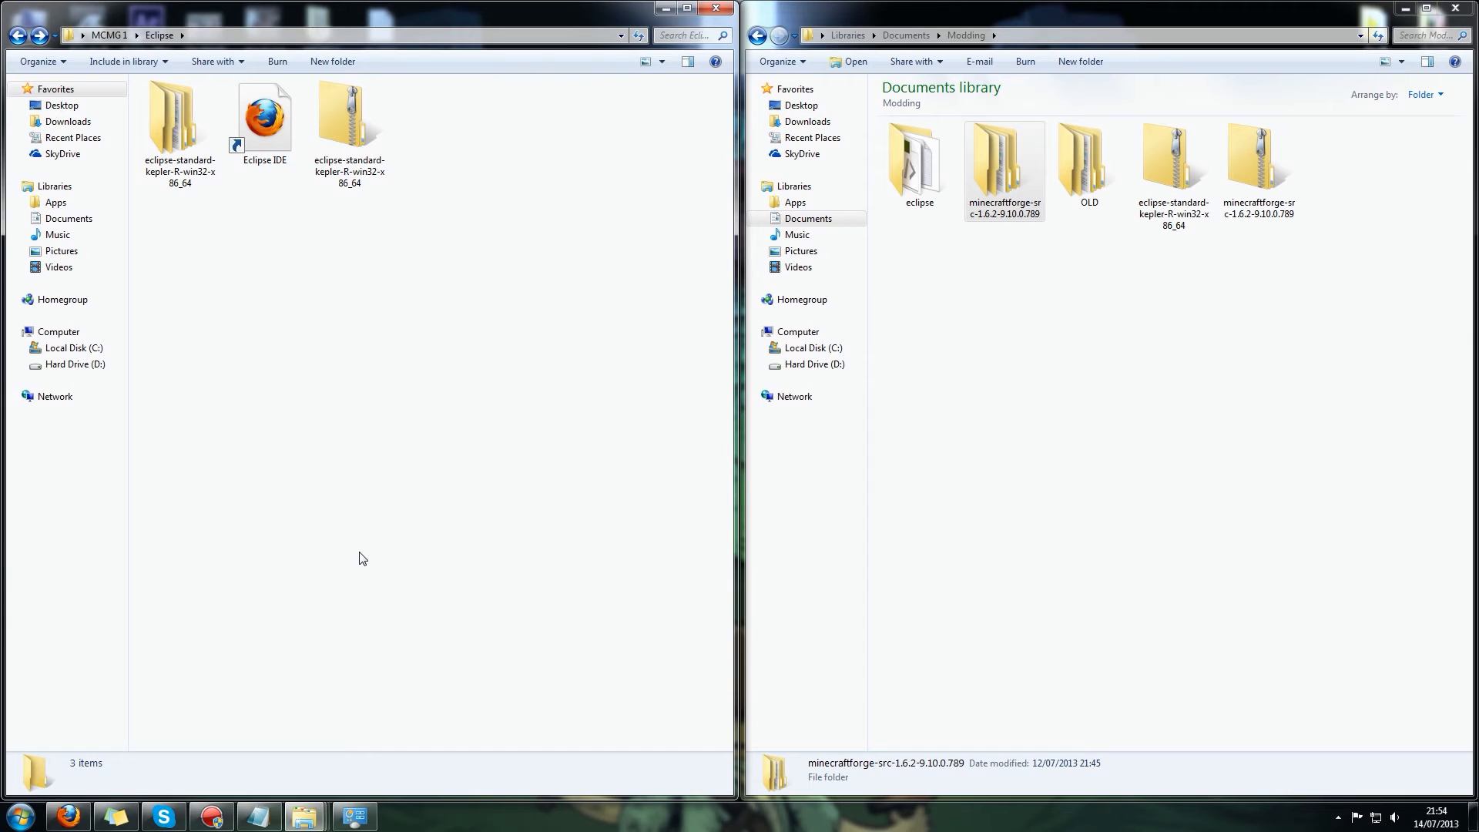
pyautogui.moveTo(396, 304)
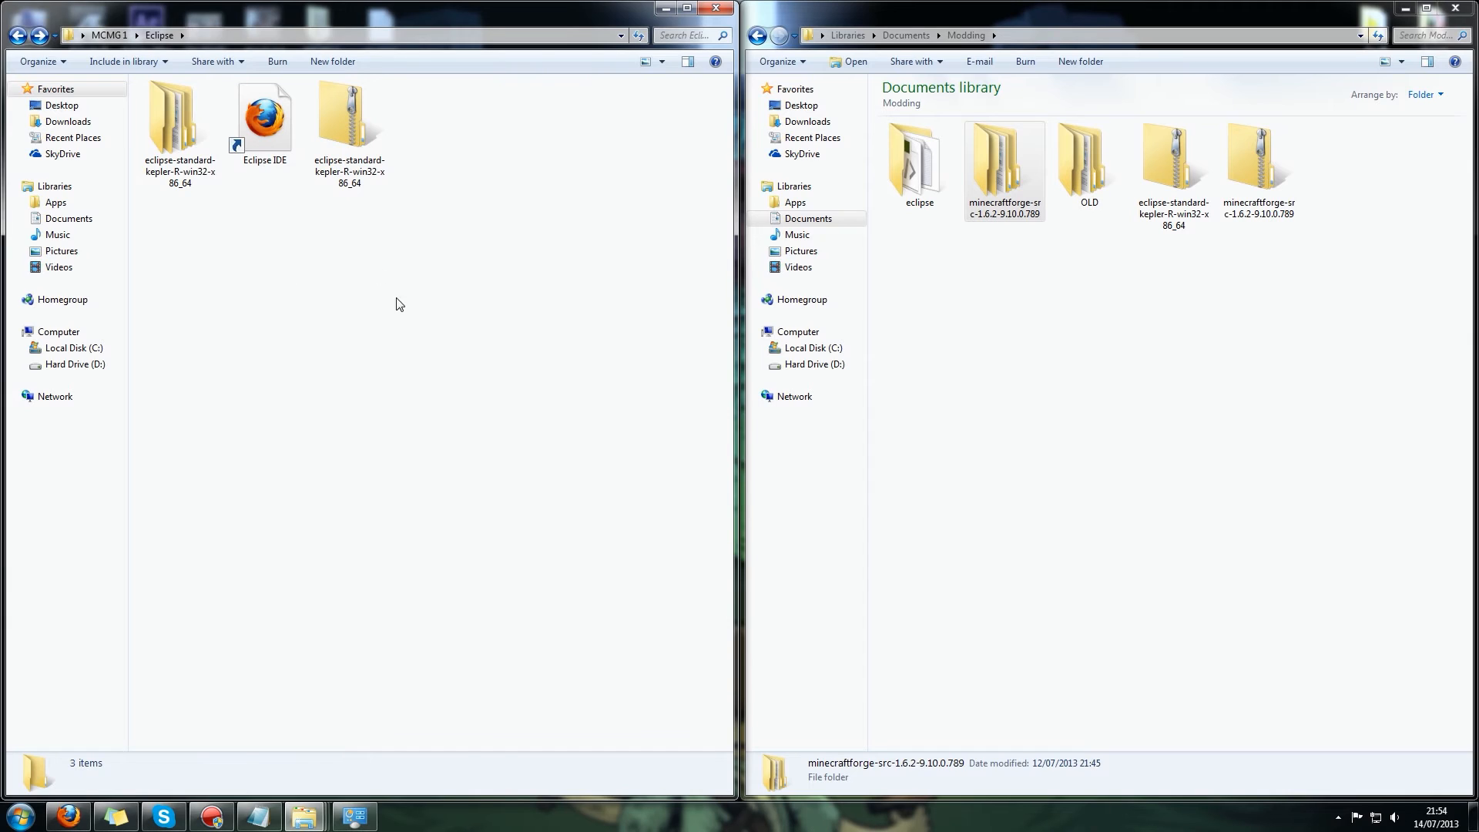
# Enter eclipse-standard-kepler-R-win32-x86_64\eclipse and launch eclipse.exe to the workspace chooser.
pyautogui.click(348, 113)
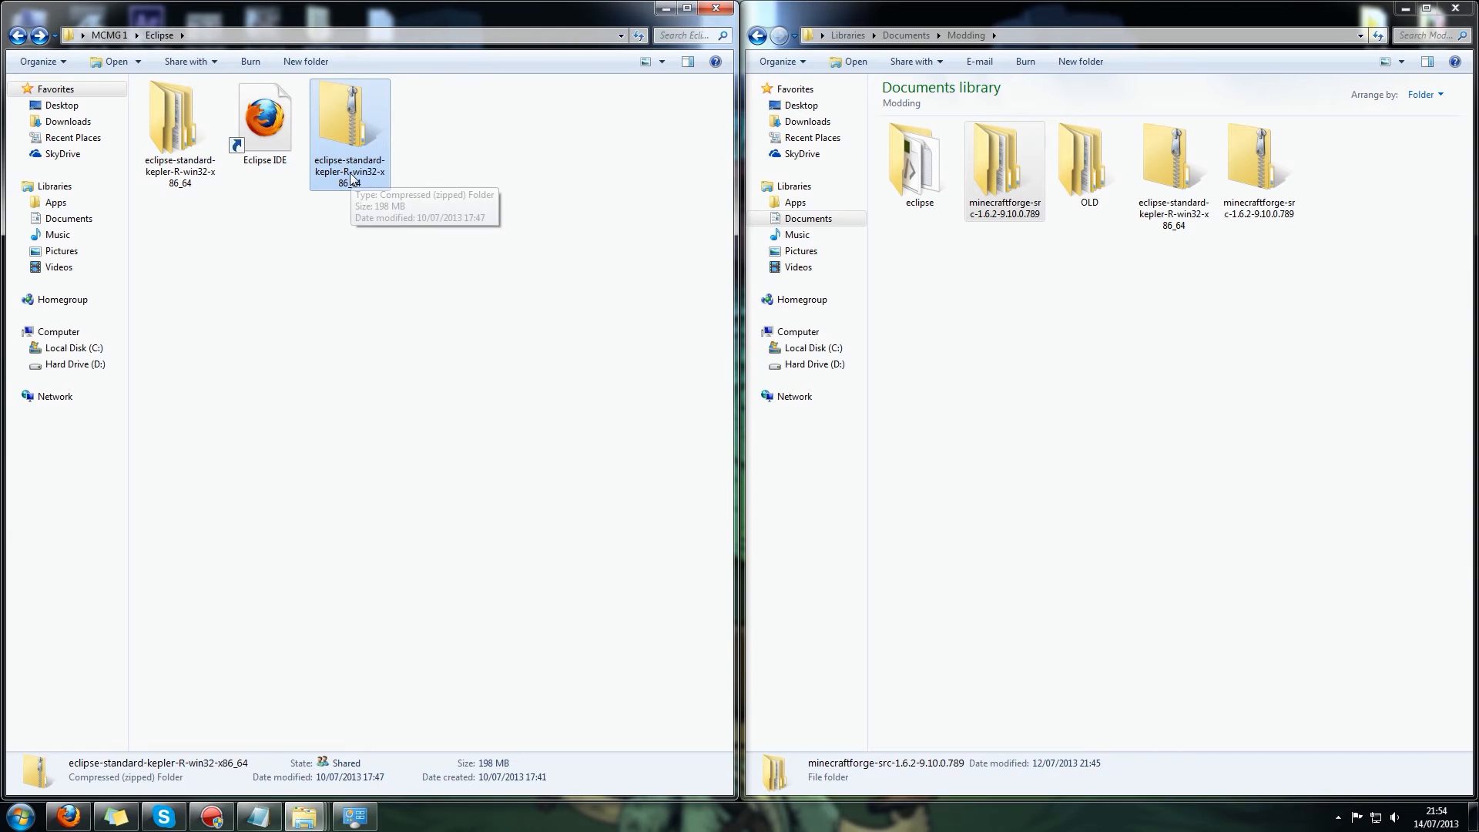
pyautogui.doubleClick(350, 113)
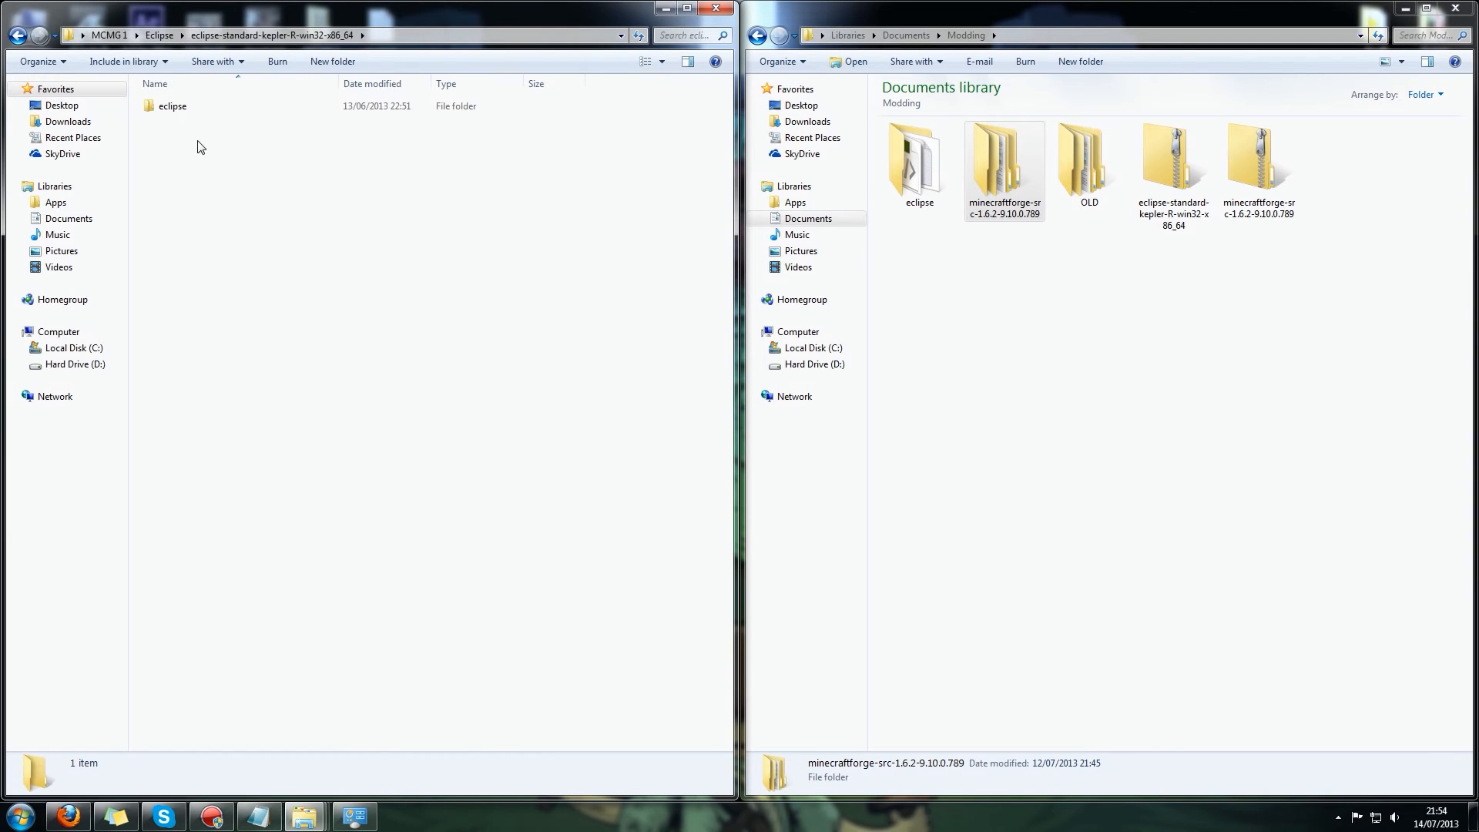
pyautogui.doubleClick(171, 107)
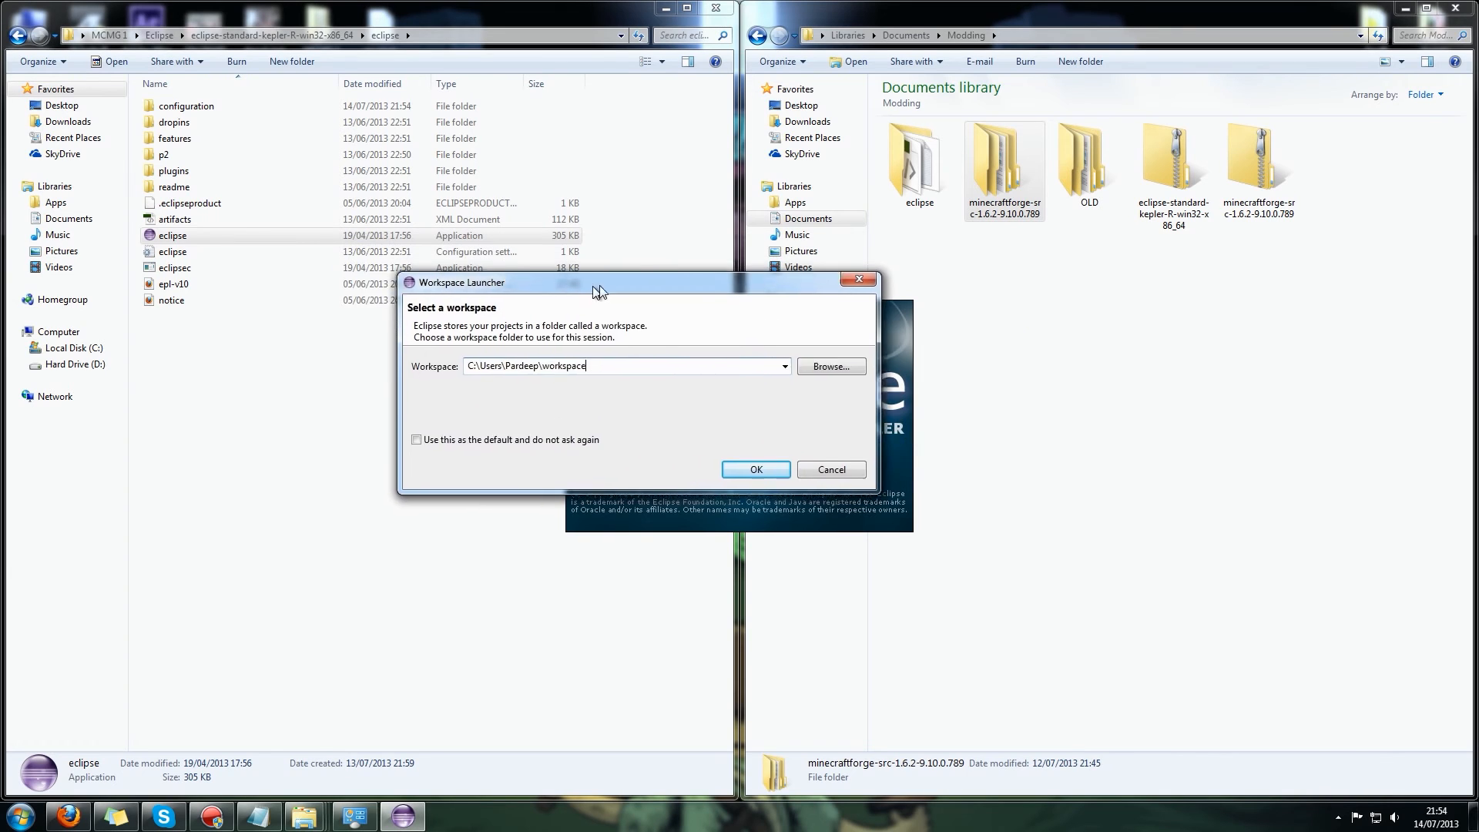
# Move the Workspace Launcher aside and enter the Forge source's forge folder in Explorer.
pyautogui.moveTo(599, 283); pyautogui.dragTo(480, 300)
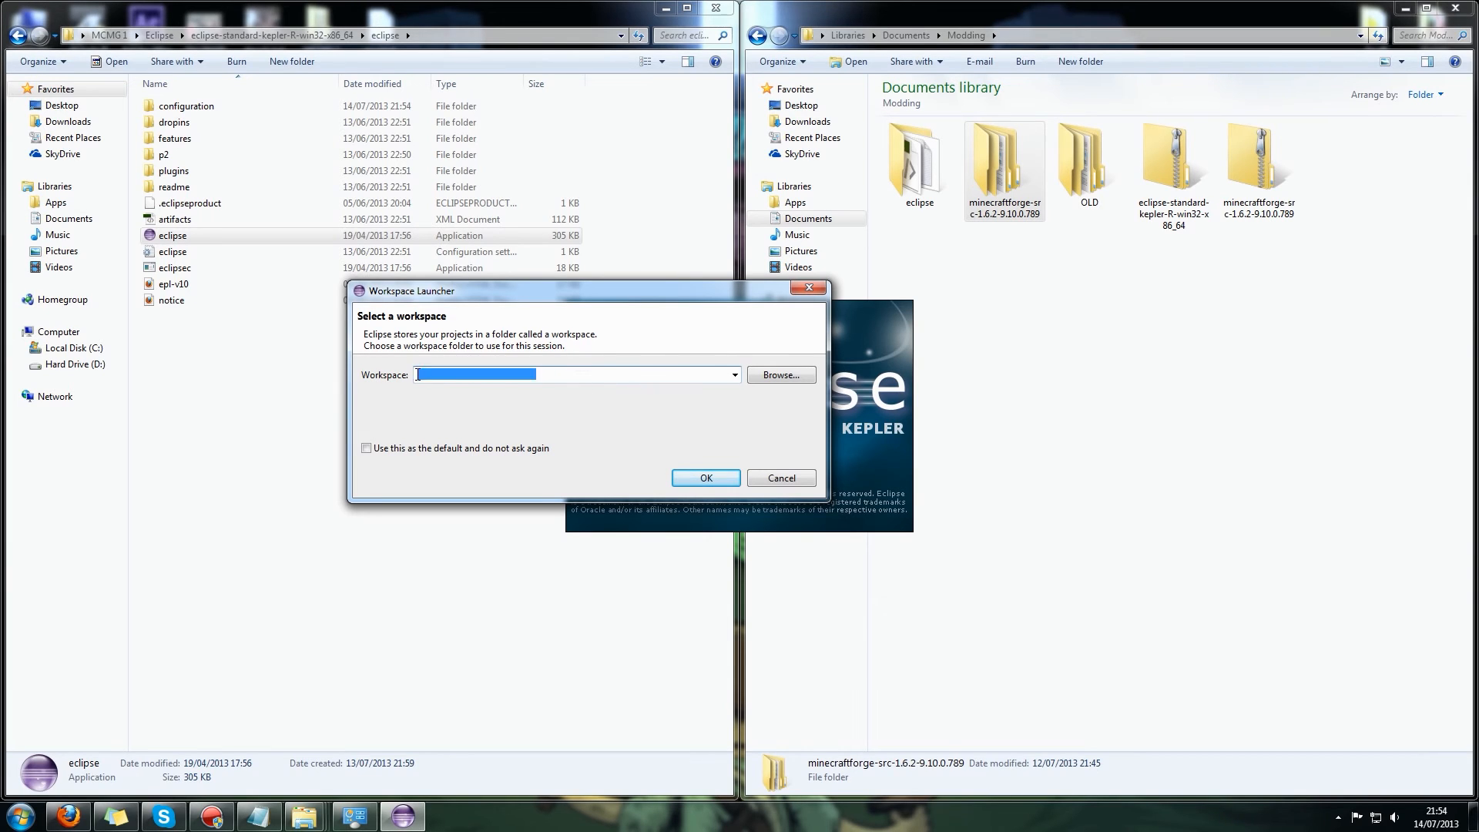
pyautogui.write('C:\\Users\\Pardeep\\workspace')
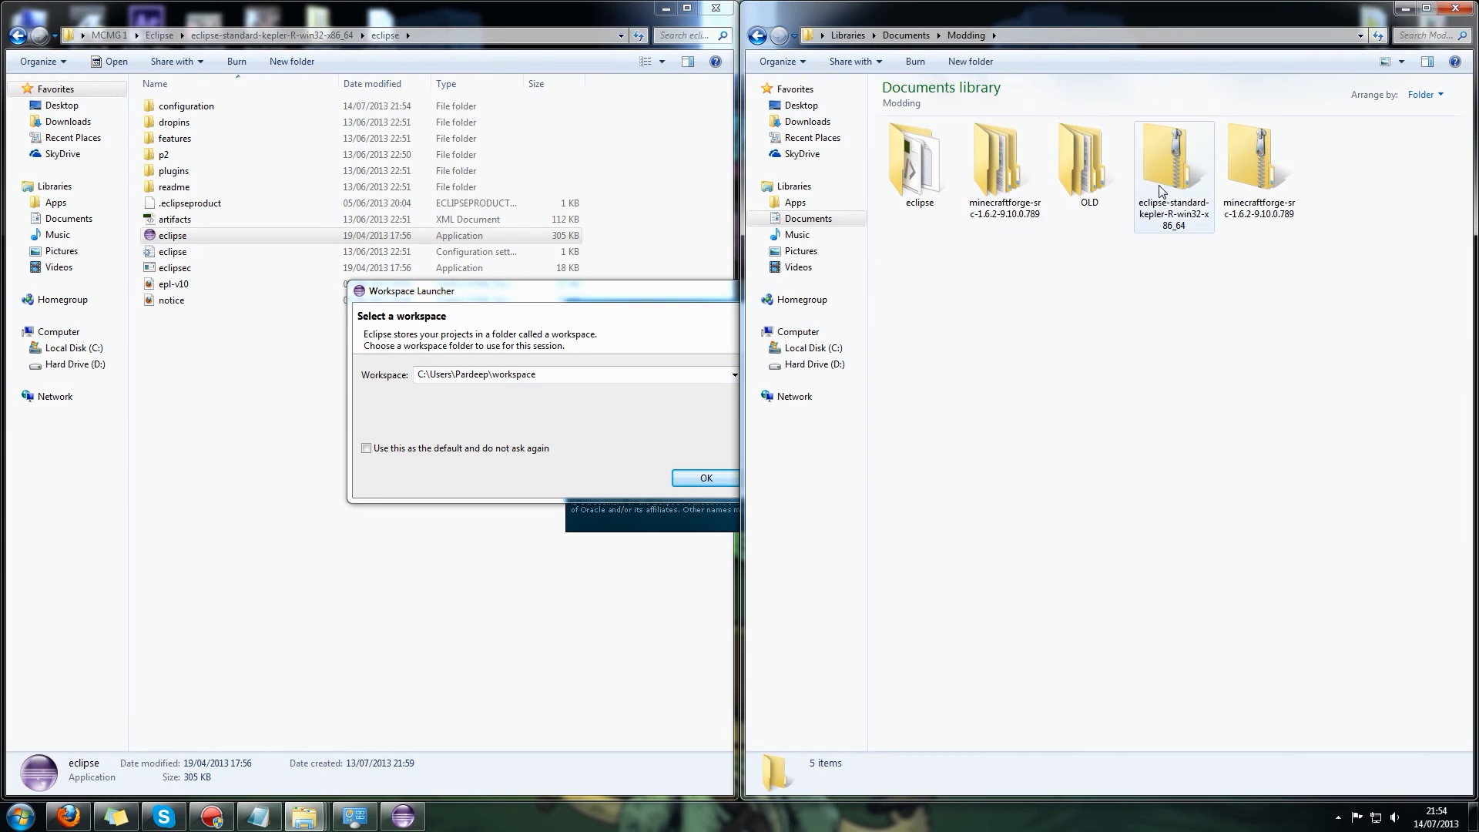
pyautogui.click(1003, 161)
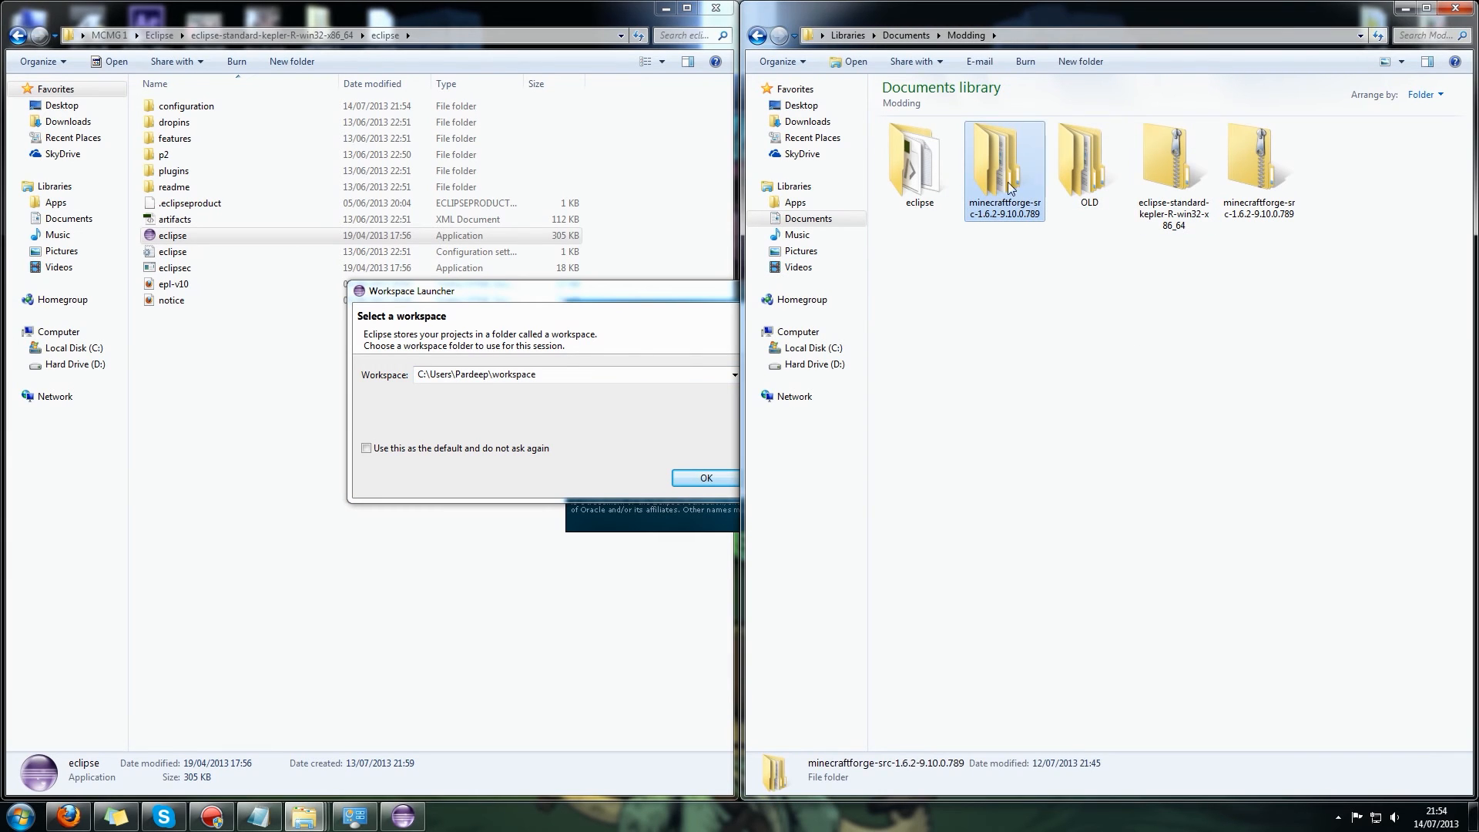
pyautogui.click(918, 160)
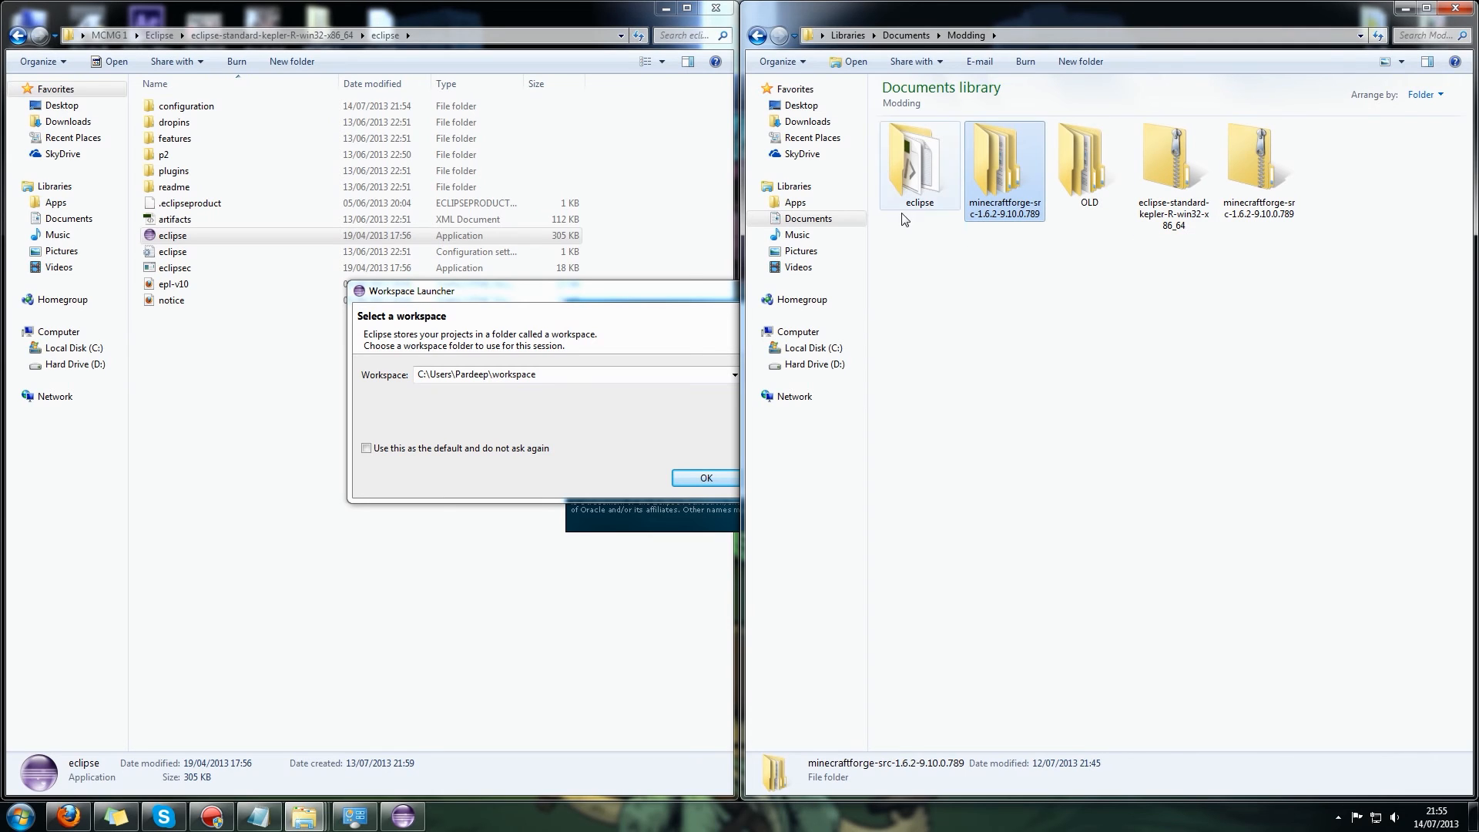
pyautogui.doubleClick(1002, 164)
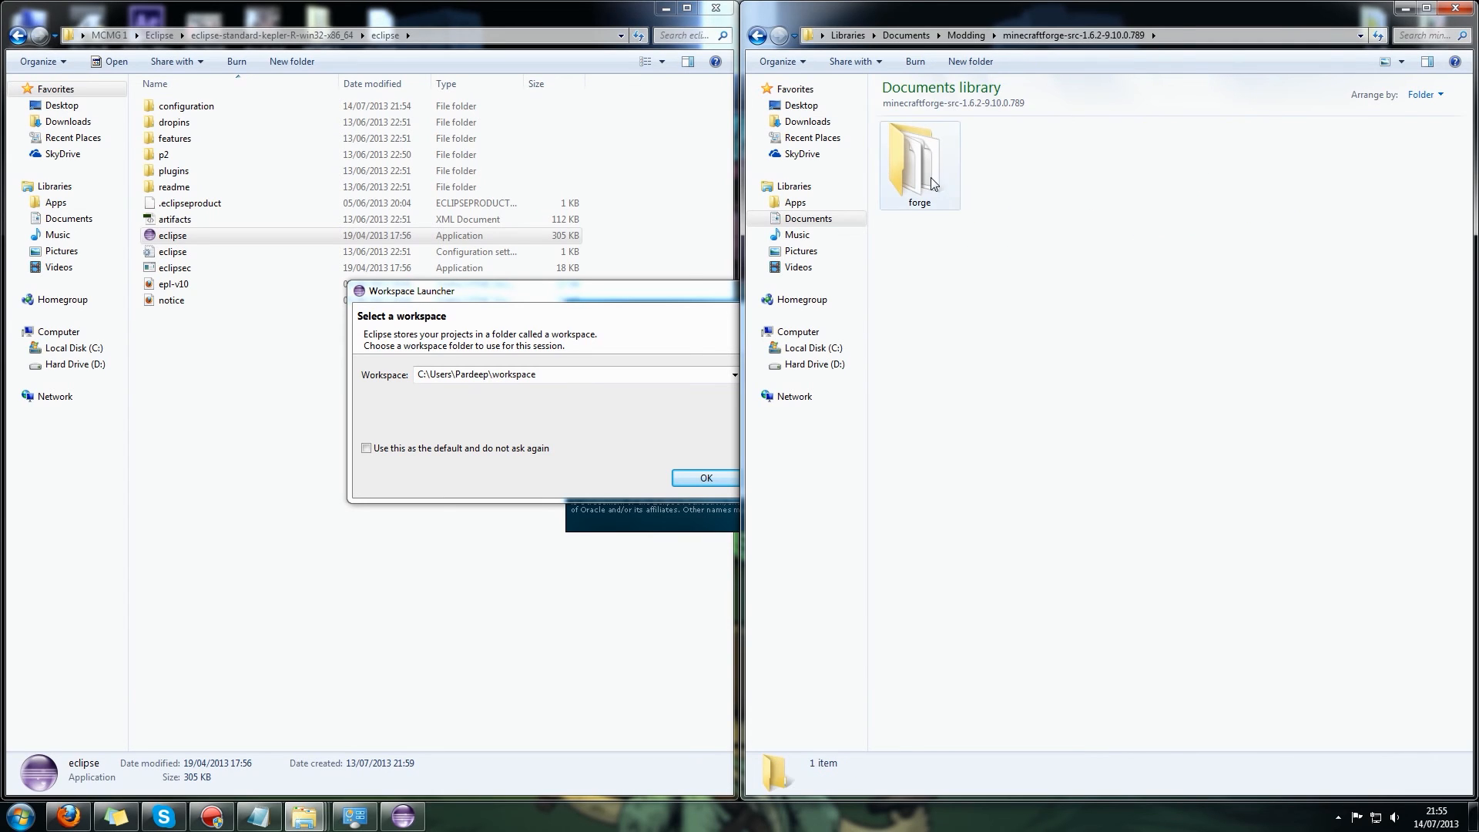
pyautogui.doubleClick(918, 160)
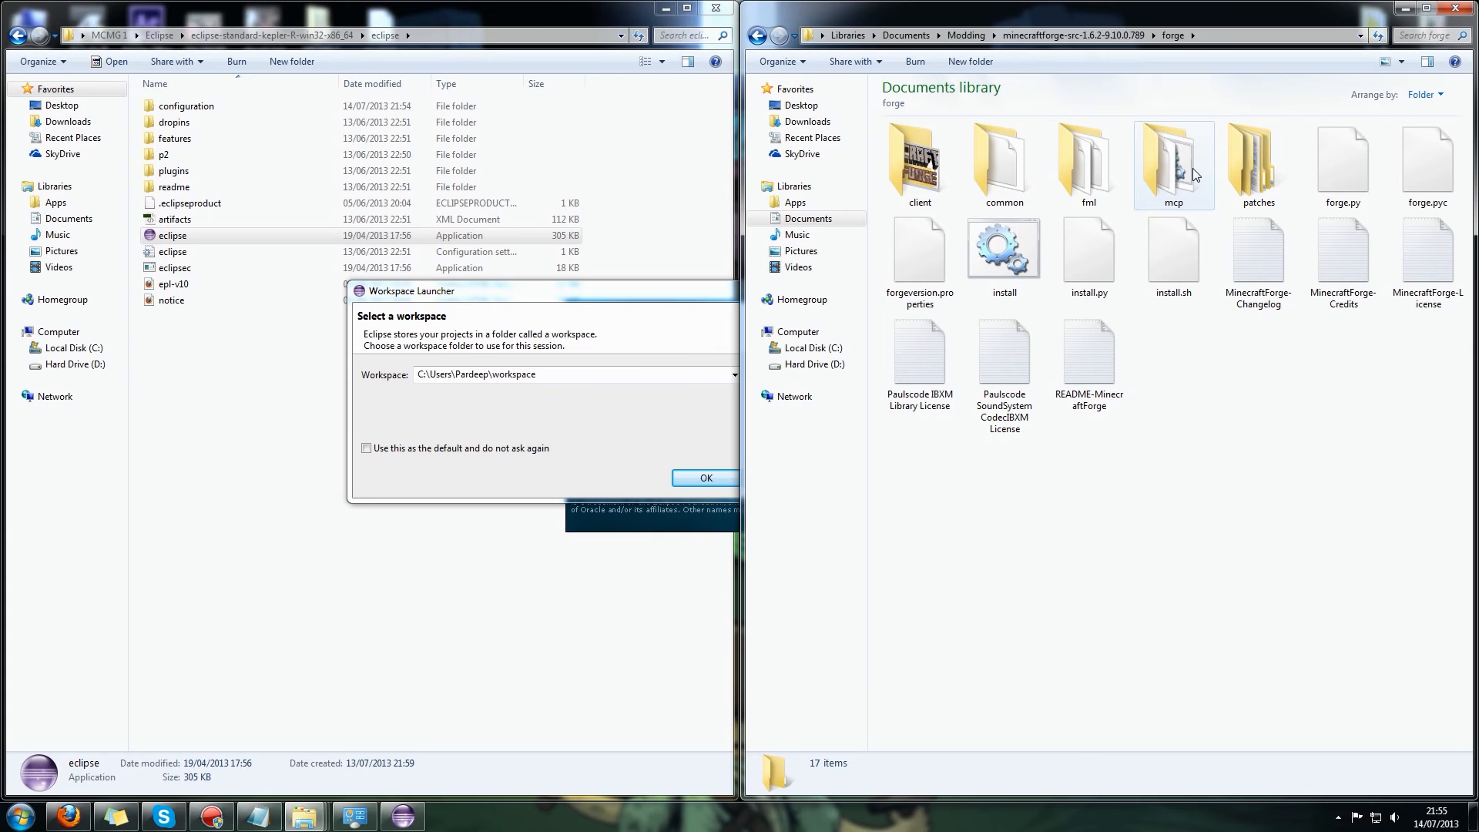
# Reach mcp\eclipse and highlight its full path in the address bar for the workspace.
pyautogui.doubleClick(1173, 157)
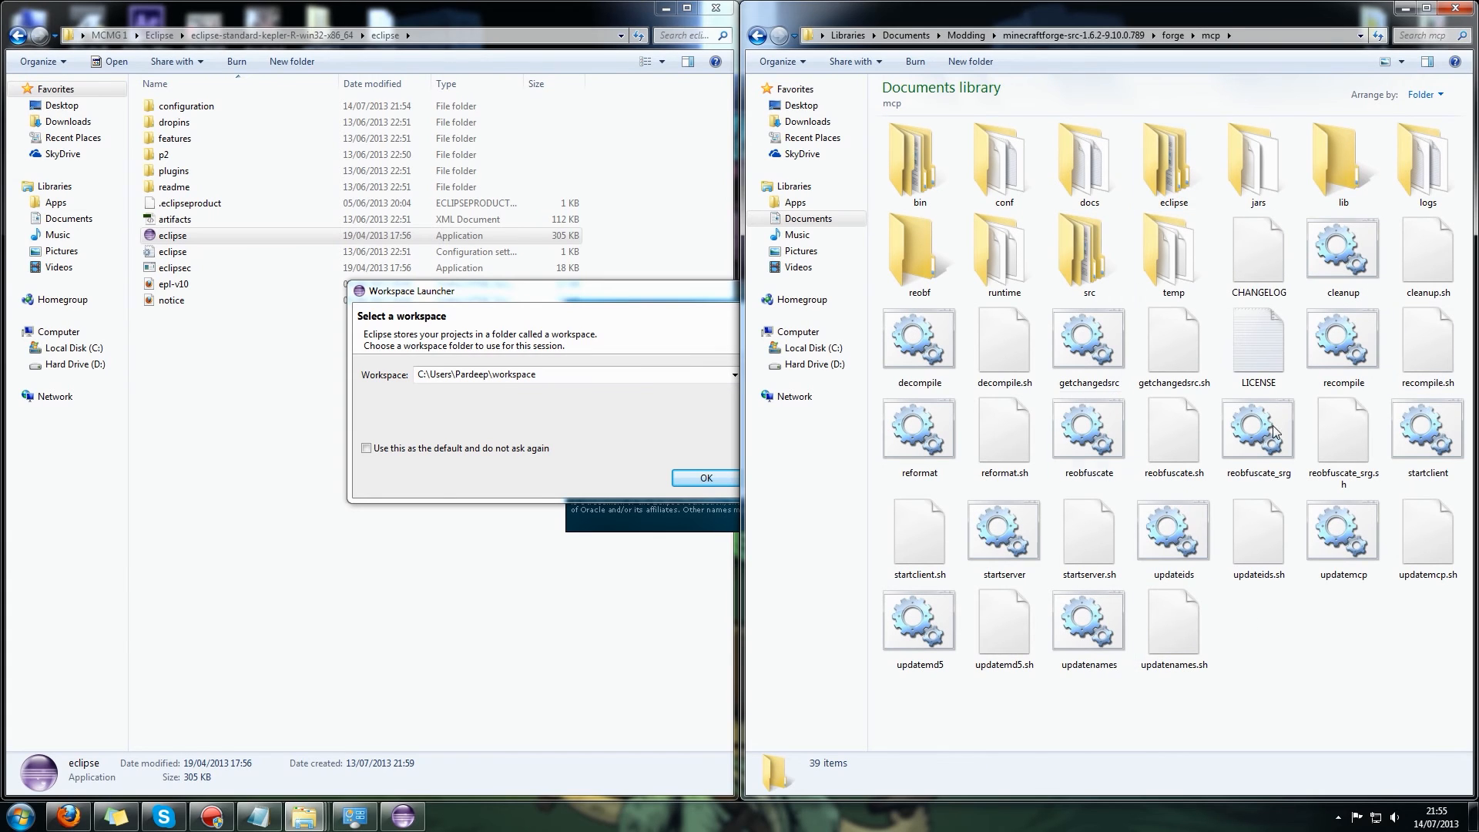
pyautogui.doubleClick(1088, 254)
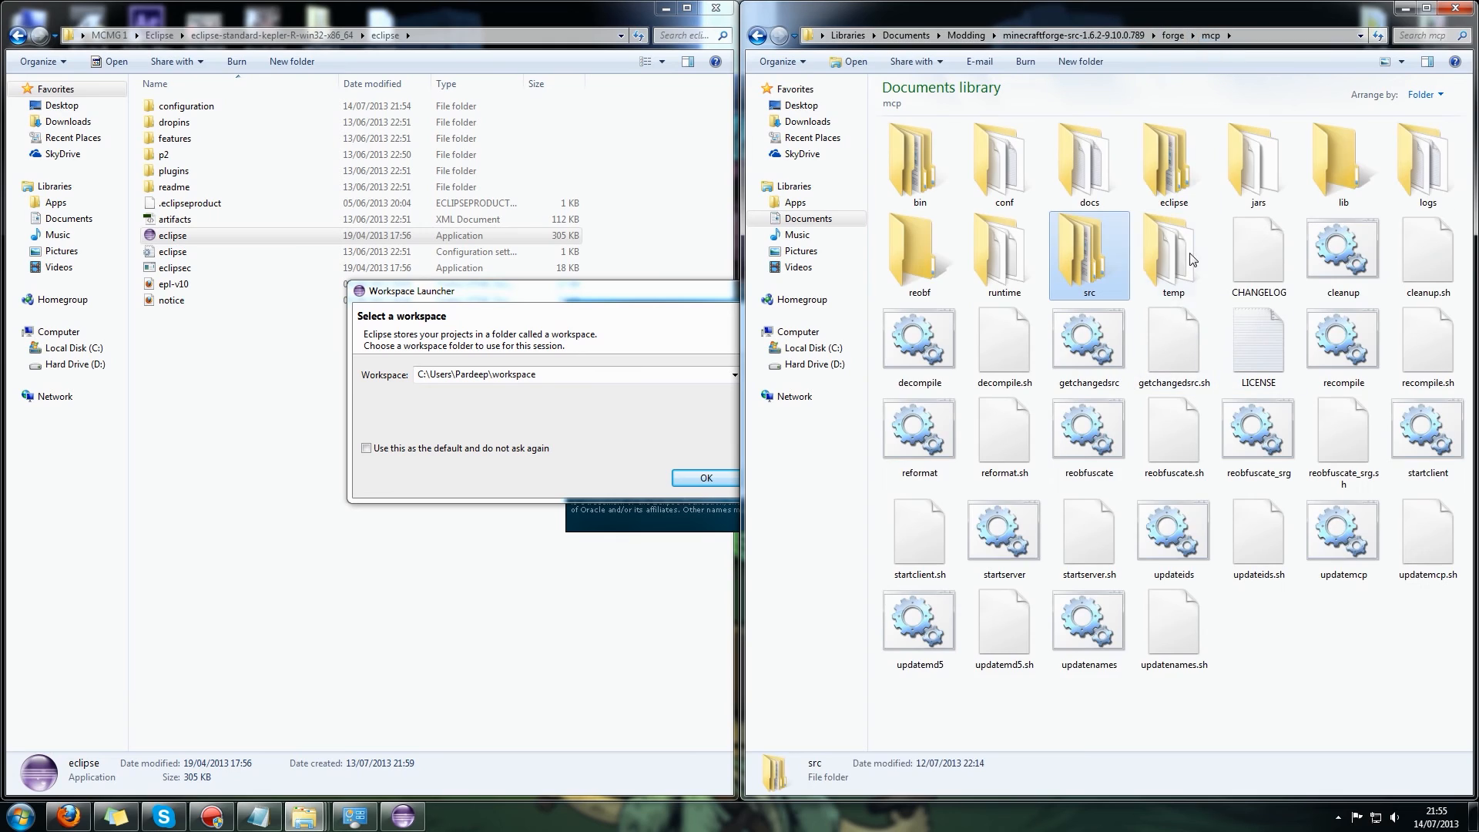
pyautogui.doubleClick(1172, 160)
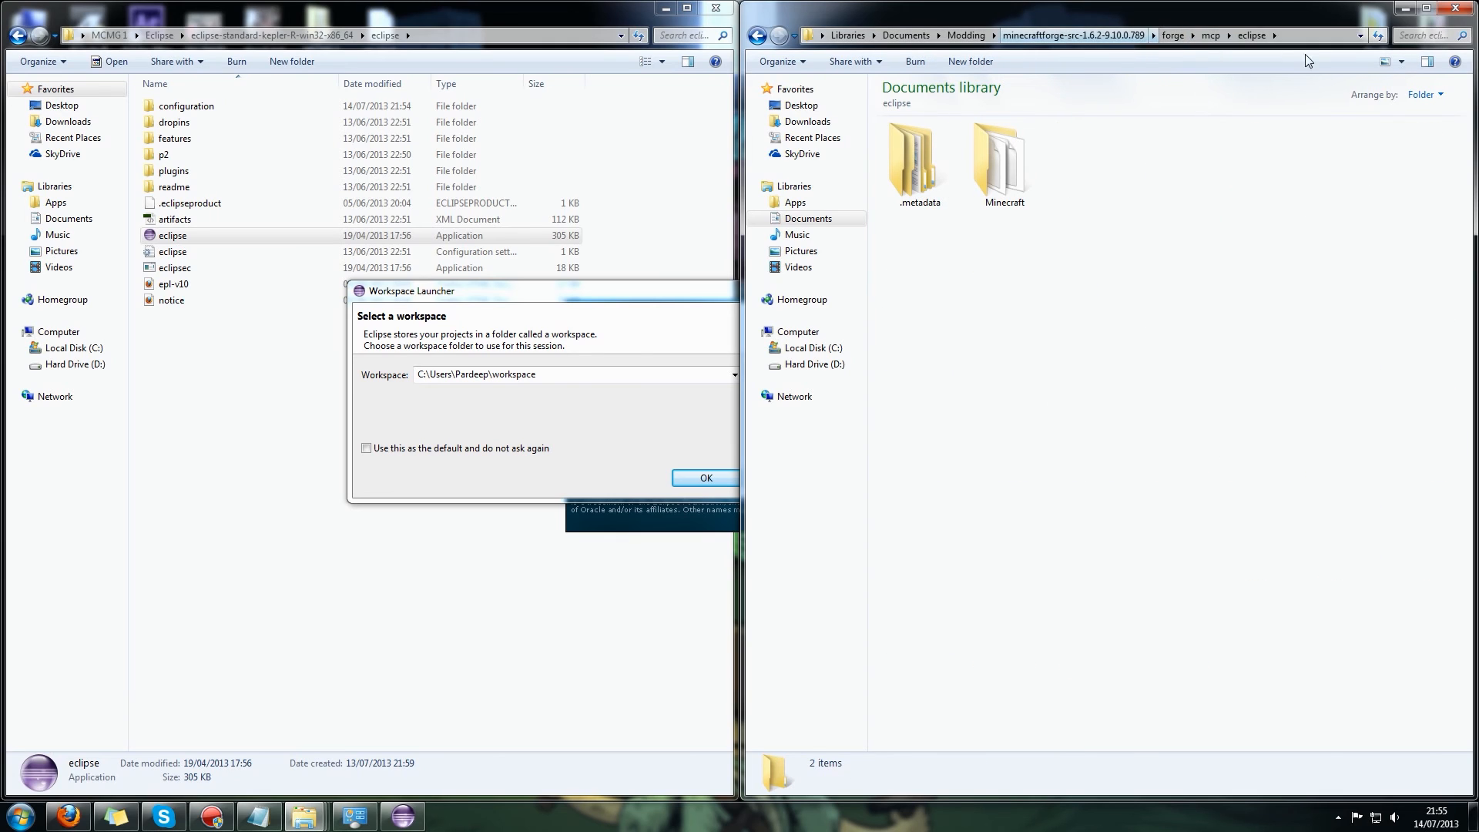
pyautogui.click(1085, 36)
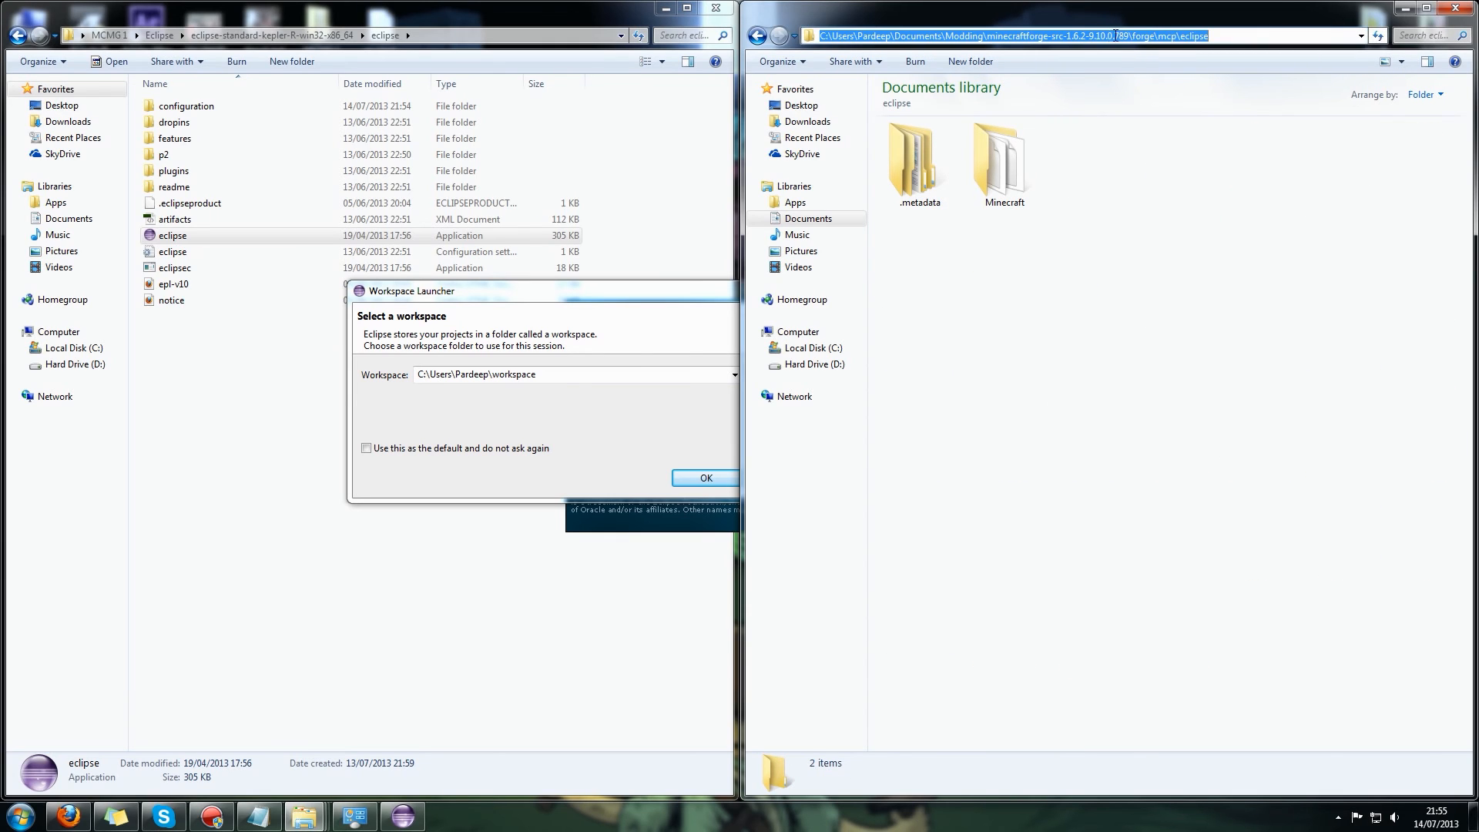